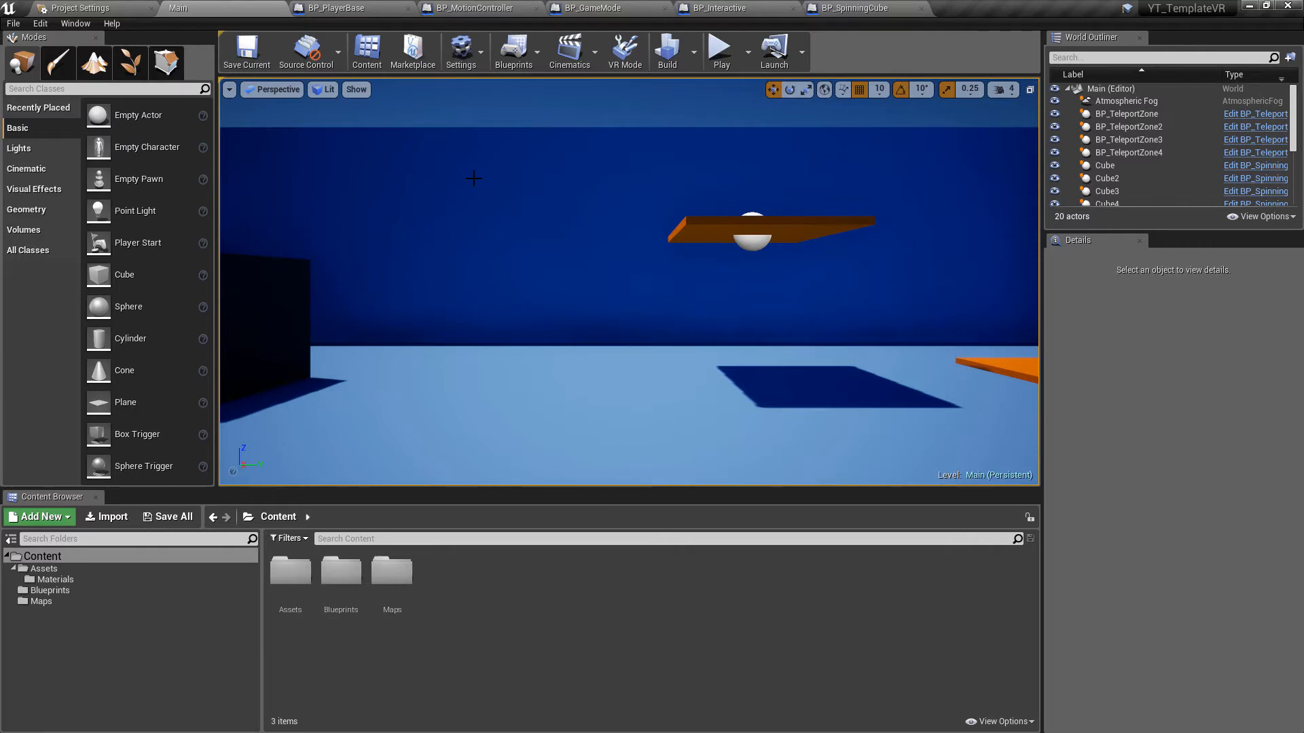
pyautogui.moveTo(524, 175)
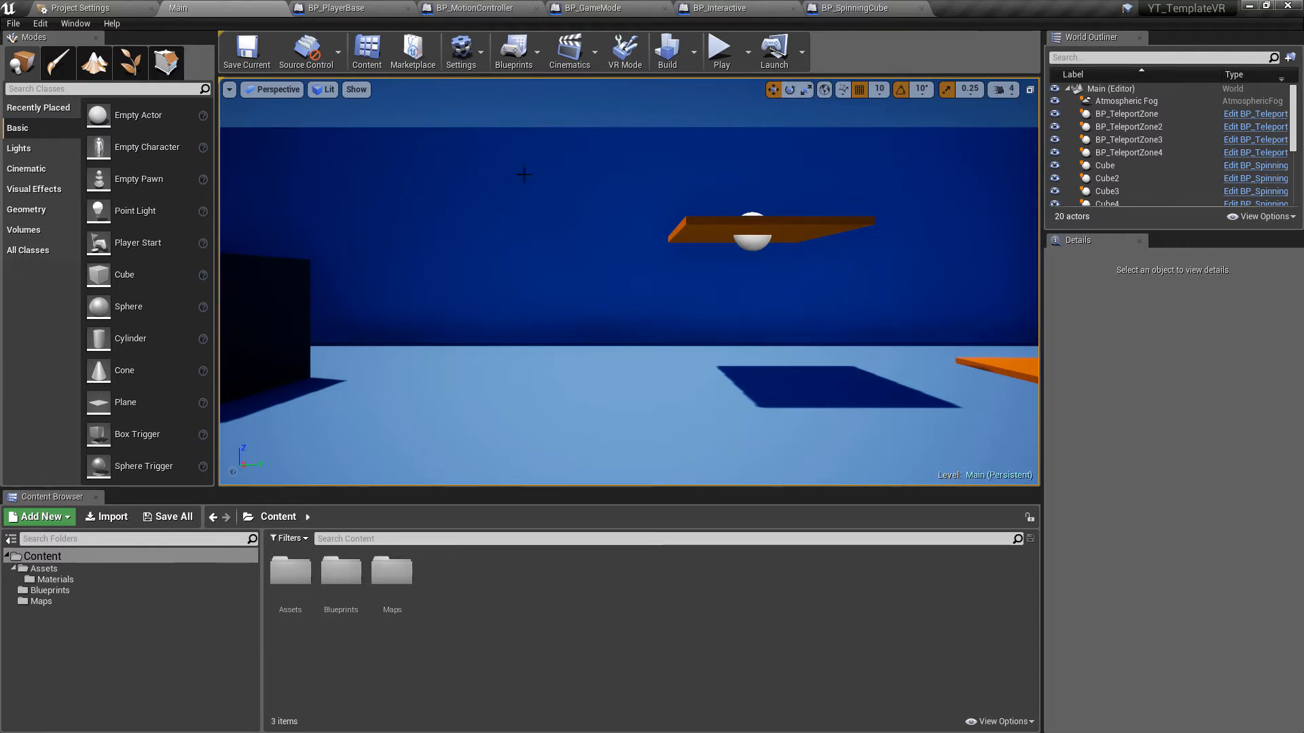
# Step: Close every open editor tab except the Main level
pyautogui.rightClick(180, 8)
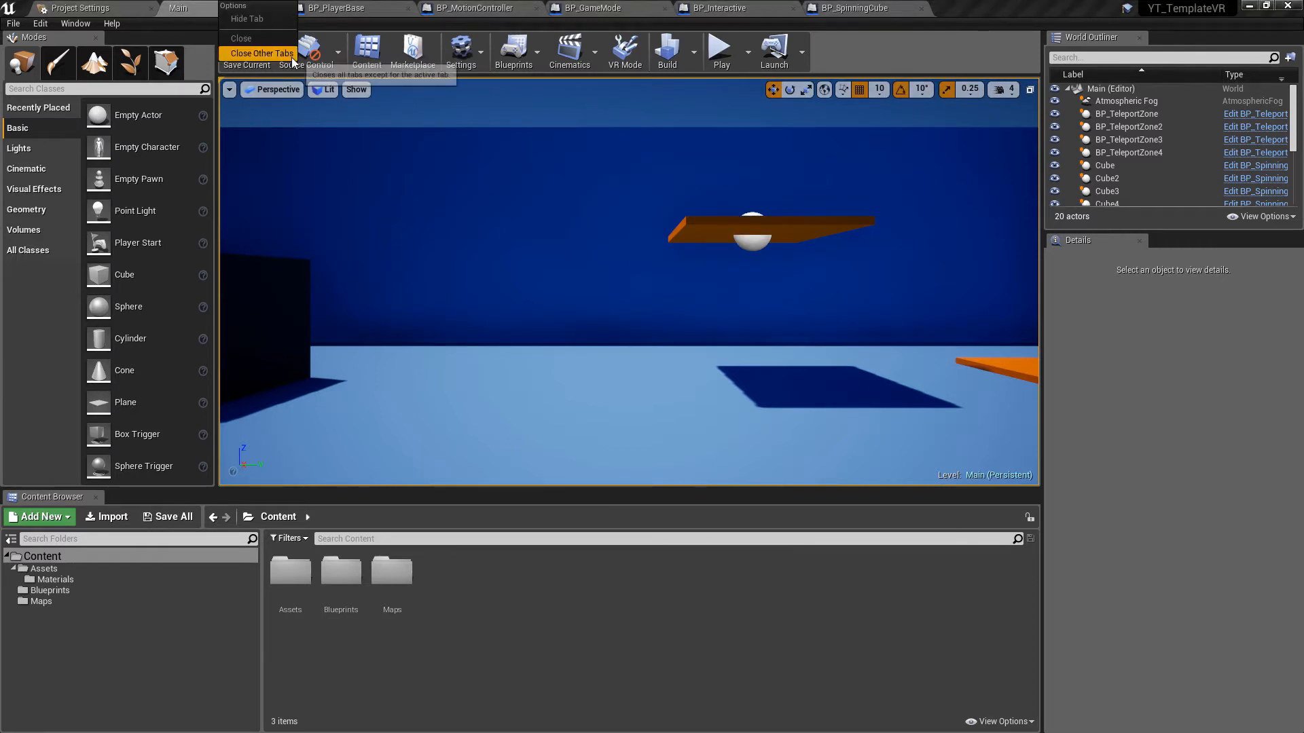
pyautogui.click(261, 53)
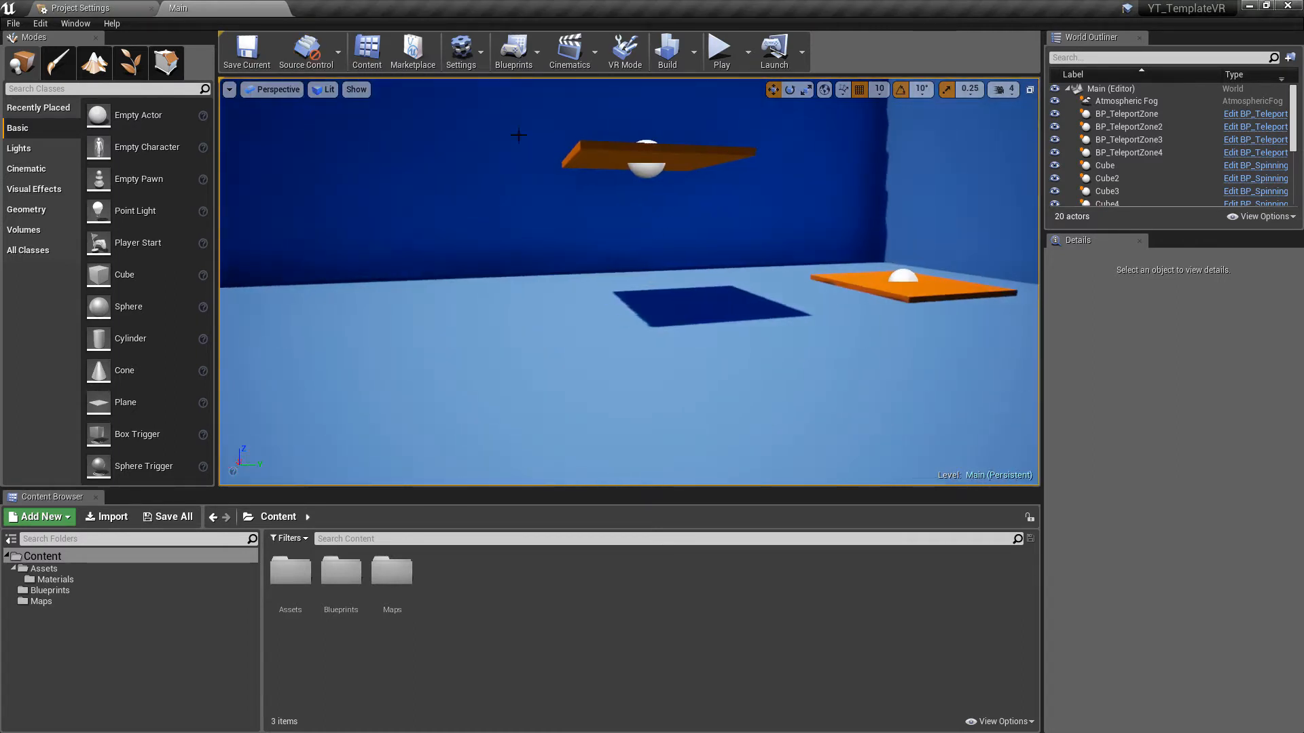
# Step: Play the level in the editor, look around, then stop the session
pyautogui.click(720, 50)
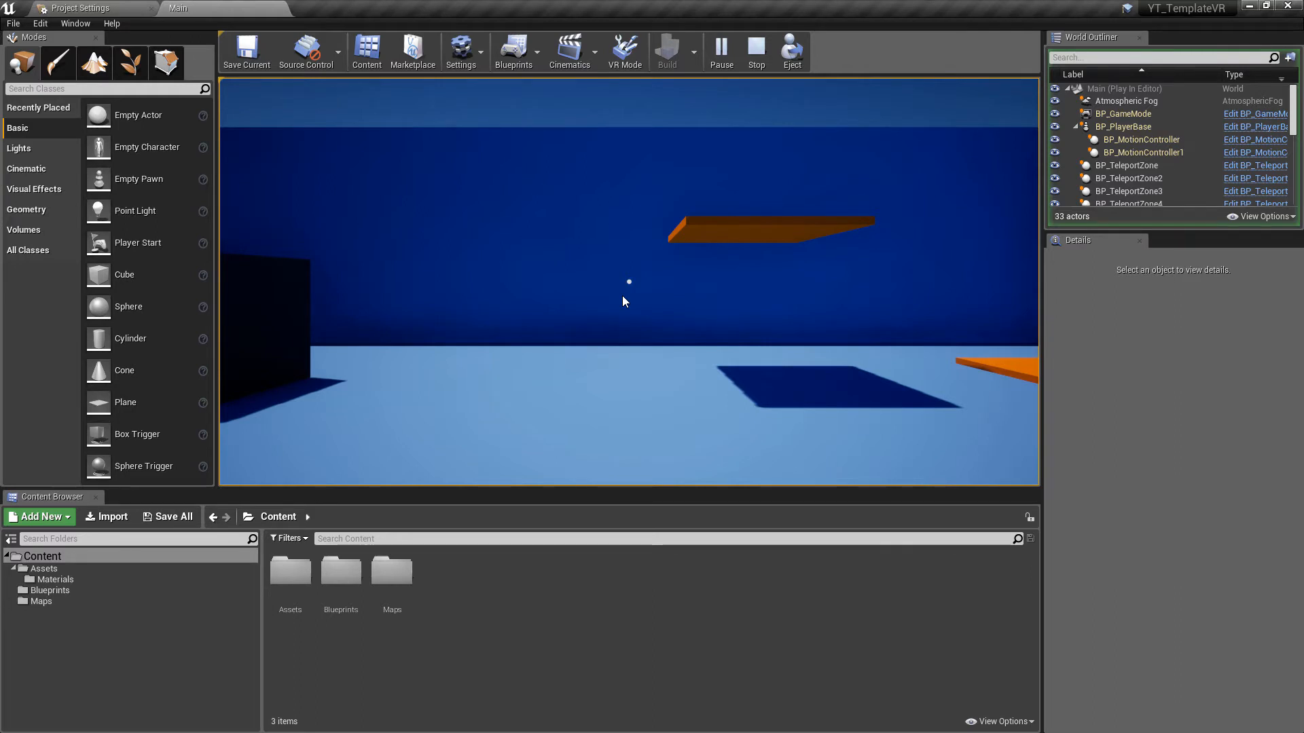
pyautogui.click(623, 301)
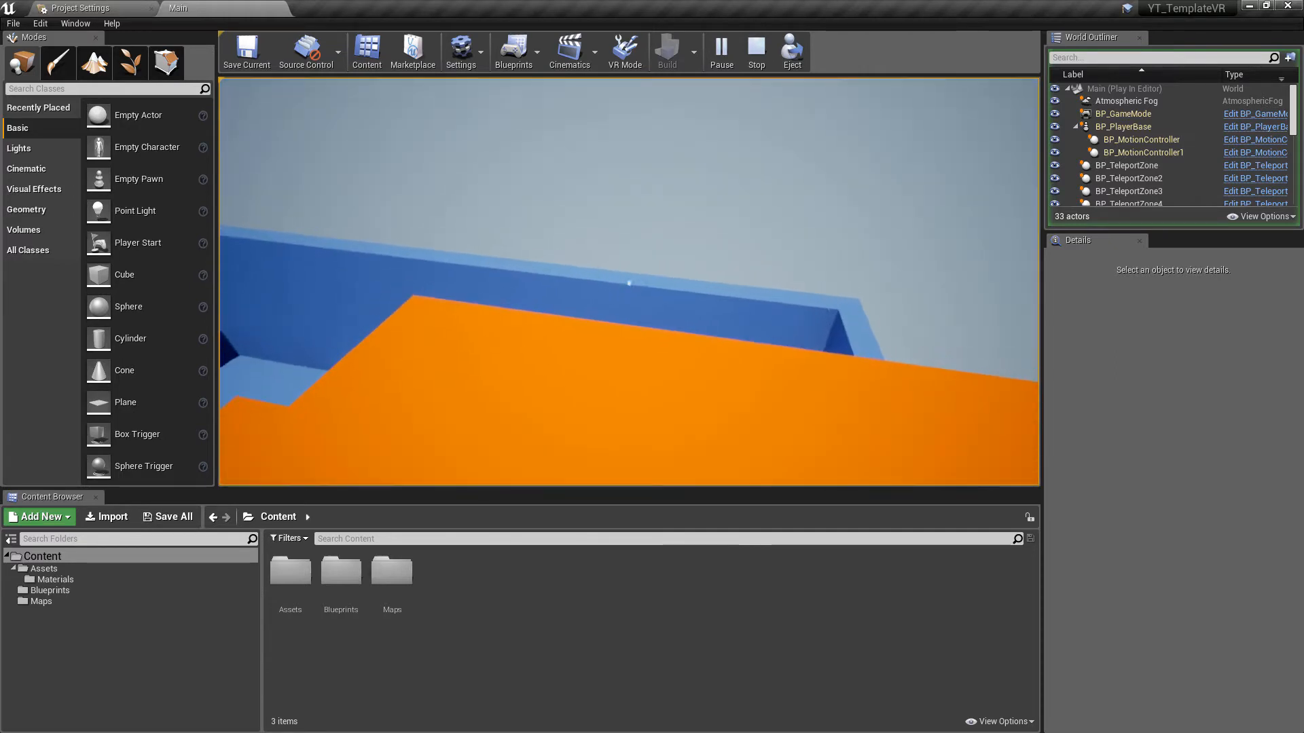
pyautogui.click(755, 50)
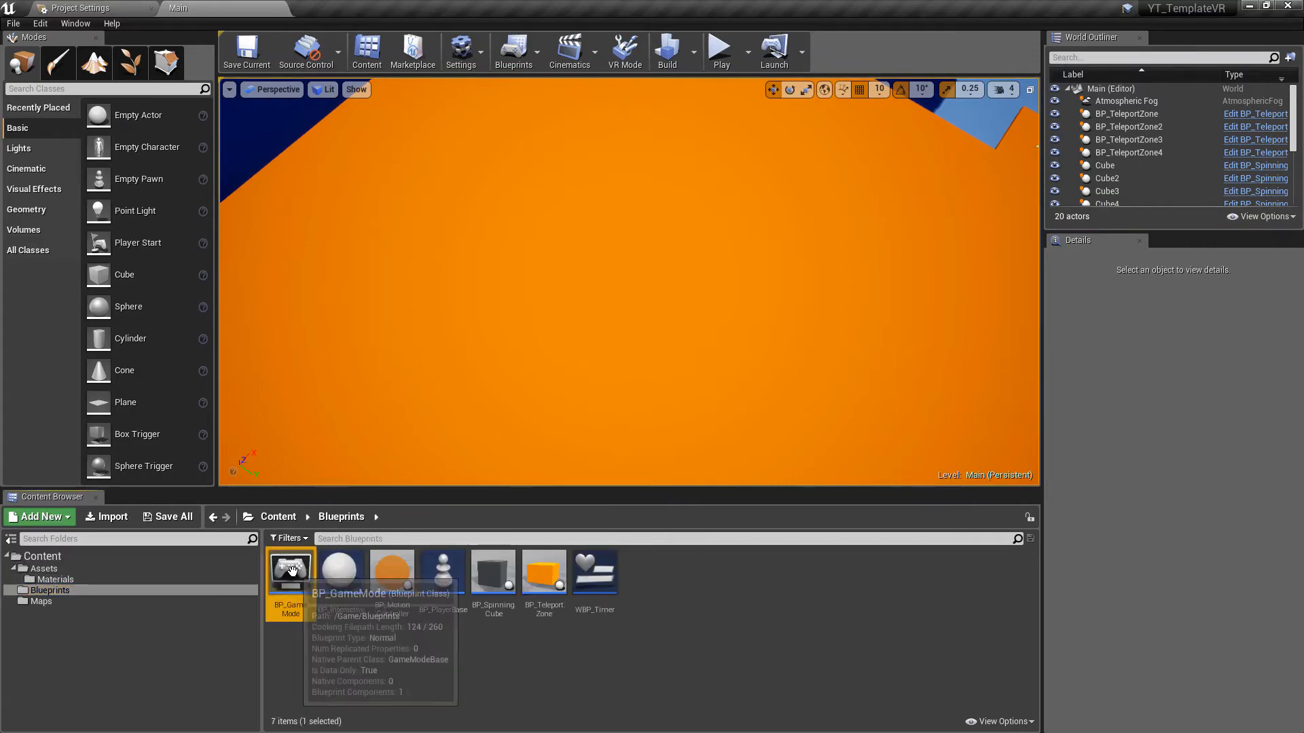
# Step: Inspect BP_PlayerBase's Second Trace Detailed Demo function and Event Graph, then return to the Main level
pyautogui.doubleClick(291, 572)
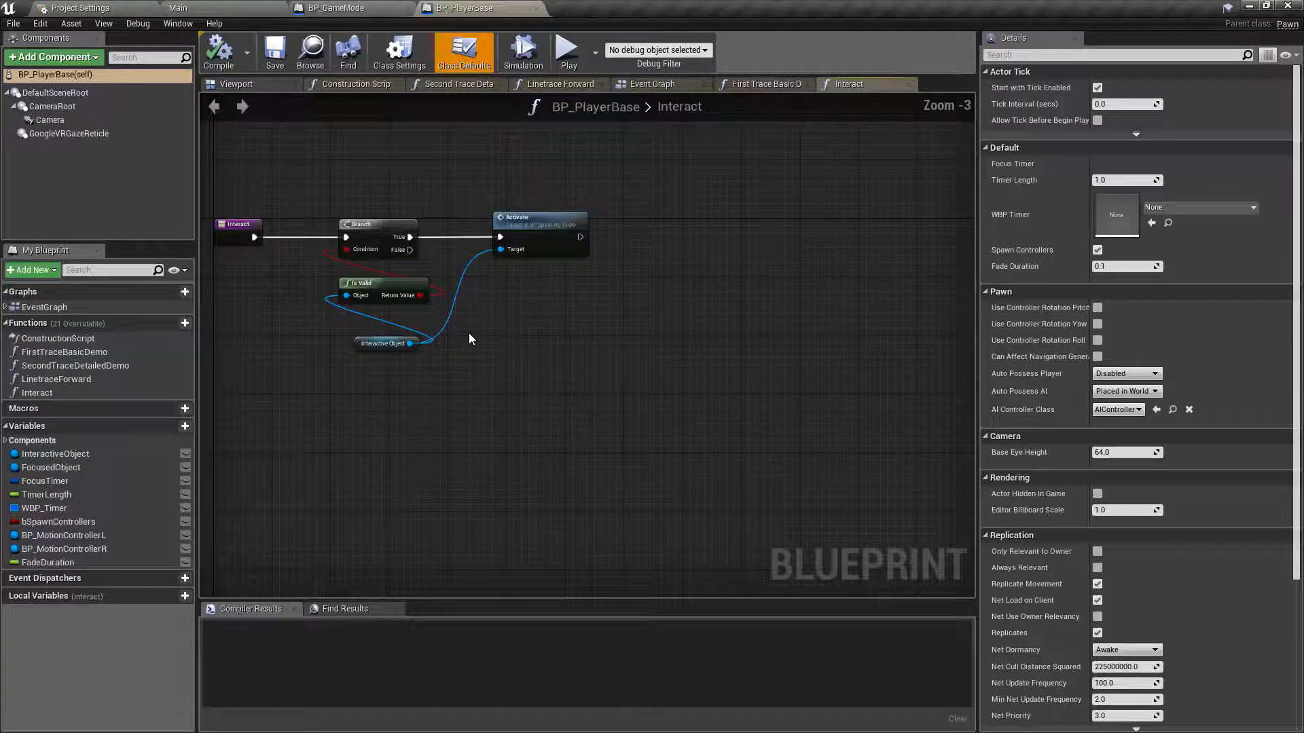
pyautogui.click(457, 84)
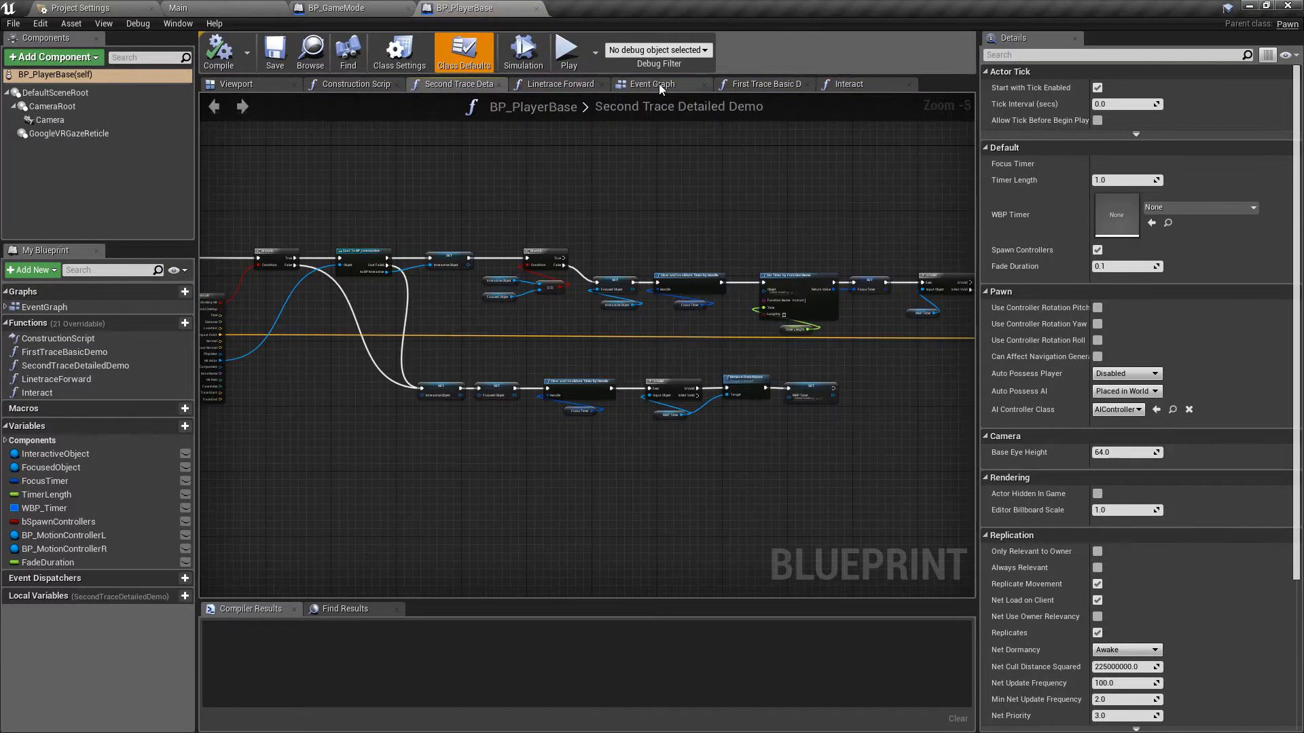
pyautogui.click(651, 83)
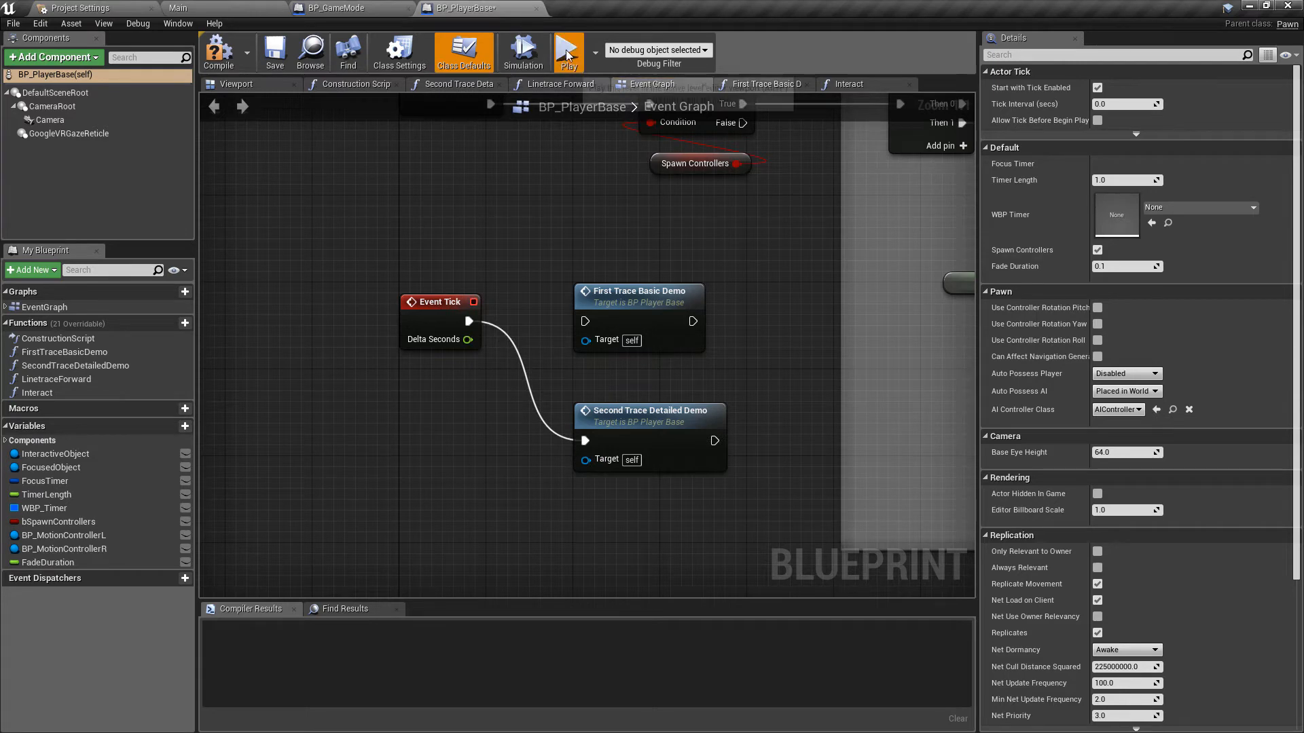
pyautogui.click(568, 51)
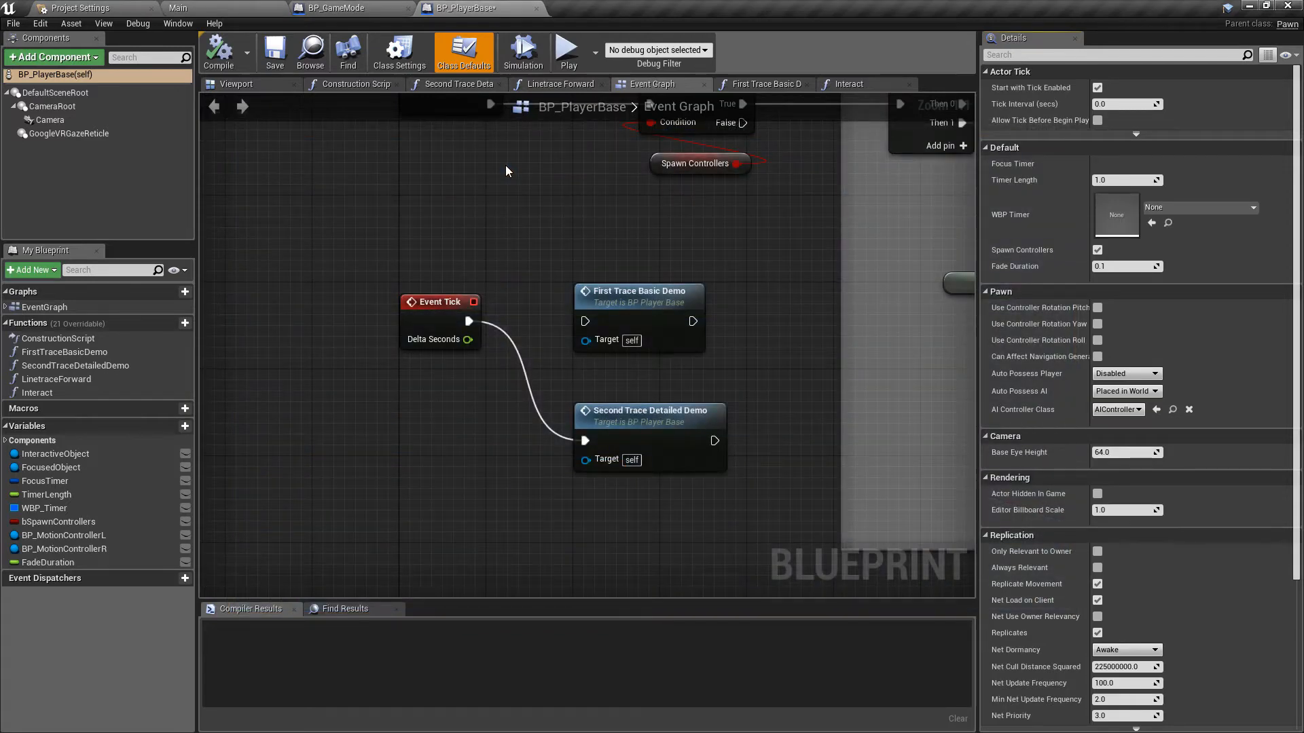
pyautogui.click(200, 8)
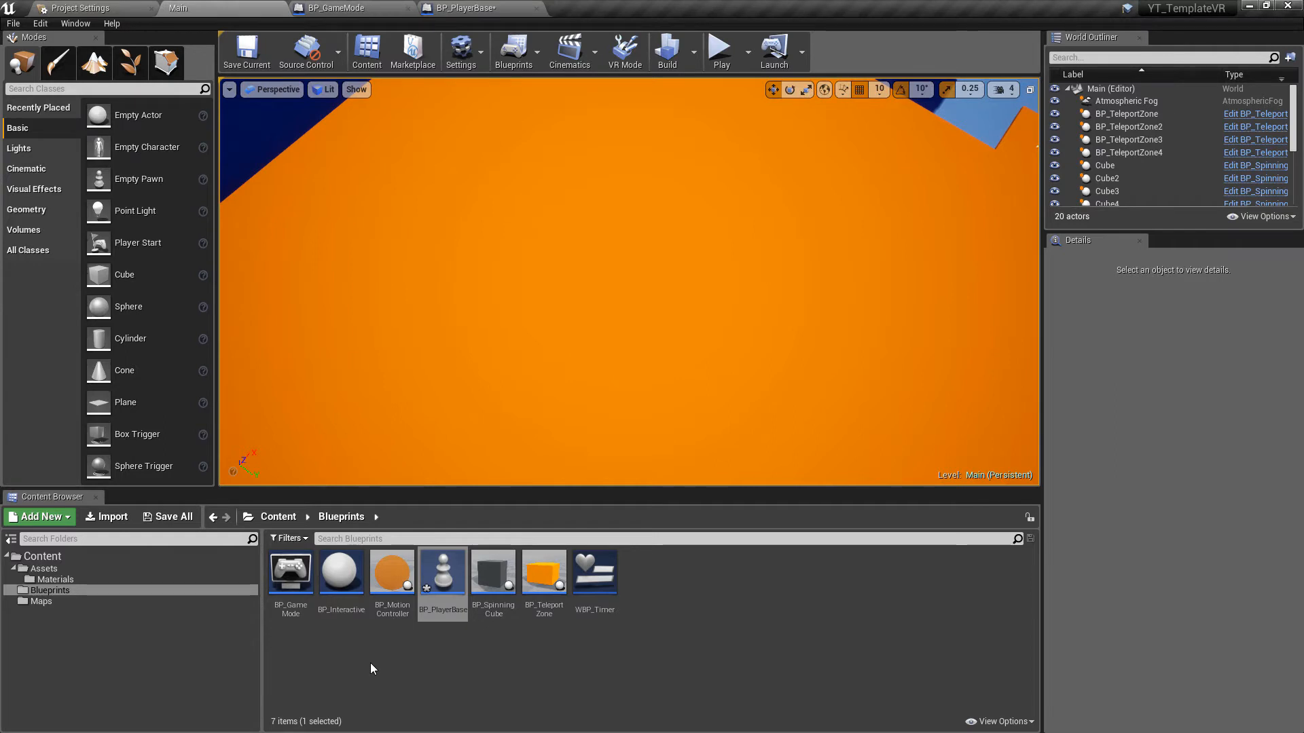
pyautogui.moveTo(375, 565)
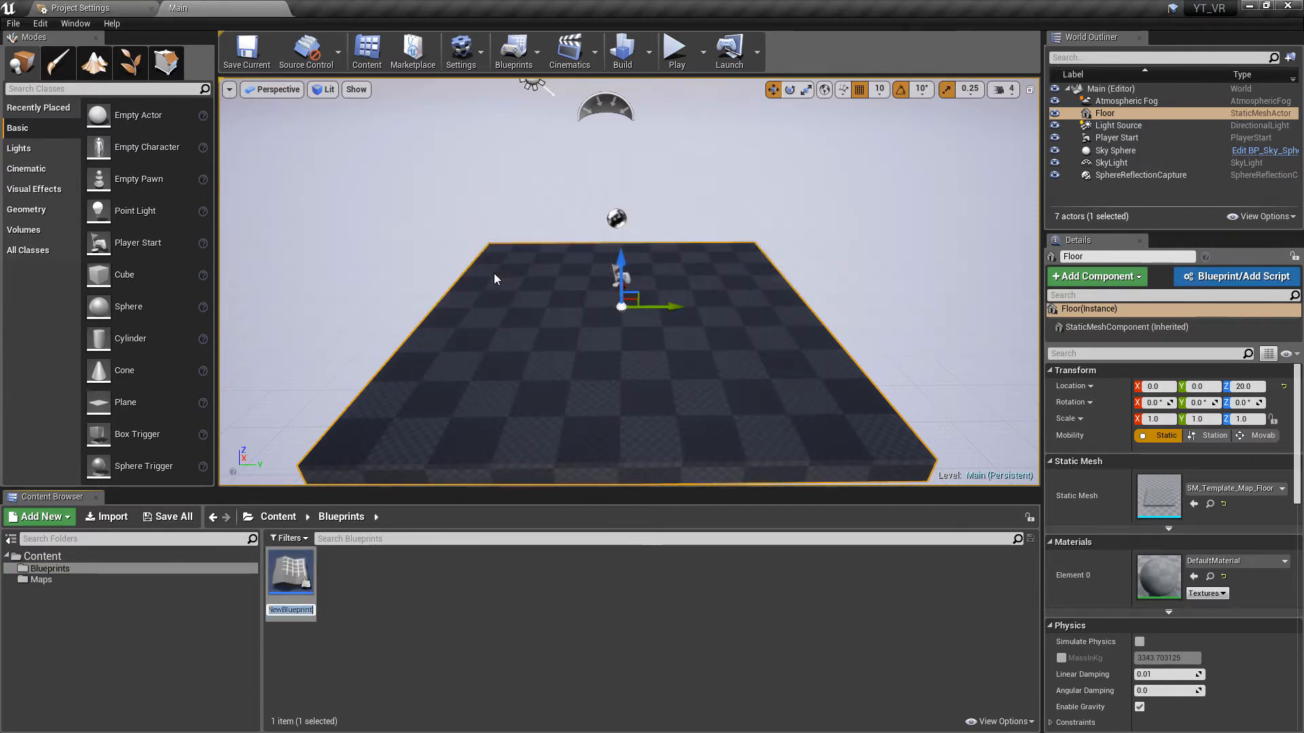
# Step: Name the new blueprint classes with the BP prefix and bring up Project Settings
pyautogui.write('BP_GameMode')
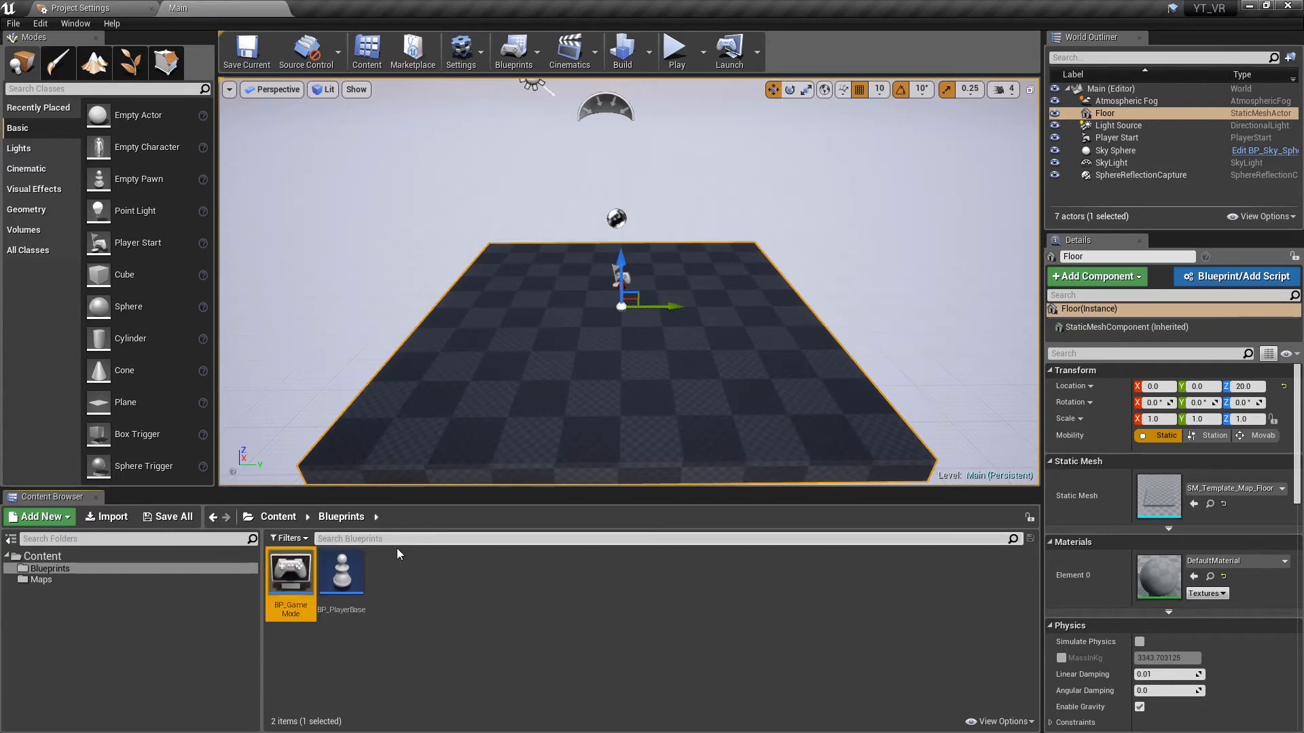
pyautogui.click(83, 8)
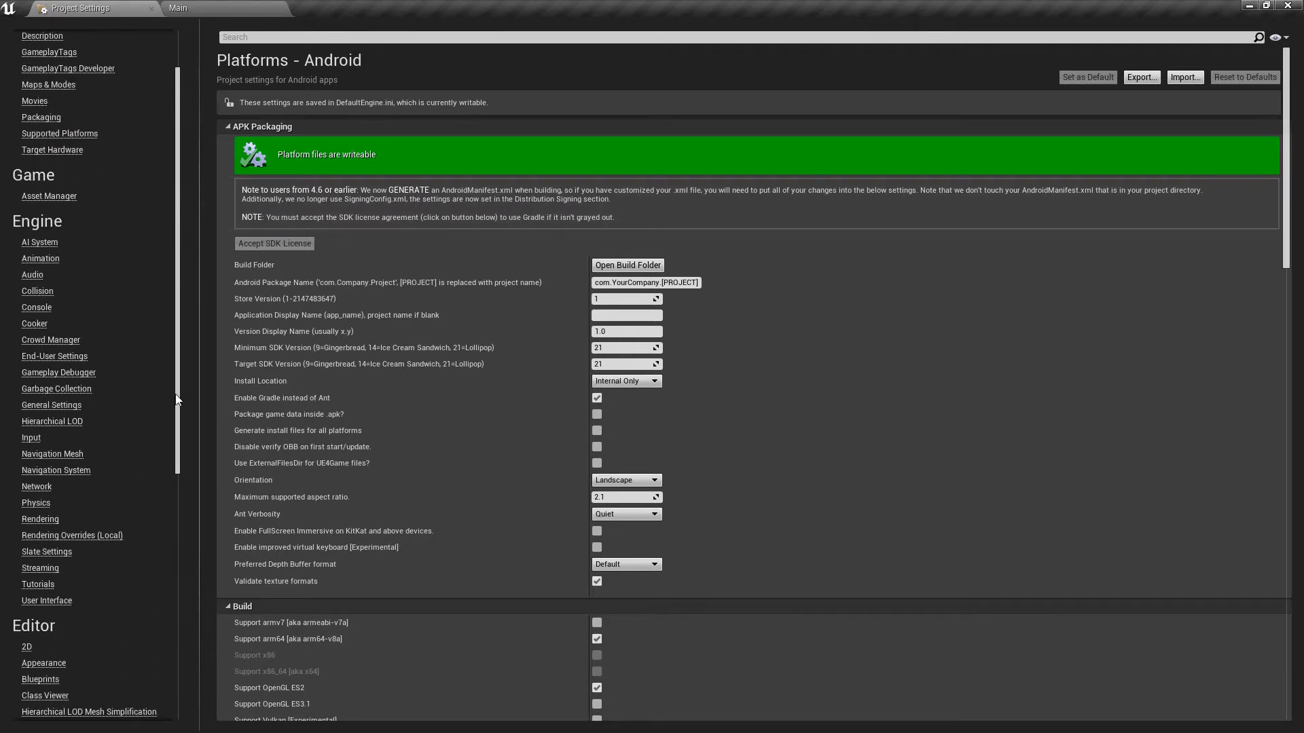
pyautogui.moveTo(52, 78)
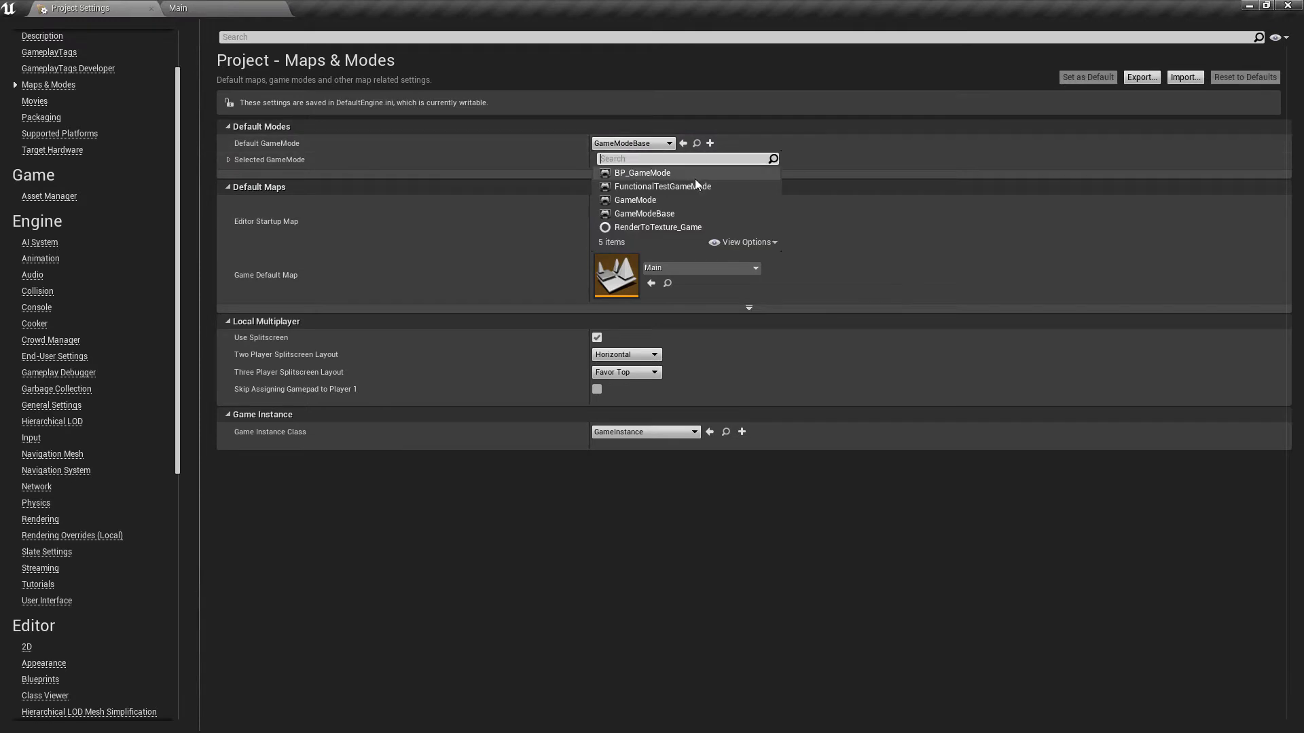
# Step: Set Default GameMode to BP_GameMode and its Default Pawn Class to BP_PlayerBase
pyautogui.click(640, 172)
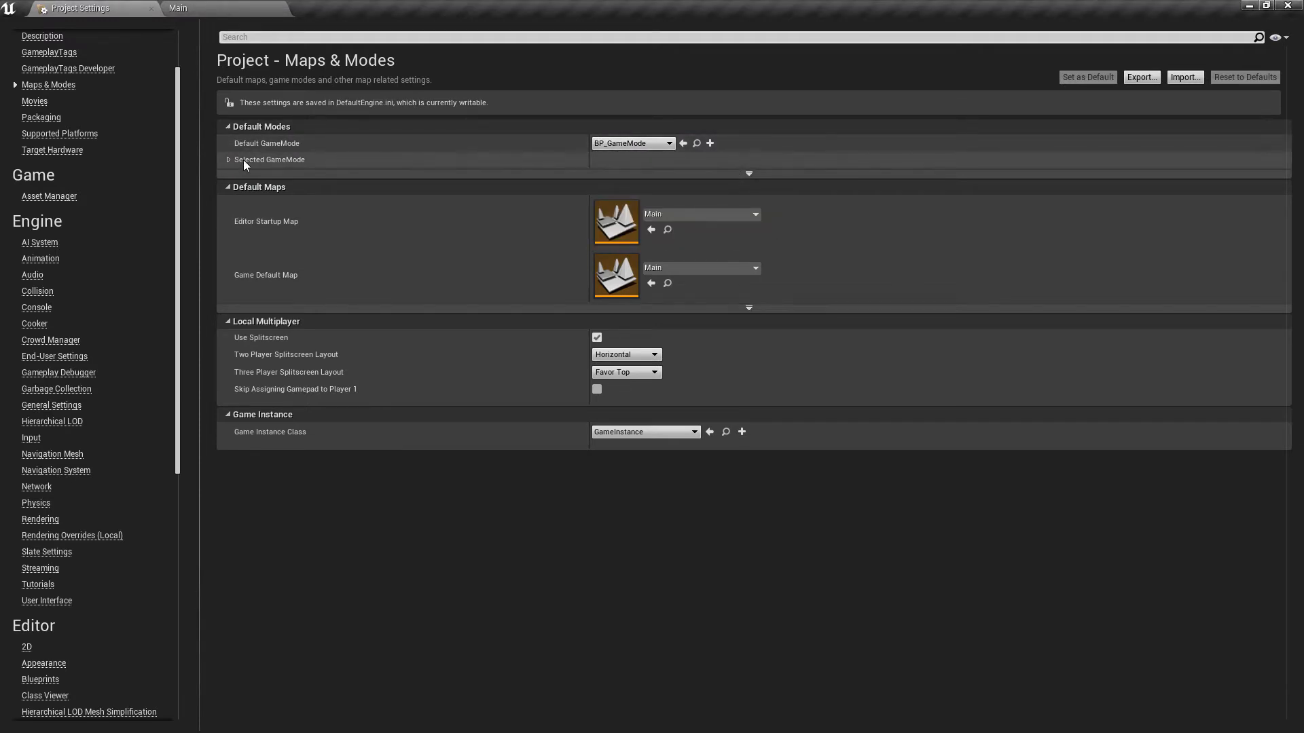
pyautogui.click(228, 159)
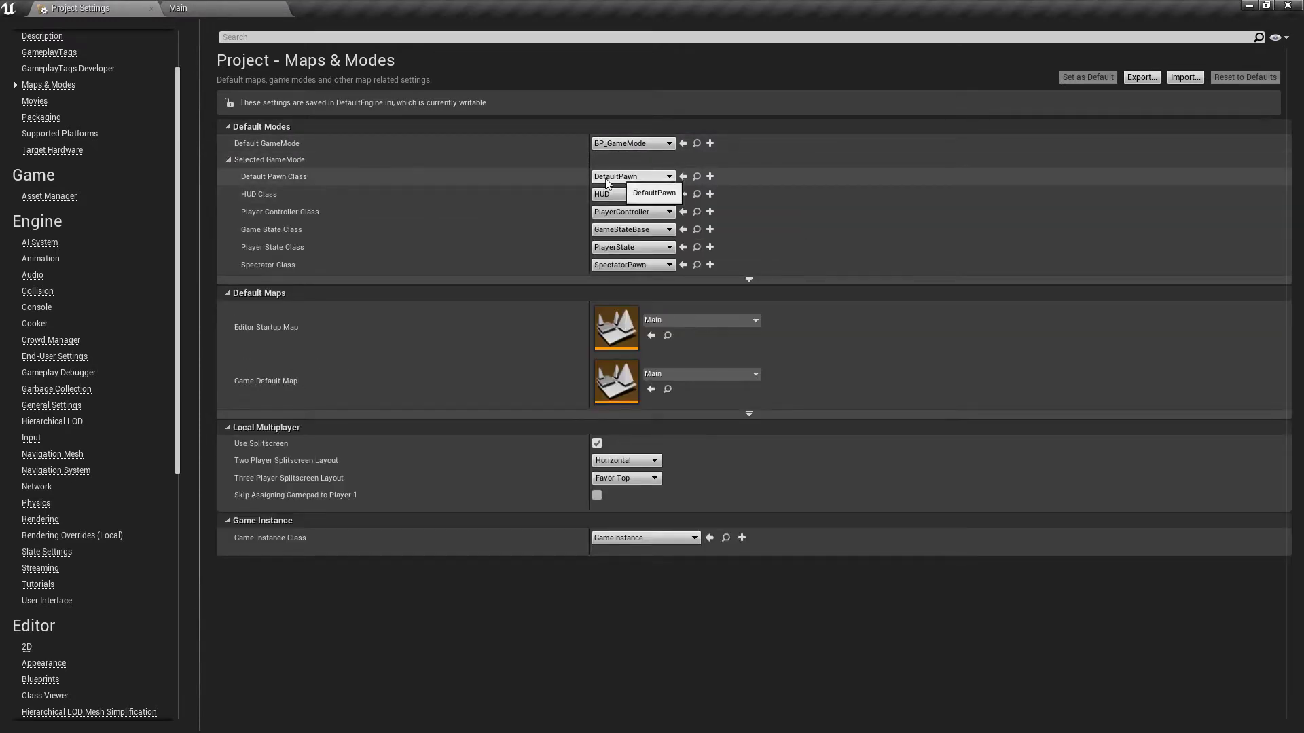
pyautogui.click(631, 177)
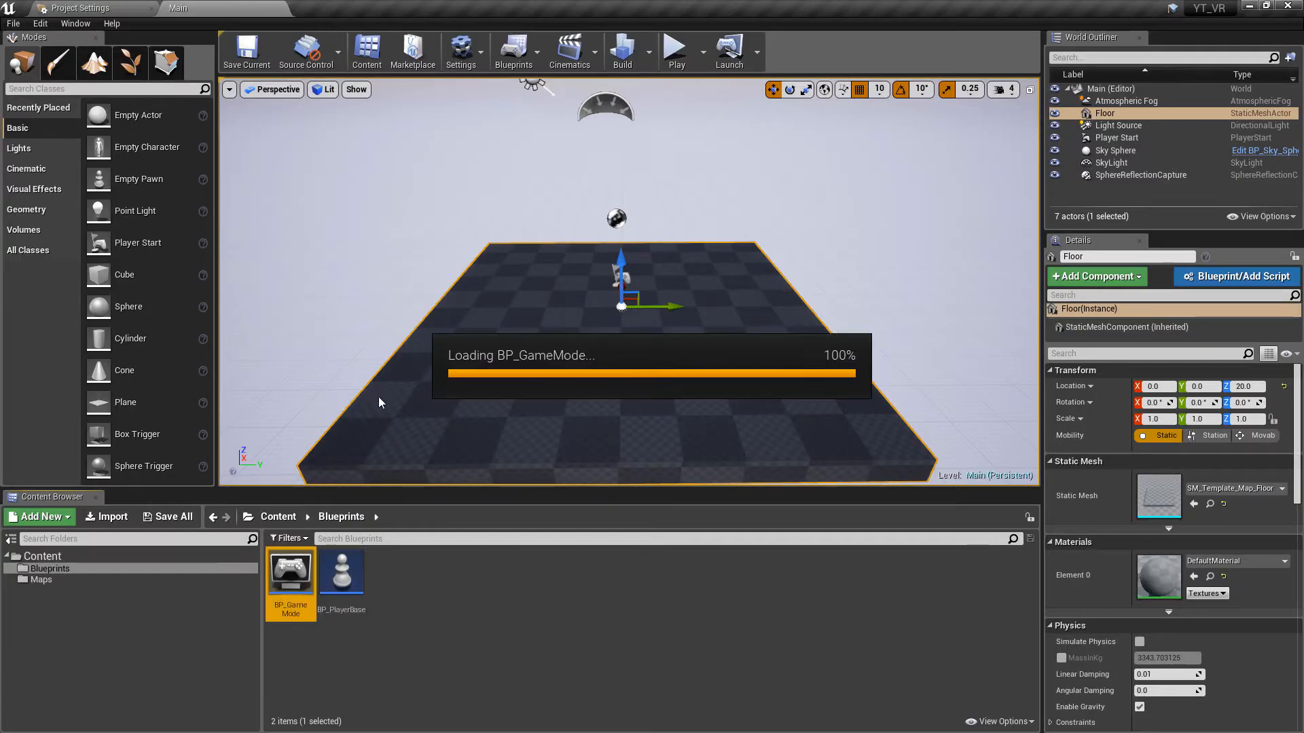
# Step: Verify BP_GameMode's pawn class, then change Asset Editor Open Location in Editor Preferences
pyautogui.doubleClick(290, 573)
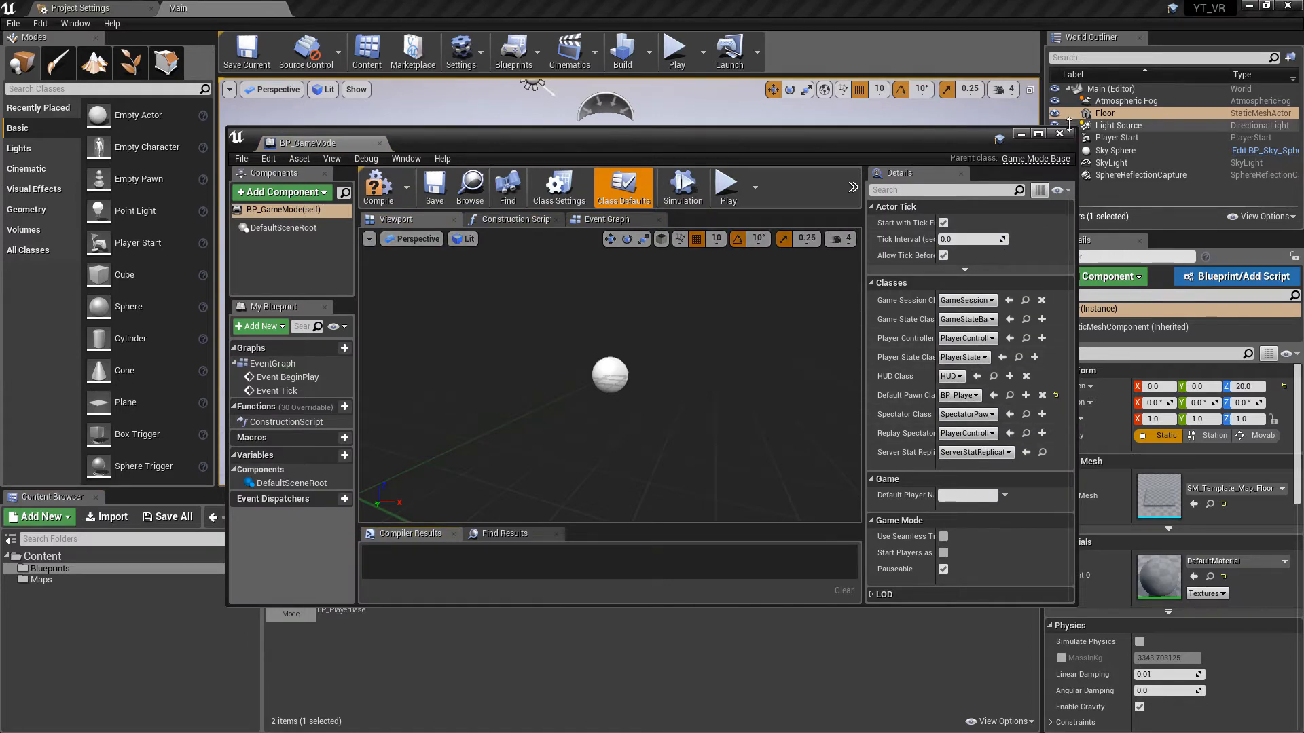
pyautogui.click(39, 23)
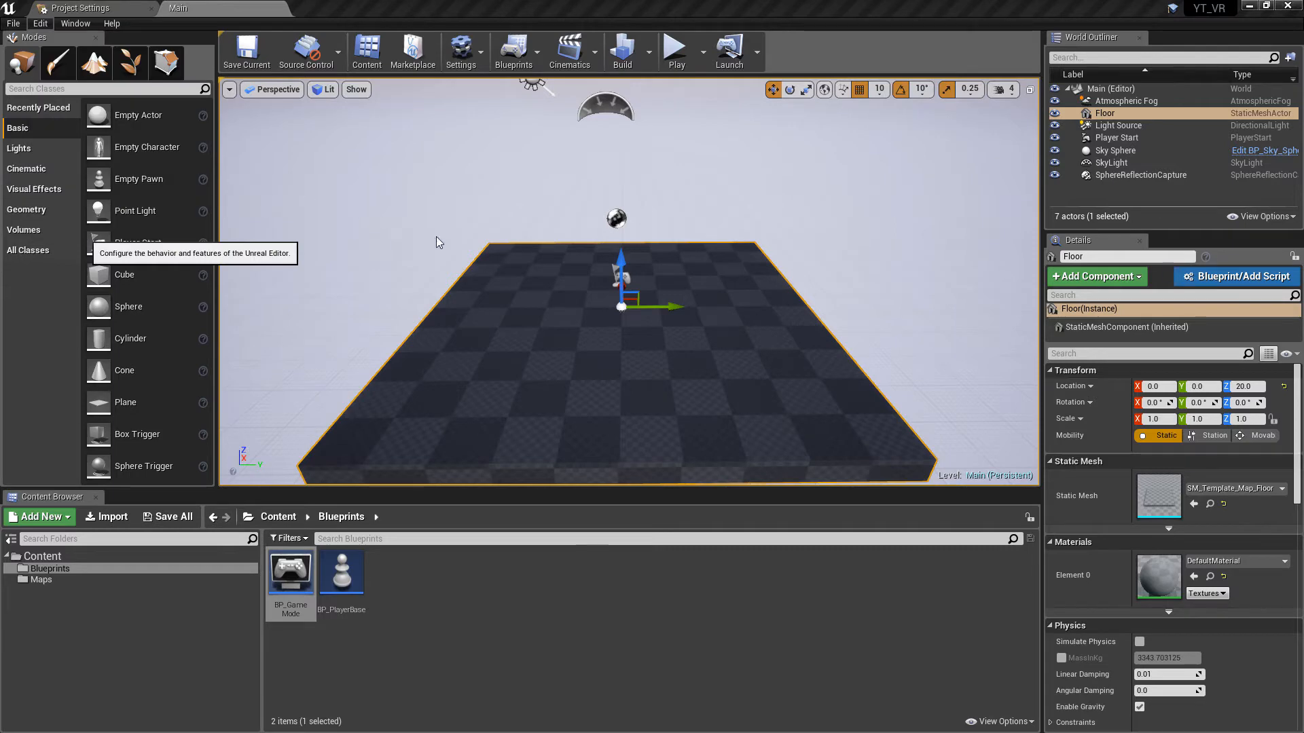
pyautogui.click(702, 313)
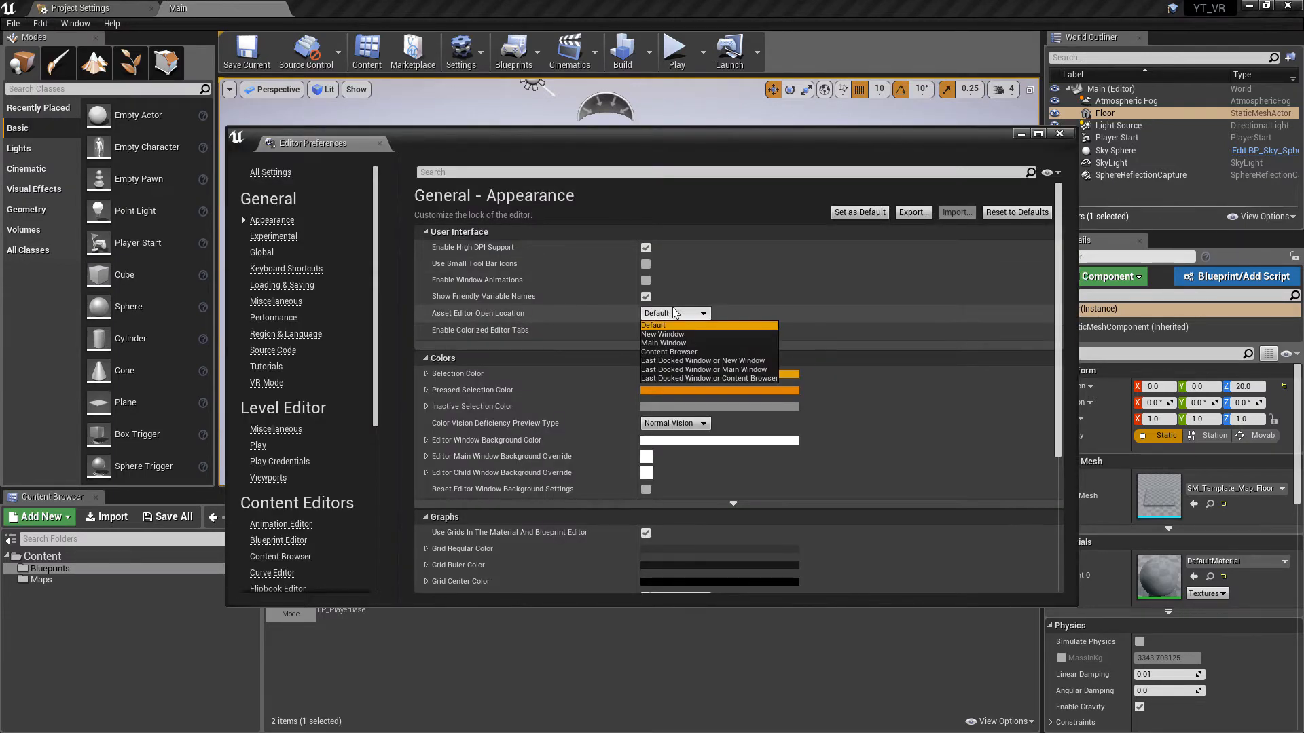
pyautogui.click(664, 342)
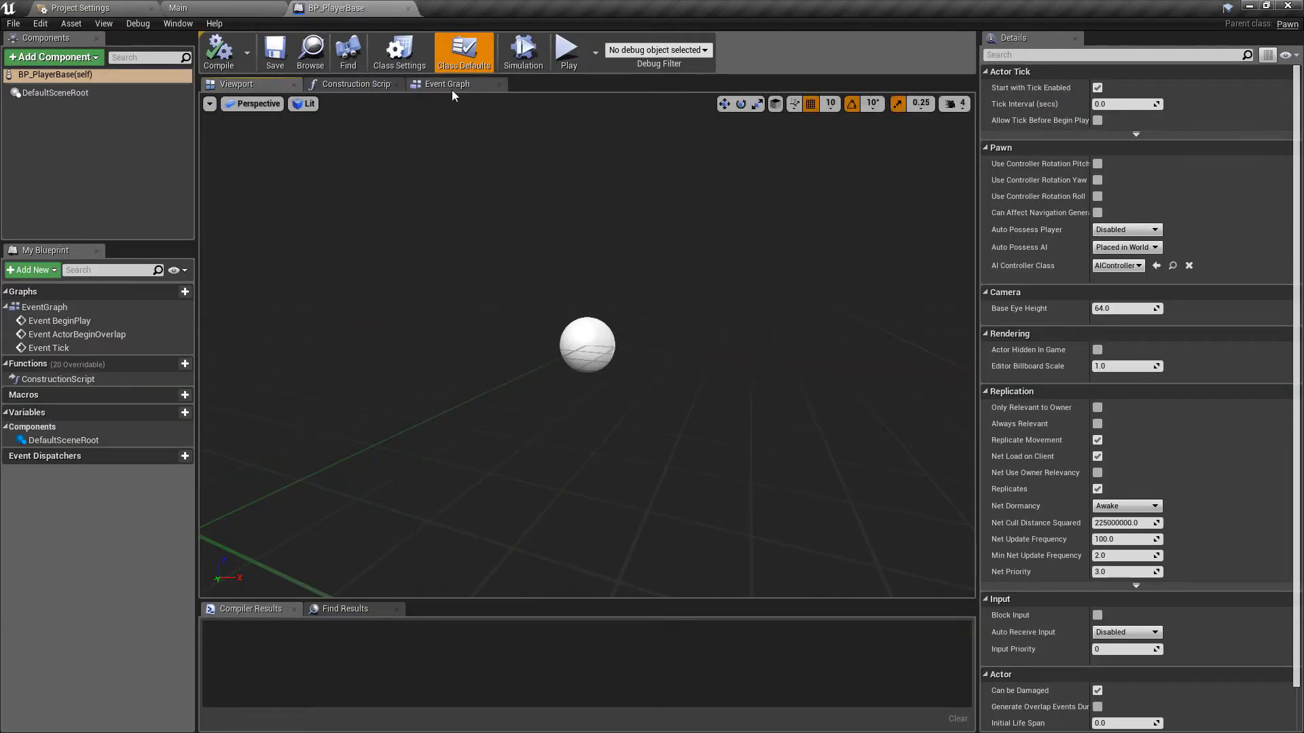
# Step: Place an Event Tick node in BP_PlayerBase's Event Graph and compile the blueprint
pyautogui.click(447, 83)
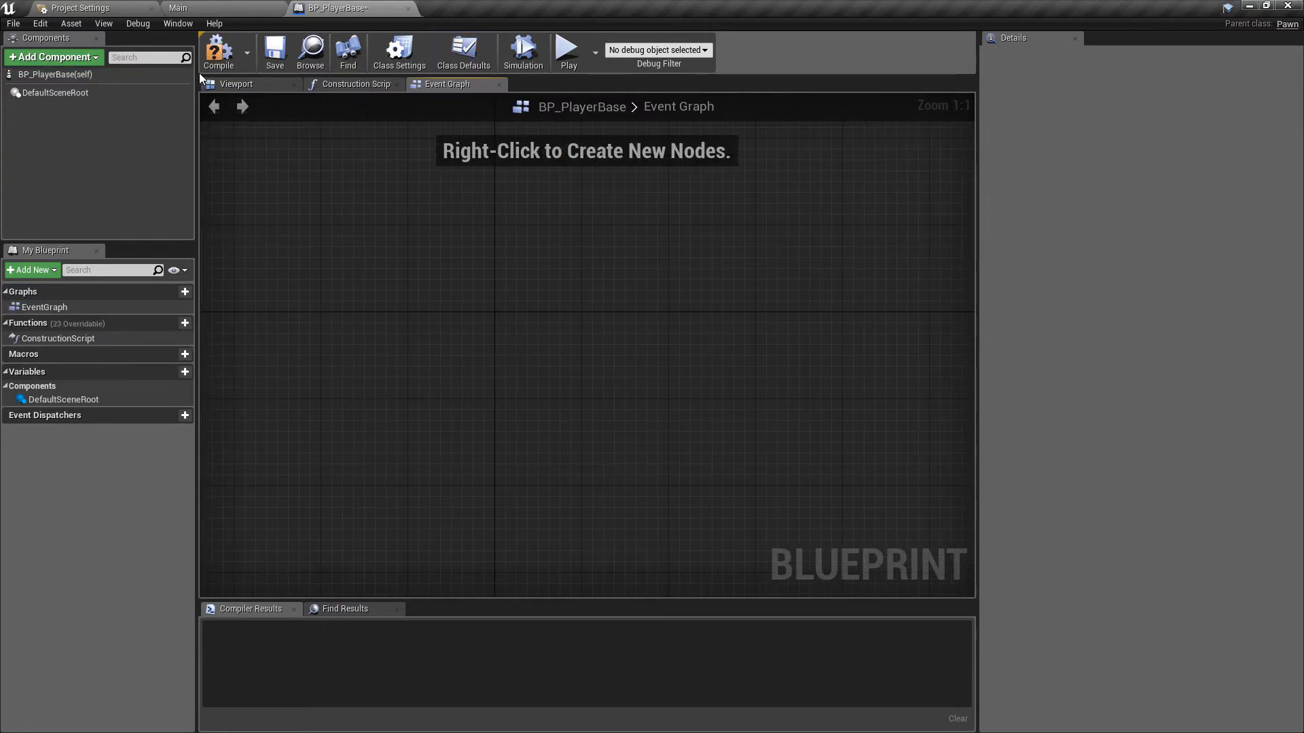
pyautogui.rightClick(640, 323)
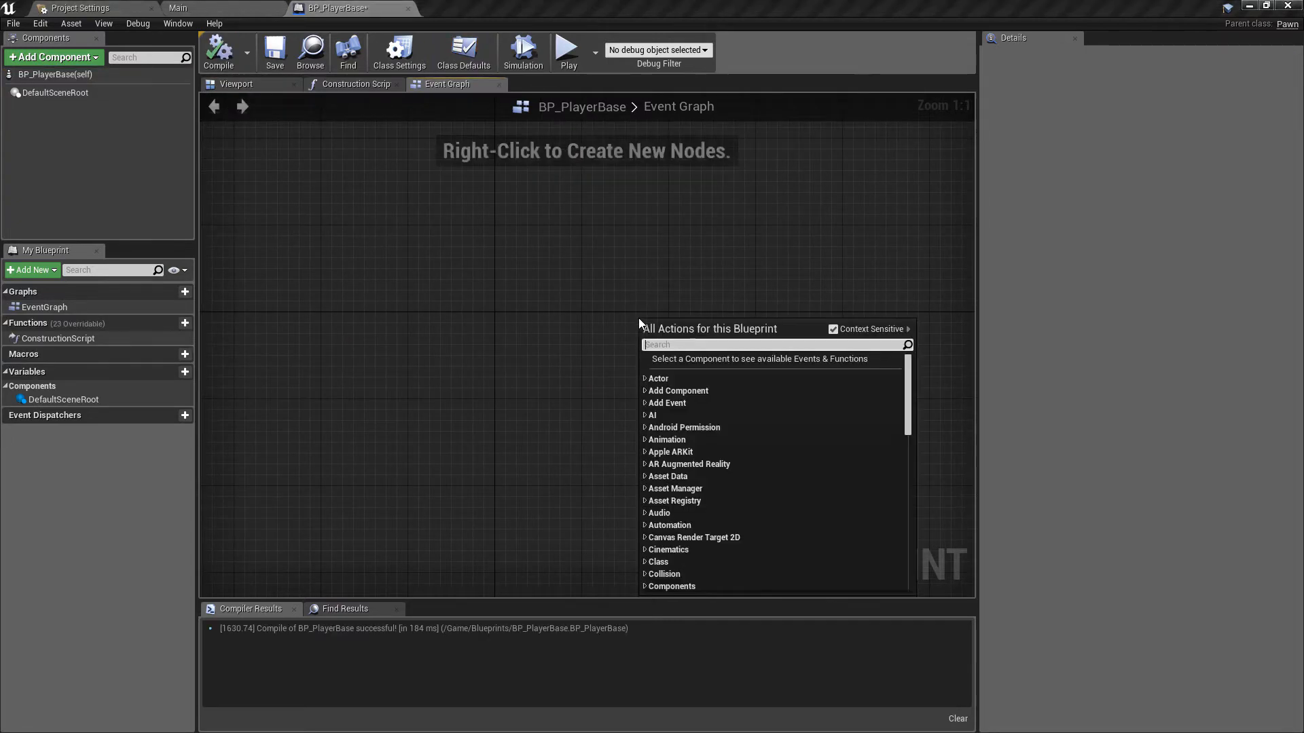
pyautogui.write('e')
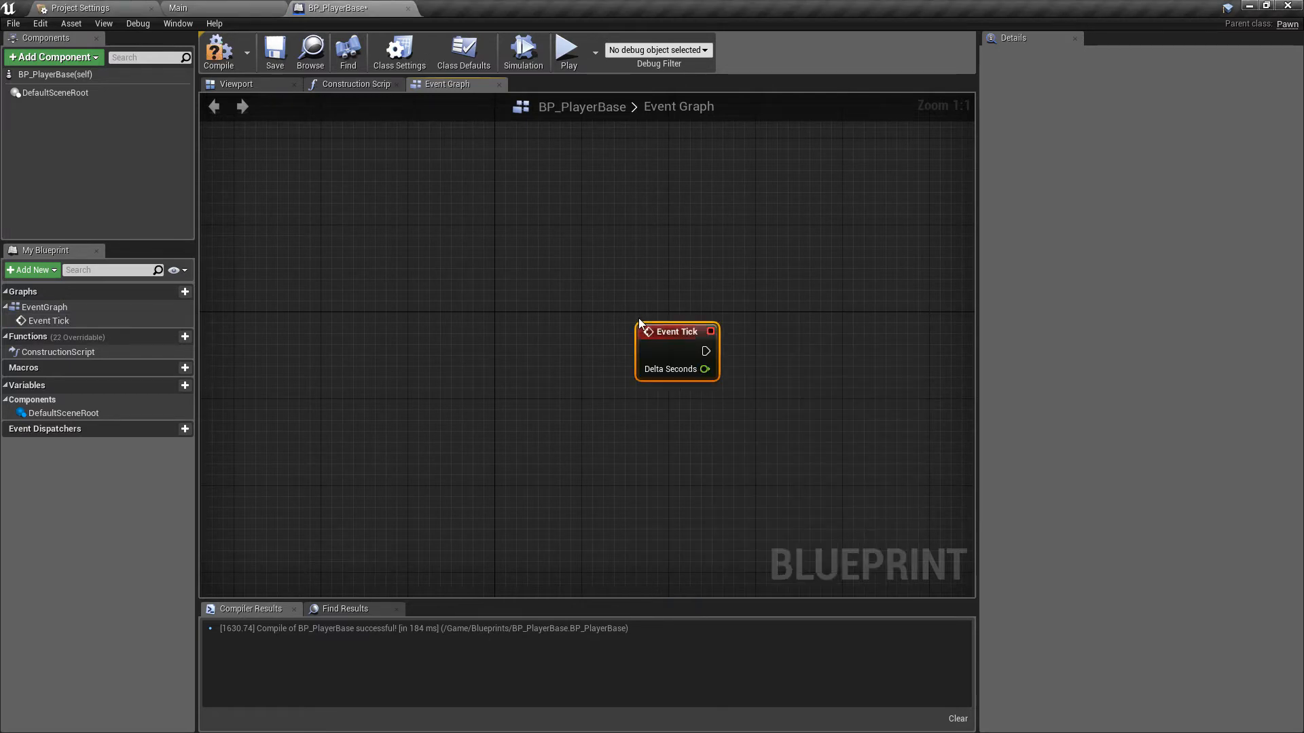
pyautogui.moveTo(676, 331); pyautogui.dragTo(535, 320)
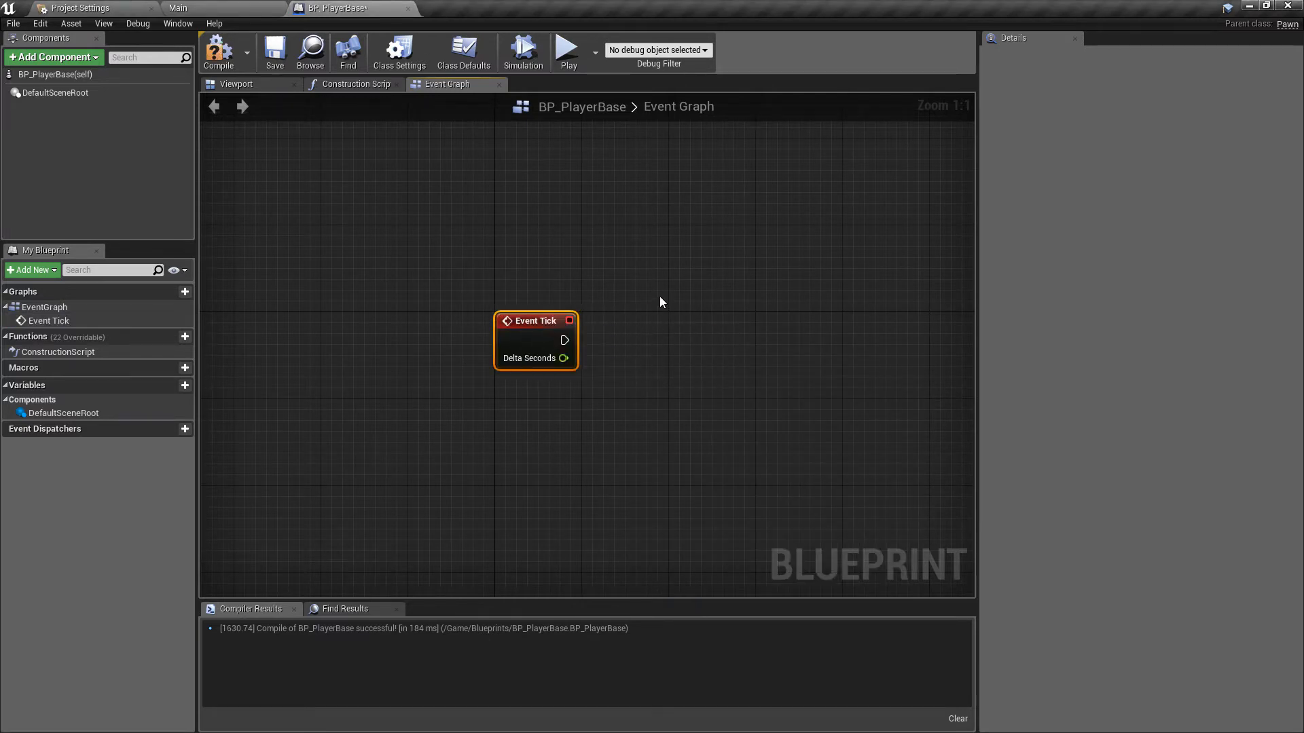
pyautogui.moveTo(694, 302)
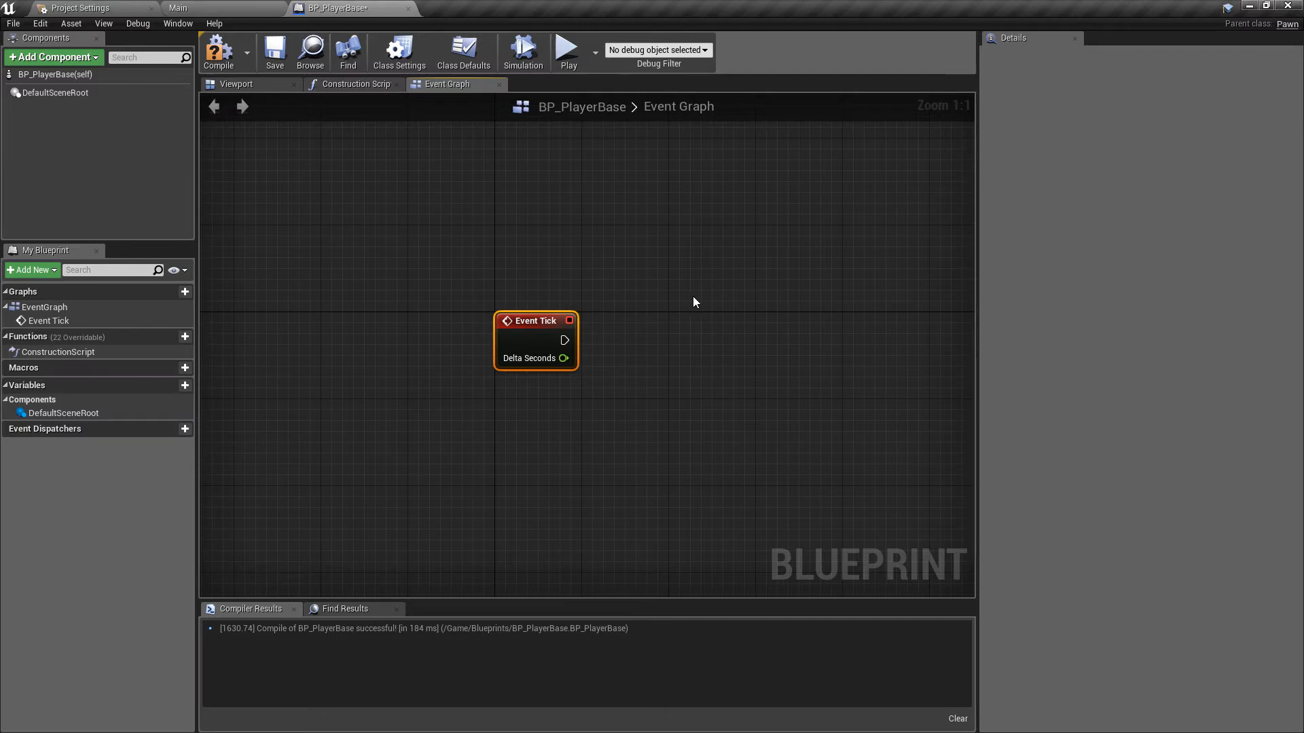
pyautogui.click(217, 50)
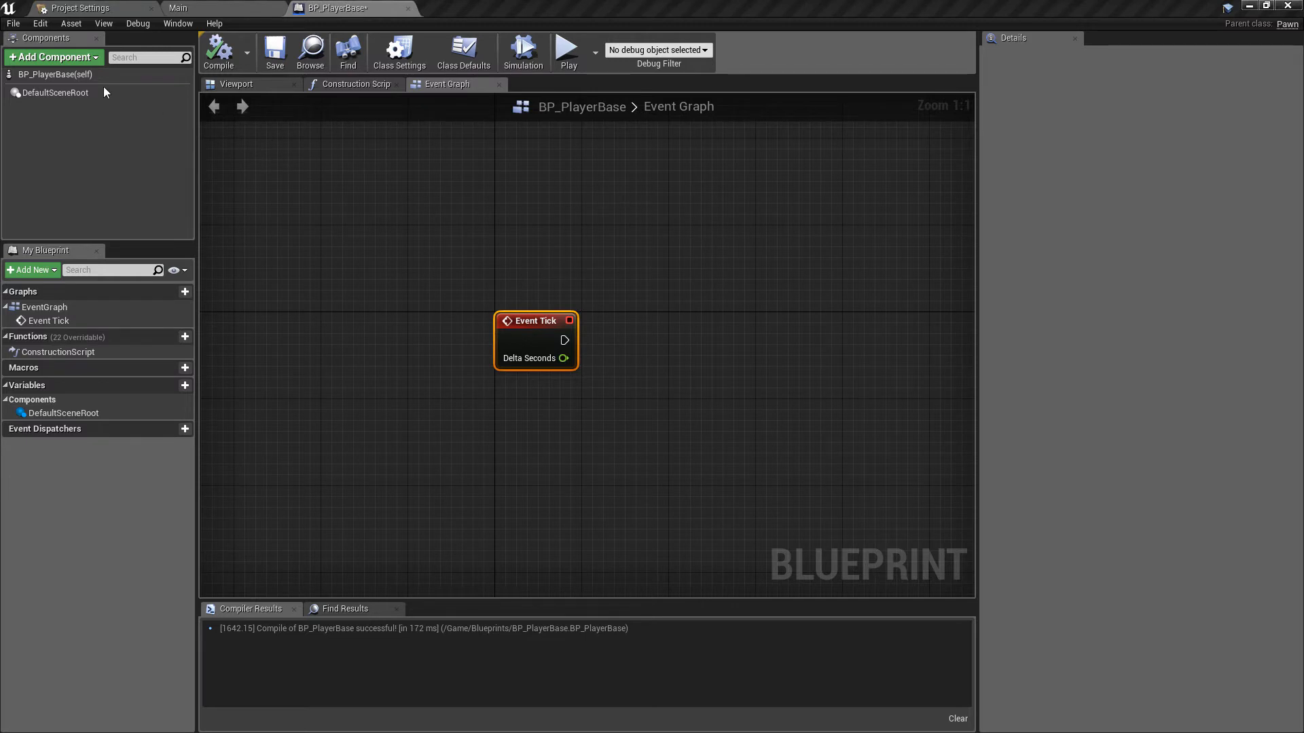
pyautogui.moveTo(53, 57)
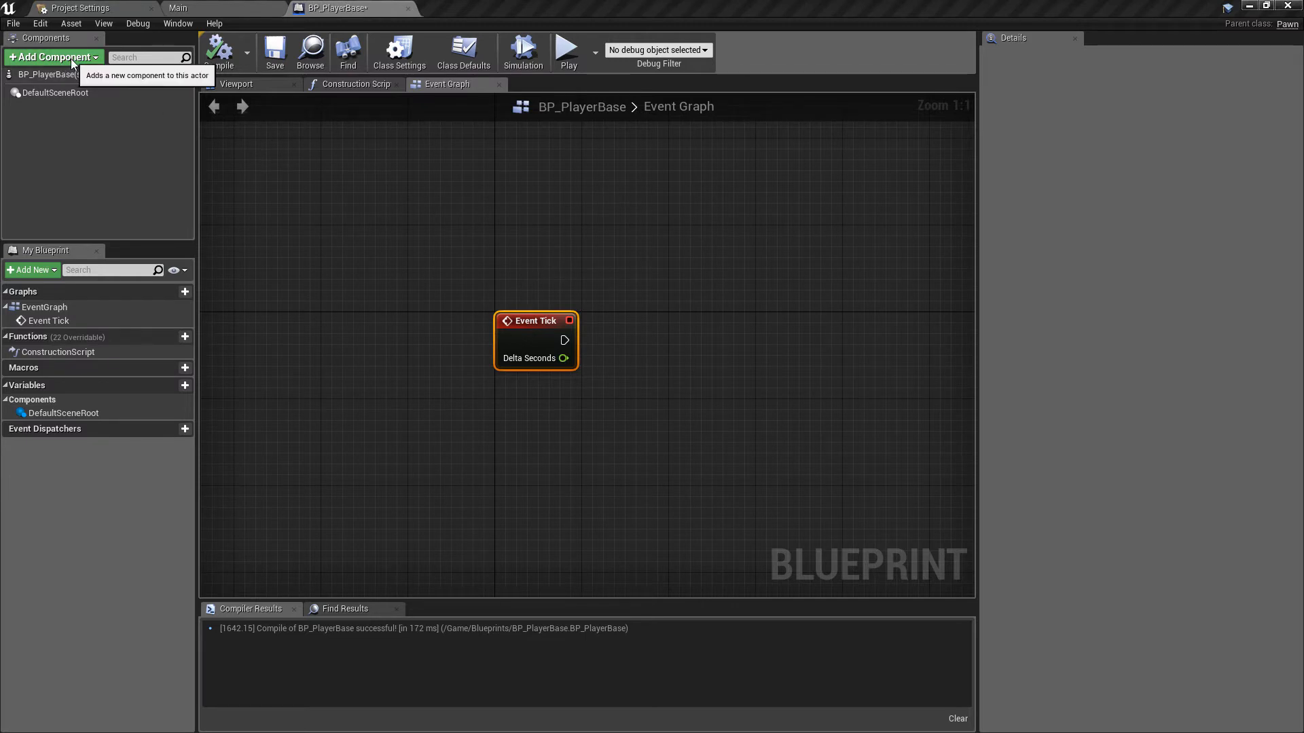
# Step: Add a Scene component named CameraRoot with a Camera component attached beneath it
pyautogui.click(52, 57)
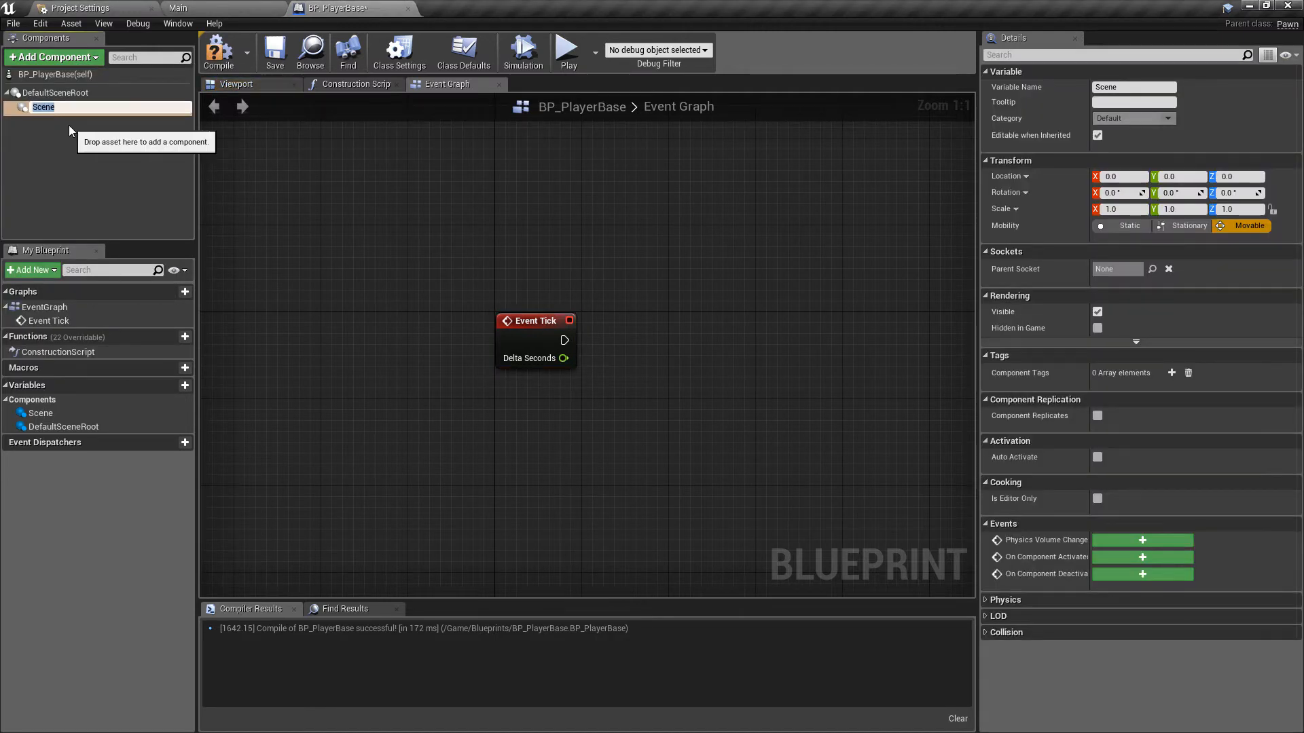
pyautogui.write('CameraRoot')
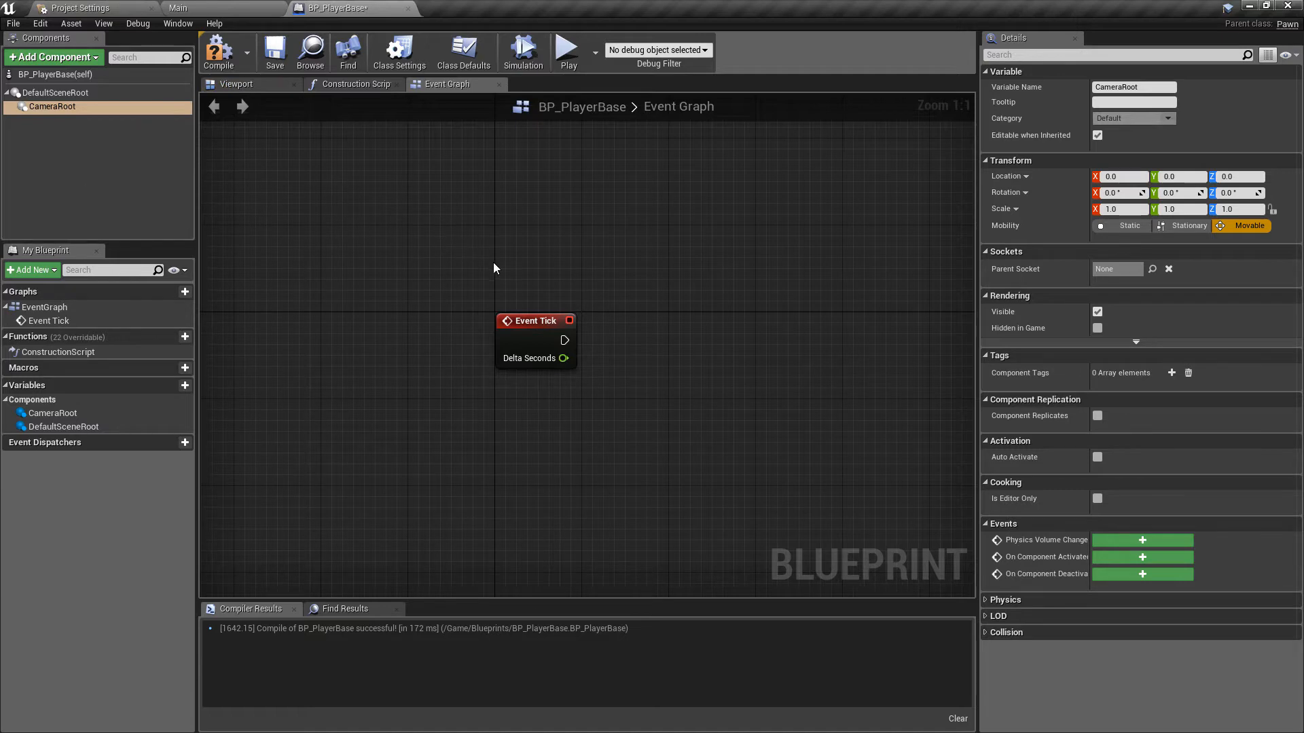
pyautogui.moveTo(557, 247)
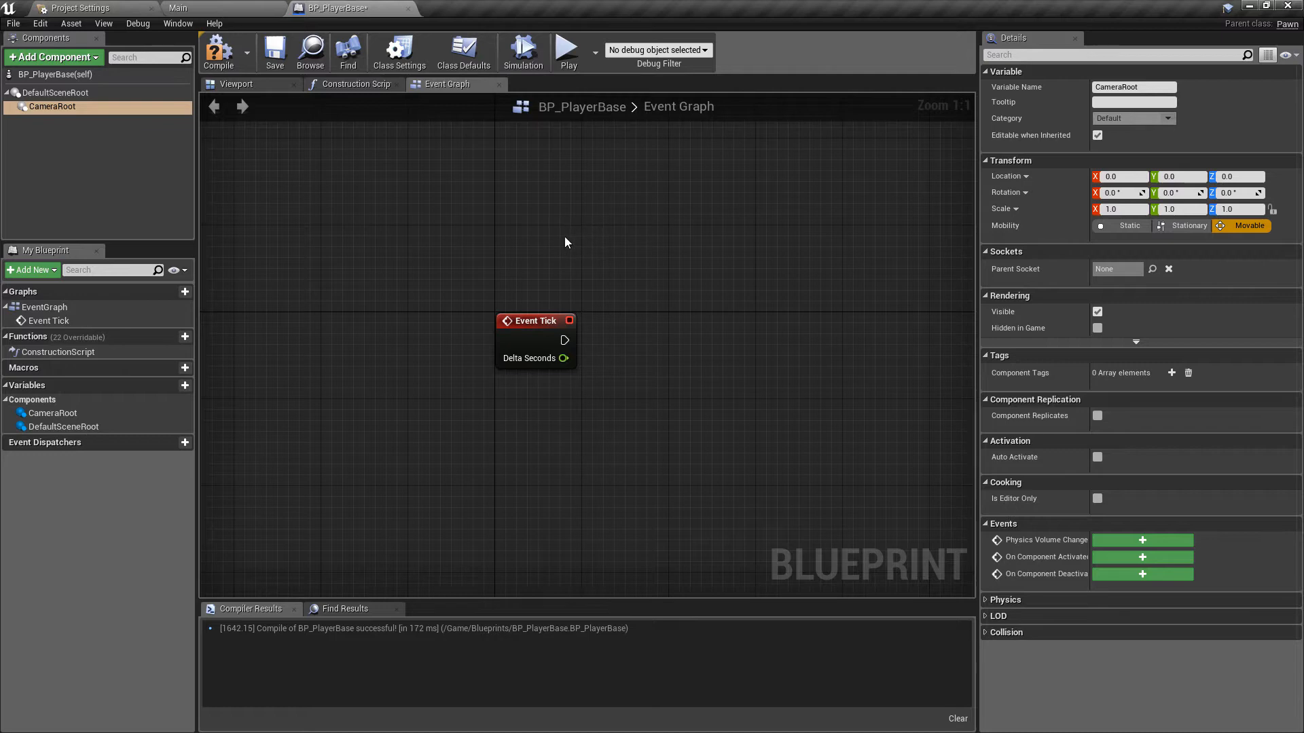
pyautogui.moveTo(219, 51)
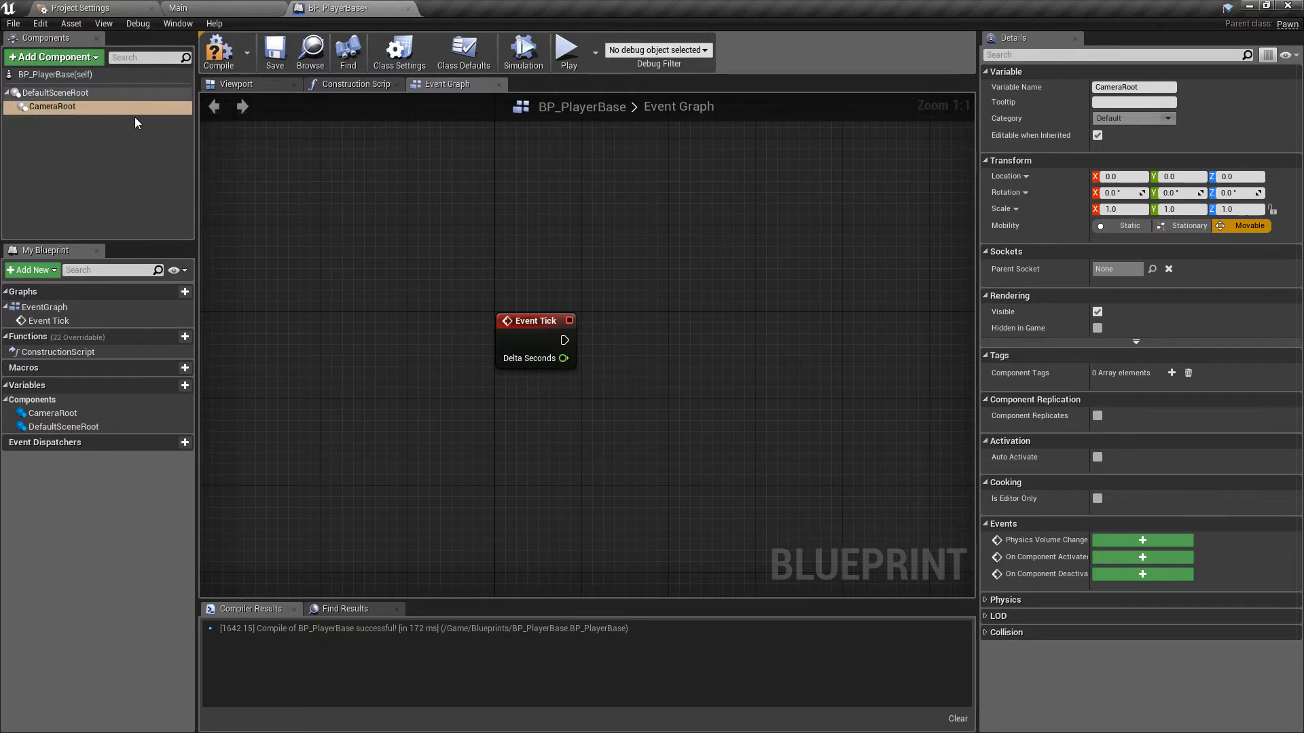
pyautogui.click(53, 57)
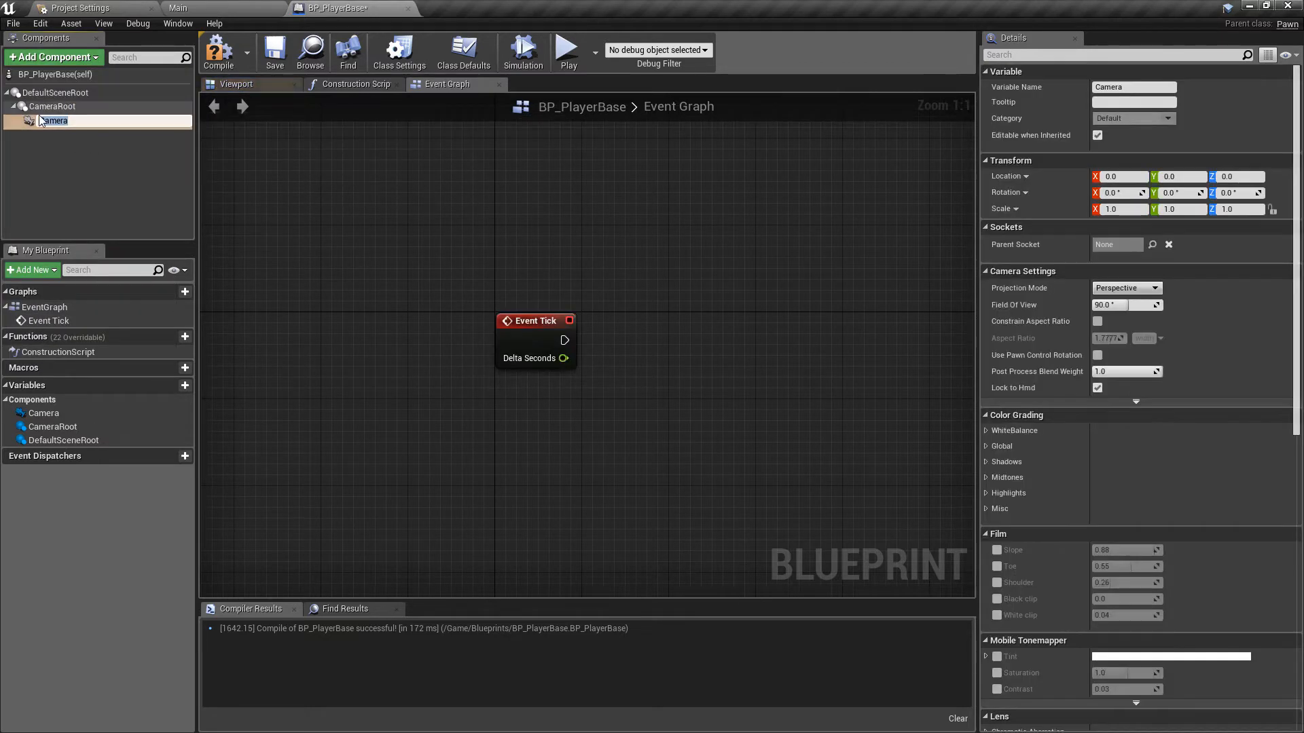
pyautogui.click(50, 57)
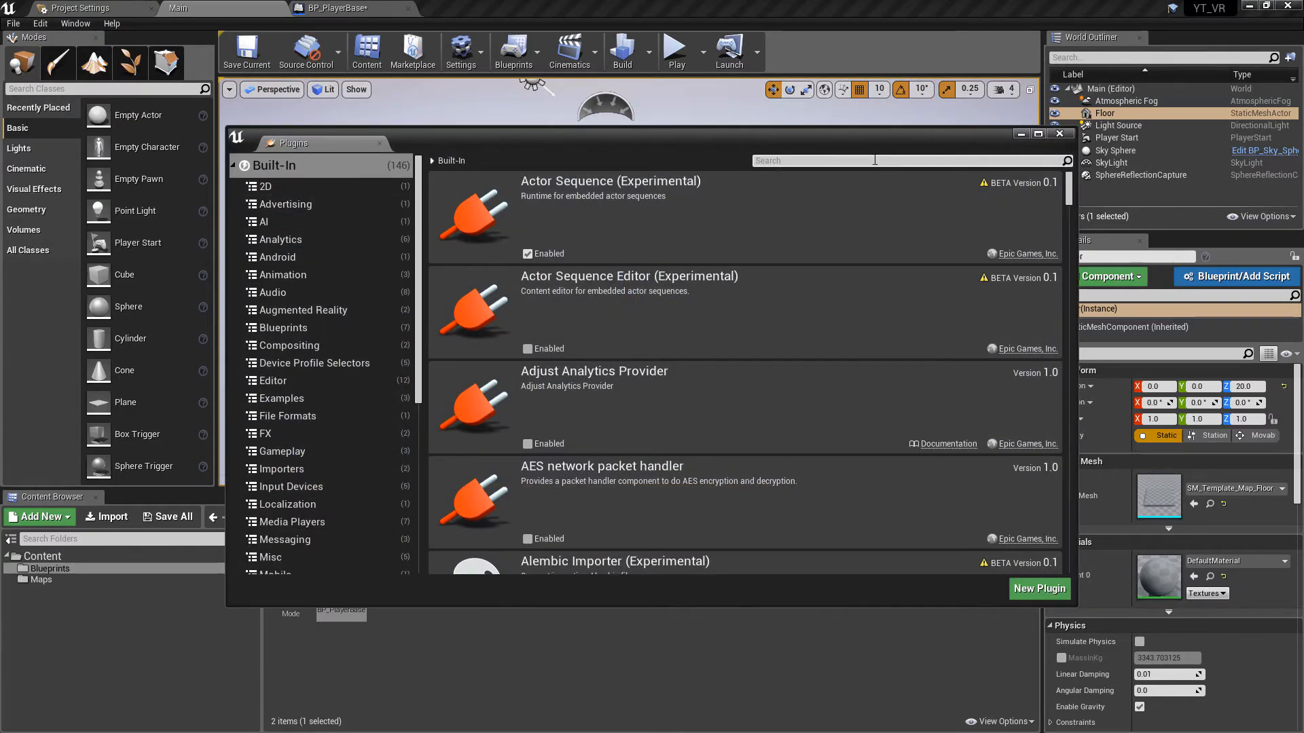
# Step: Filter the Plugins list for 'goog' and scroll to the Google VR plugins to enable them
pyautogui.write('goog')
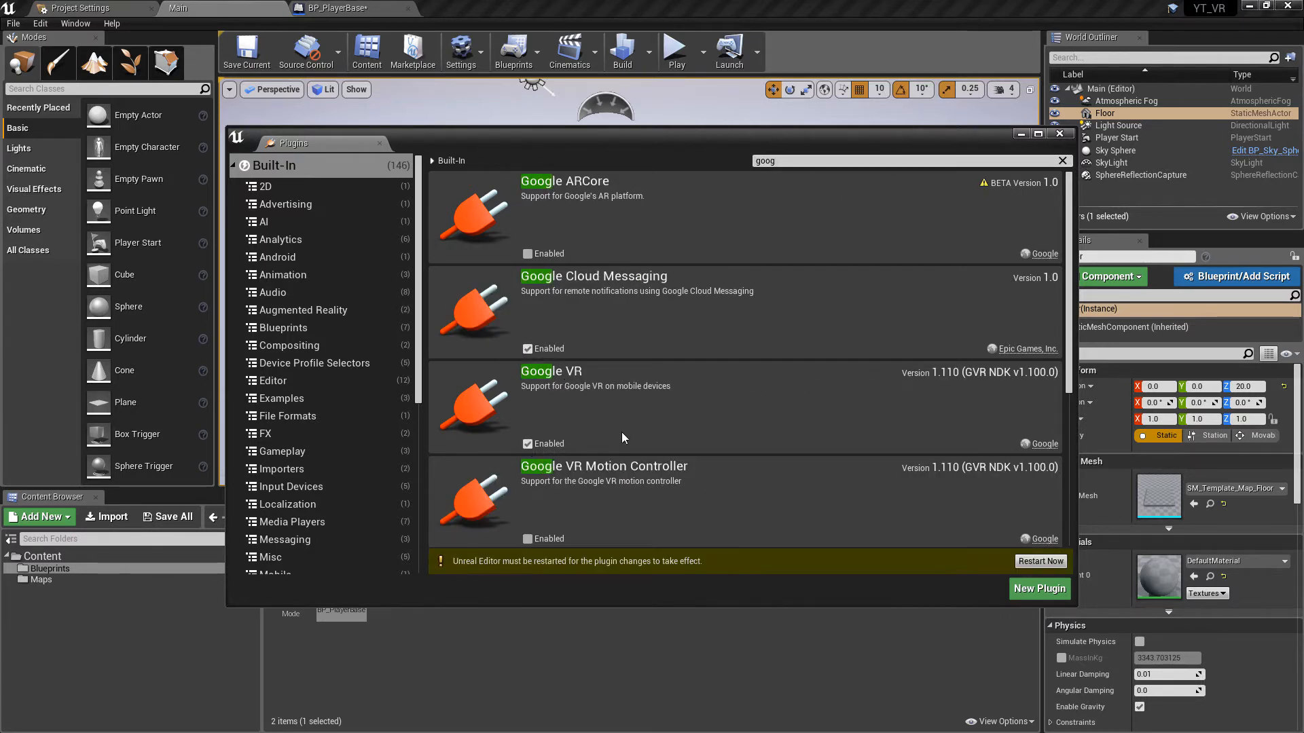
pyautogui.scroll(-3)
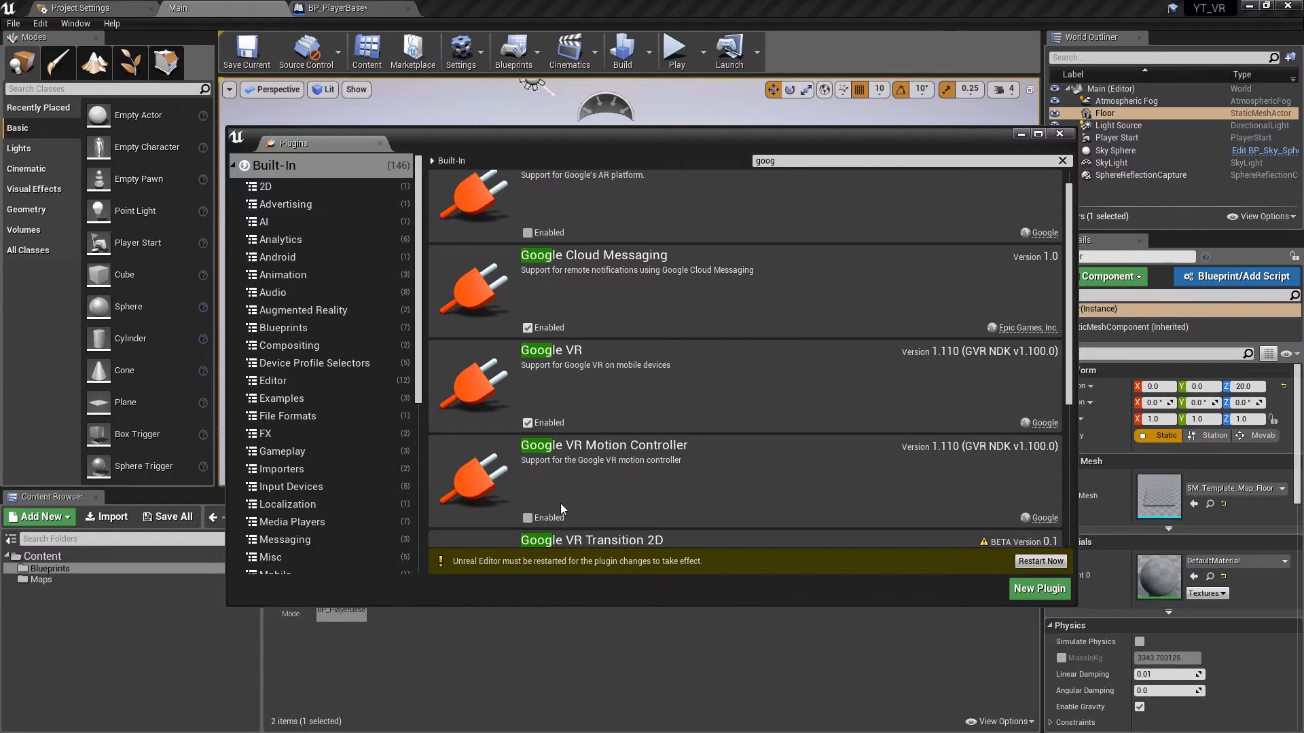
pyautogui.scroll(-3)
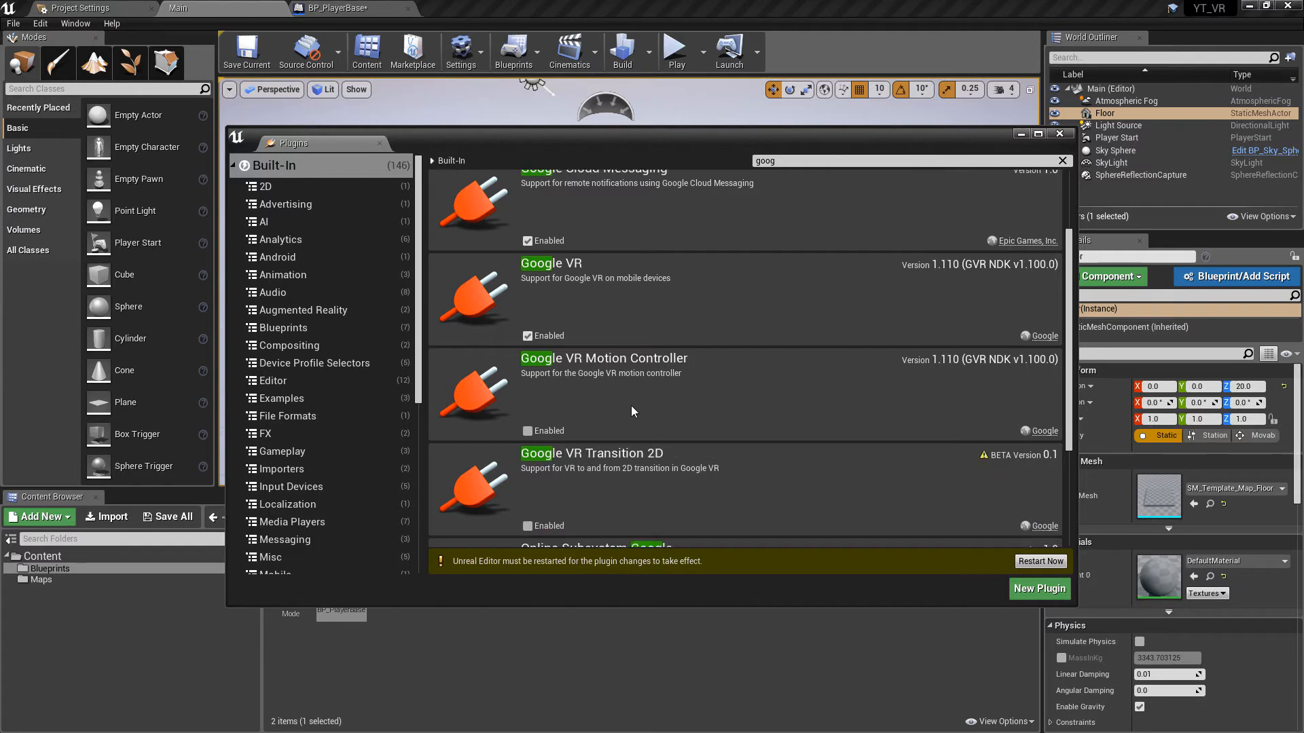
pyautogui.scroll(-3)
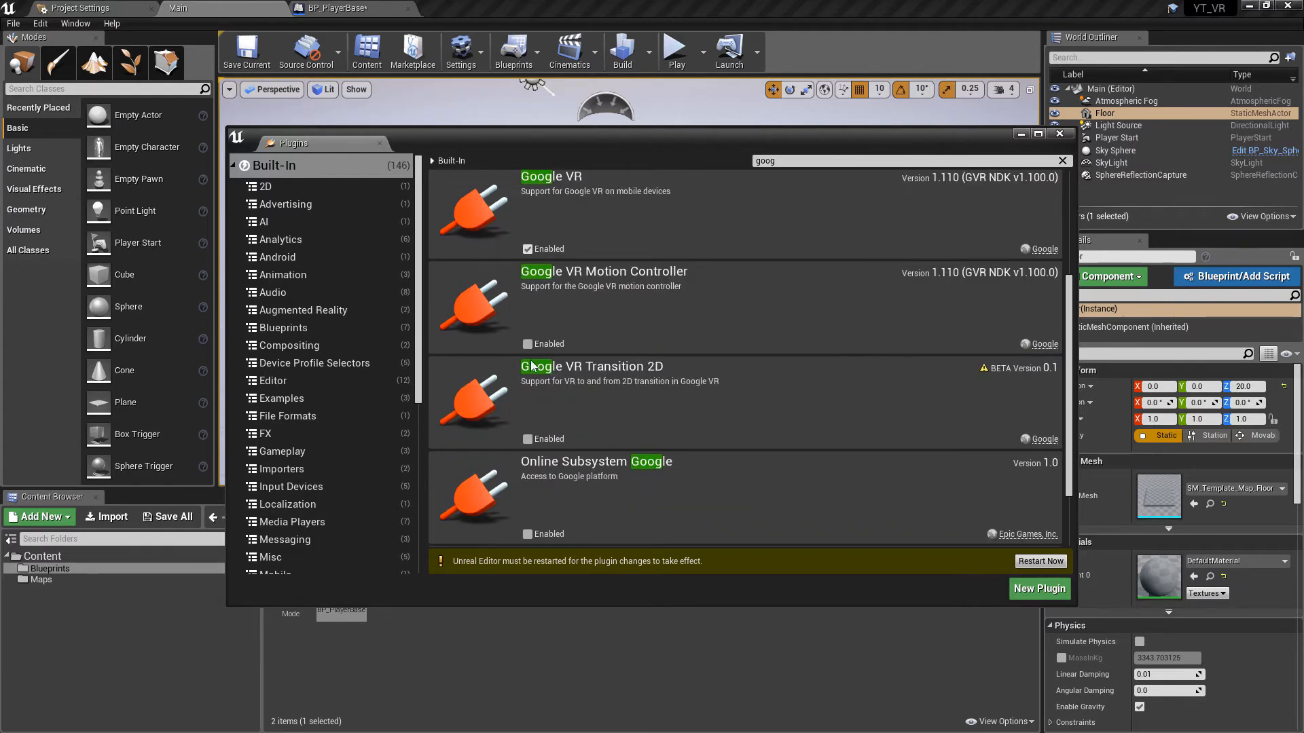
pyautogui.scroll(-3)
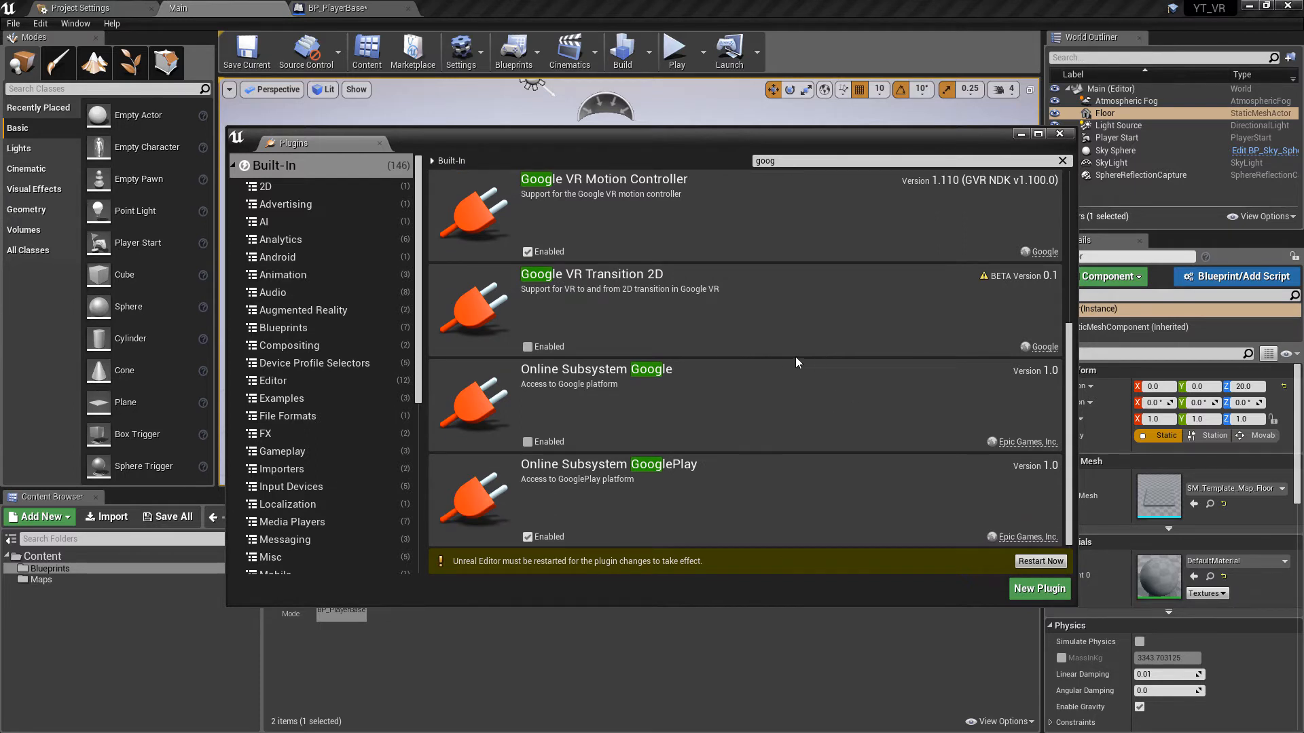
pyautogui.moveTo(819, 486)
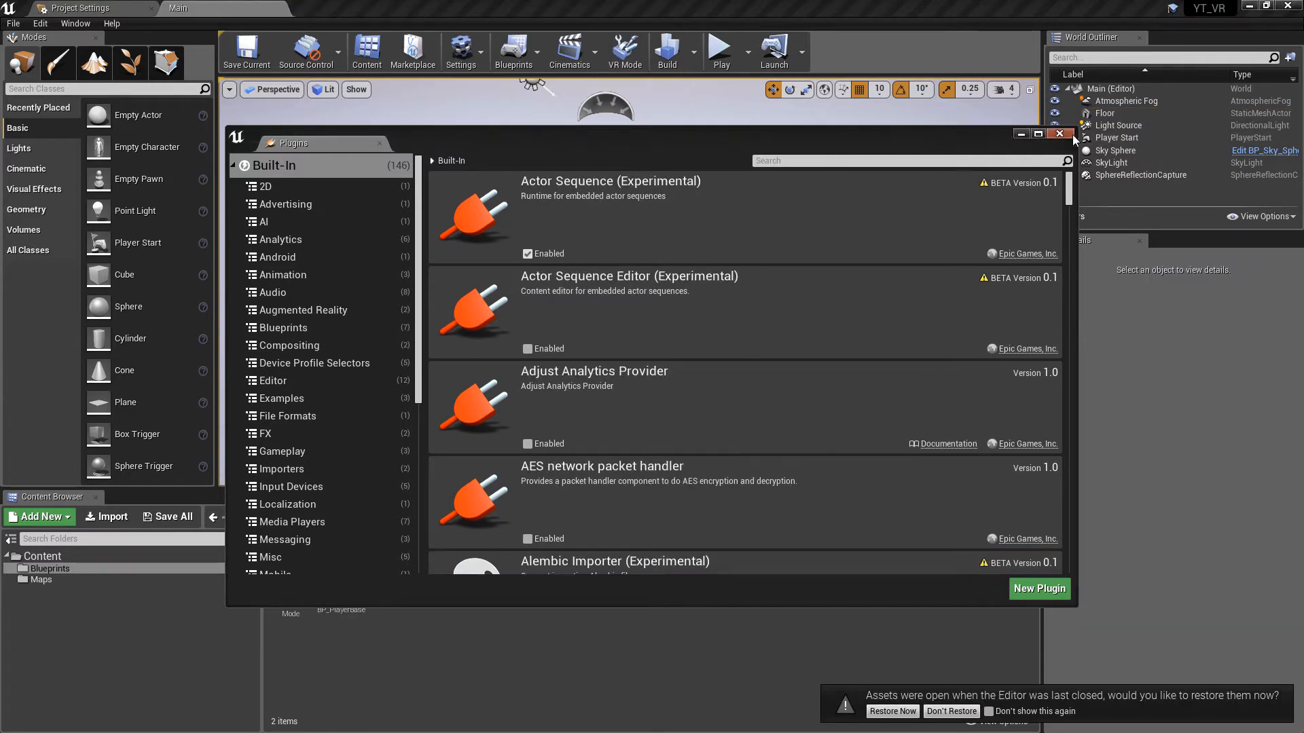
# Step: Add a Google VR Gaze Reticle component to BP_PlayerBase and compile it
pyautogui.click(1059, 134)
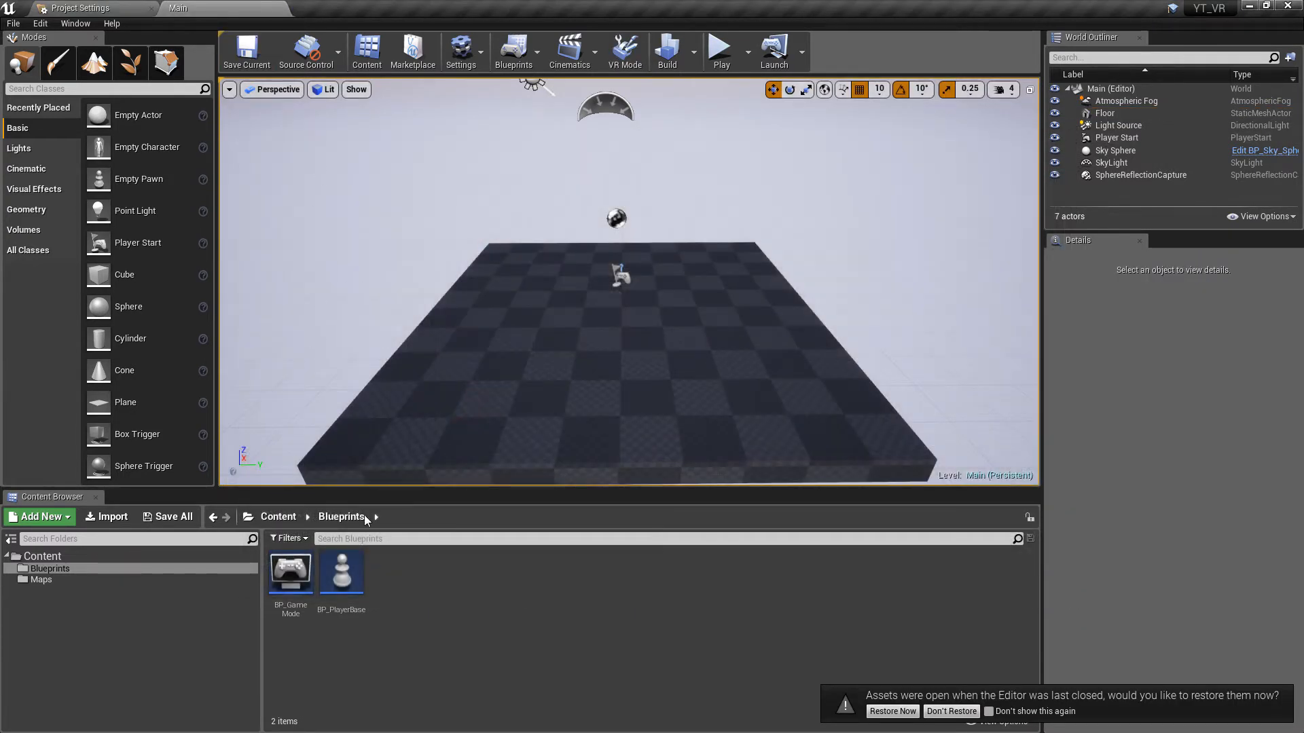
pyautogui.doubleClick(341, 571)
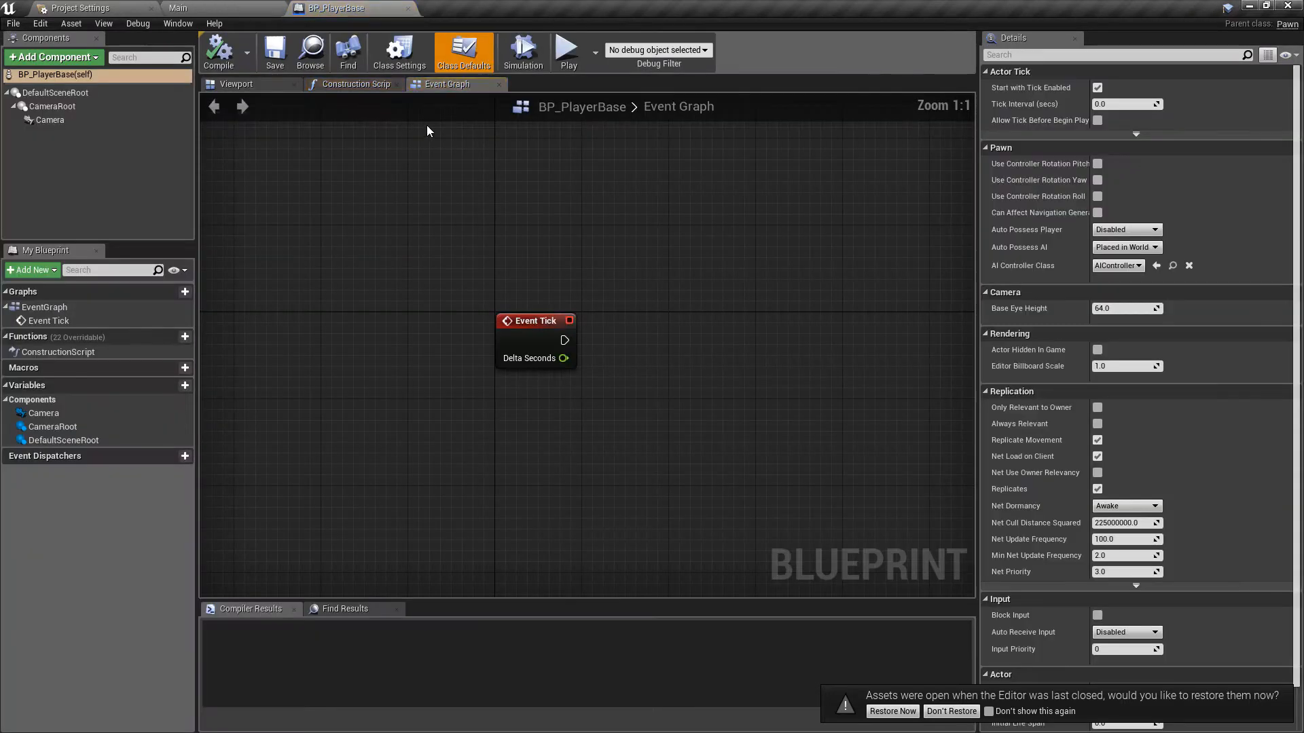
pyautogui.click(52, 57)
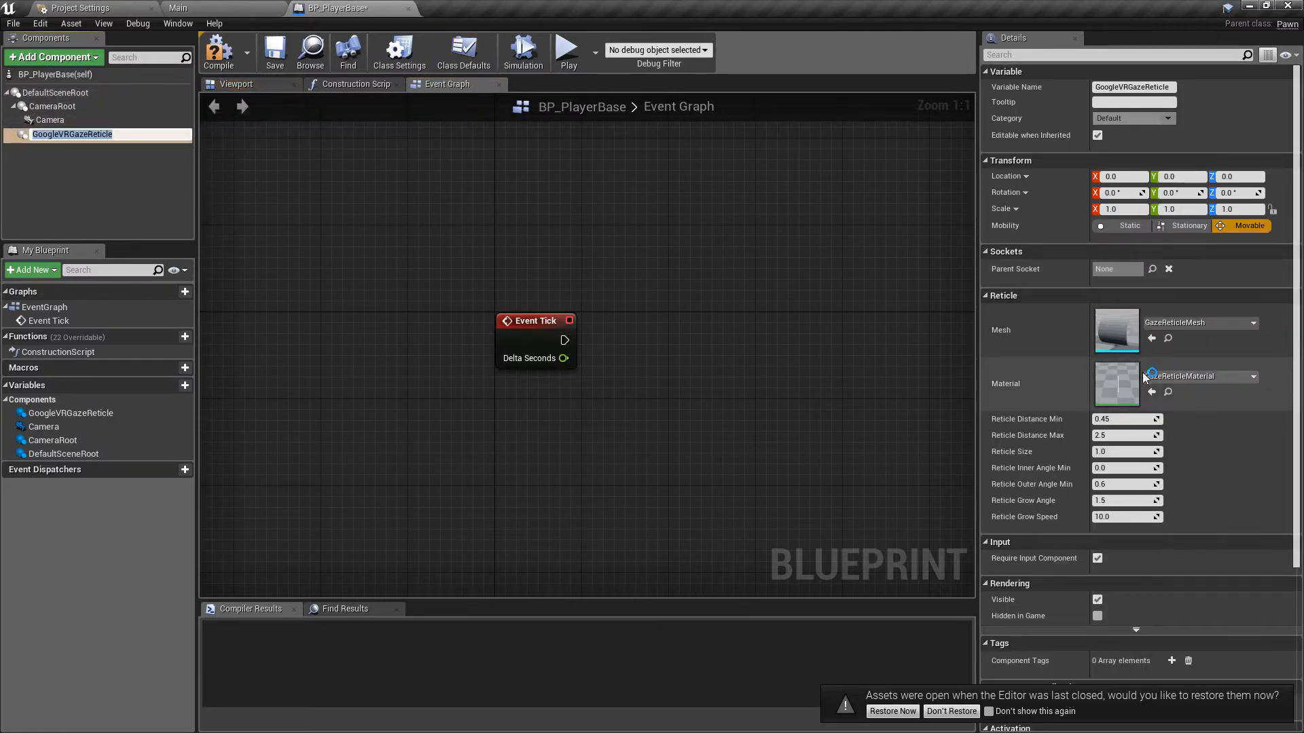
pyautogui.click(219, 50)
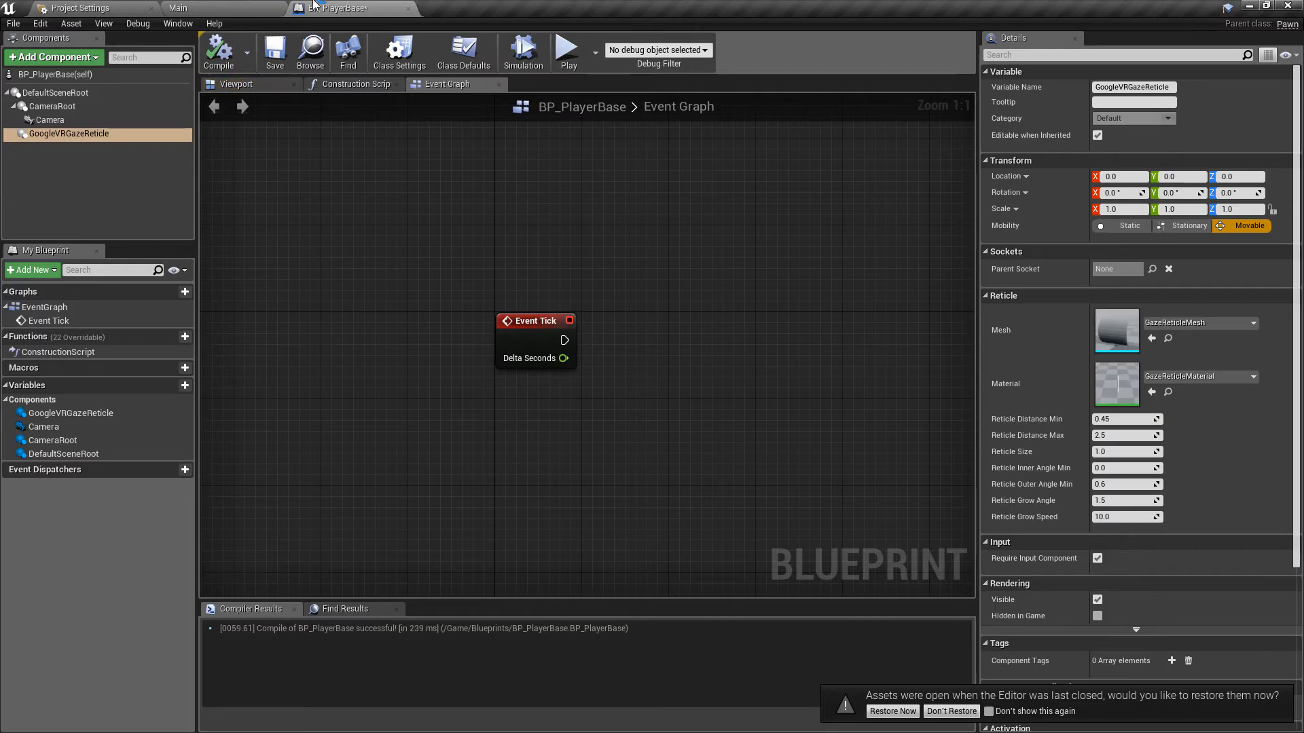
# Step: Switch back to BP_PlayerBase and preview the gaze reticle in the blueprint viewport
pyautogui.click(176, 8)
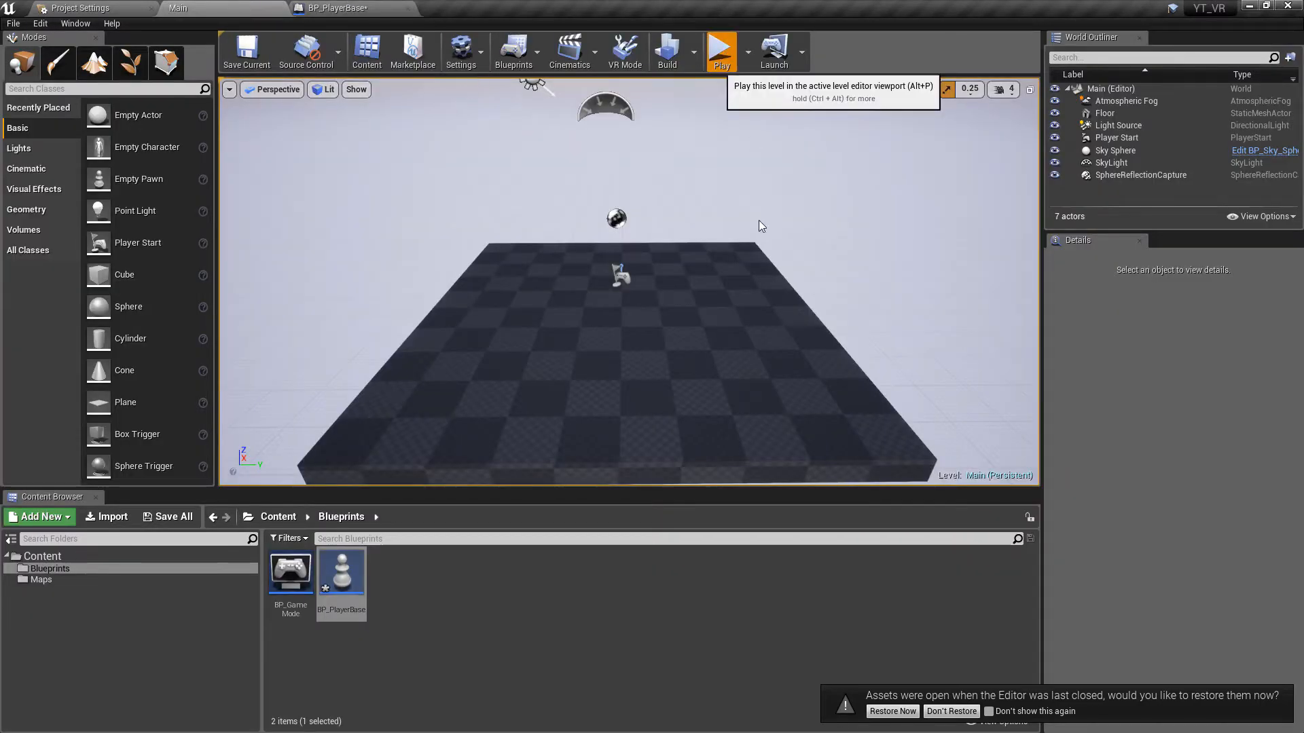
pyautogui.click(719, 46)
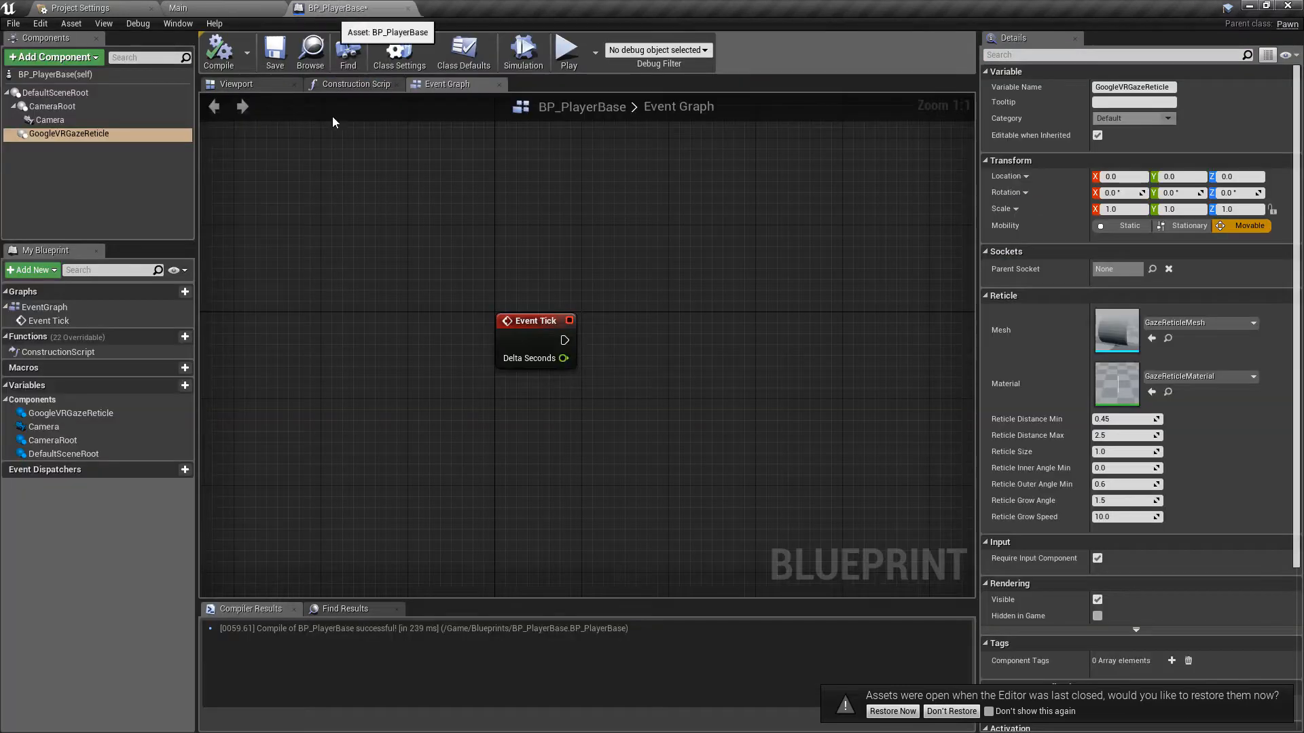
pyautogui.moveTo(209, 159)
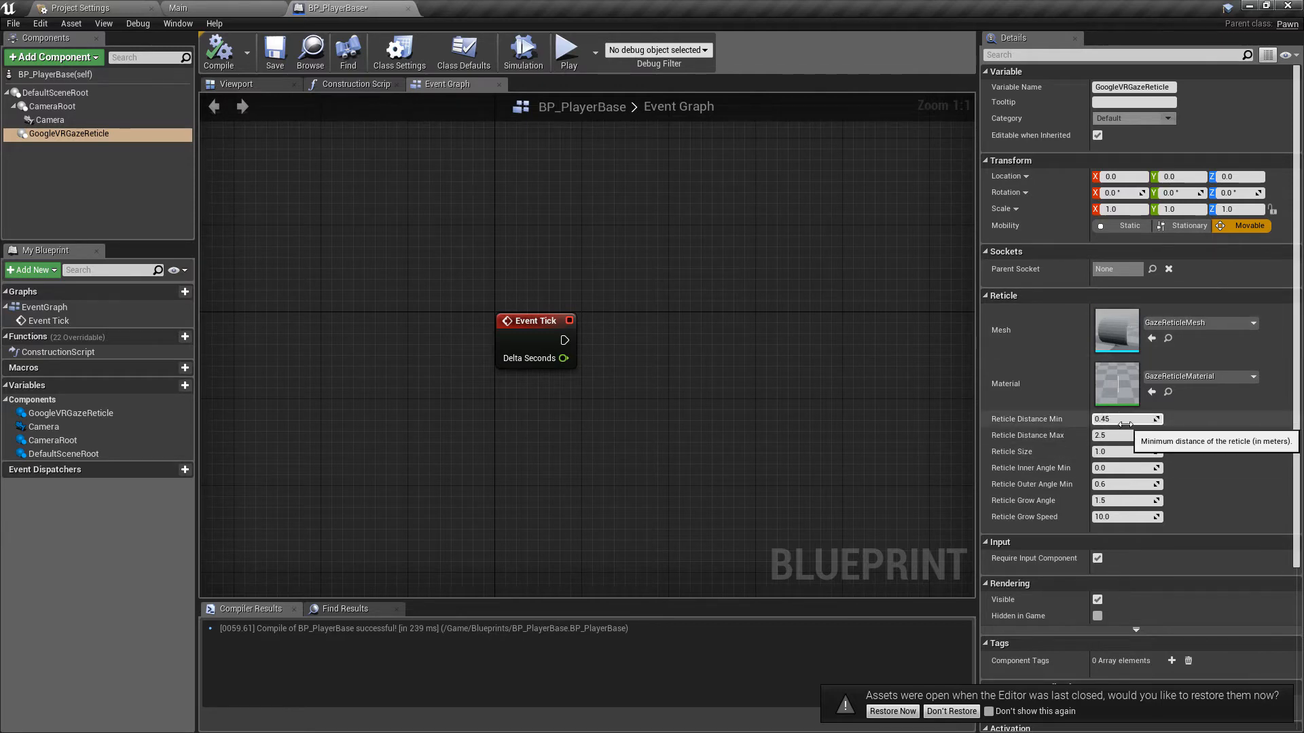
pyautogui.moveTo(1082, 441)
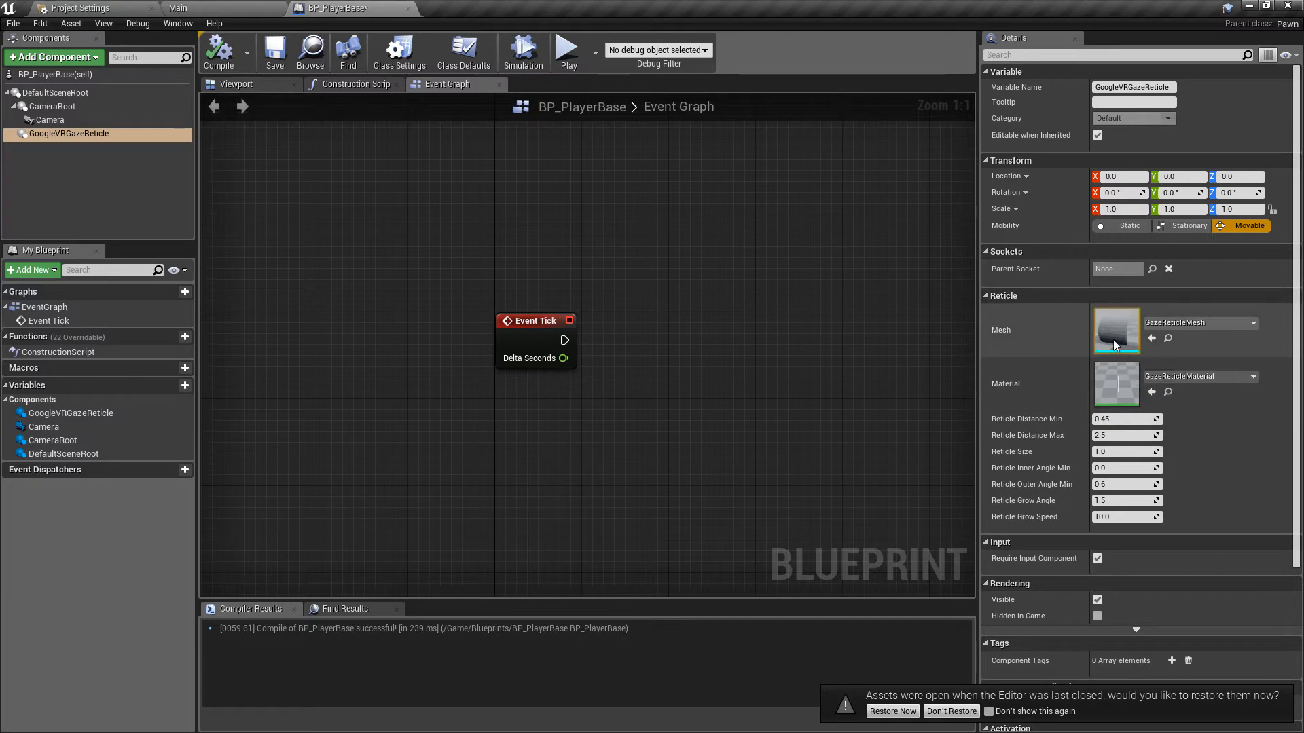
pyautogui.click(237, 84)
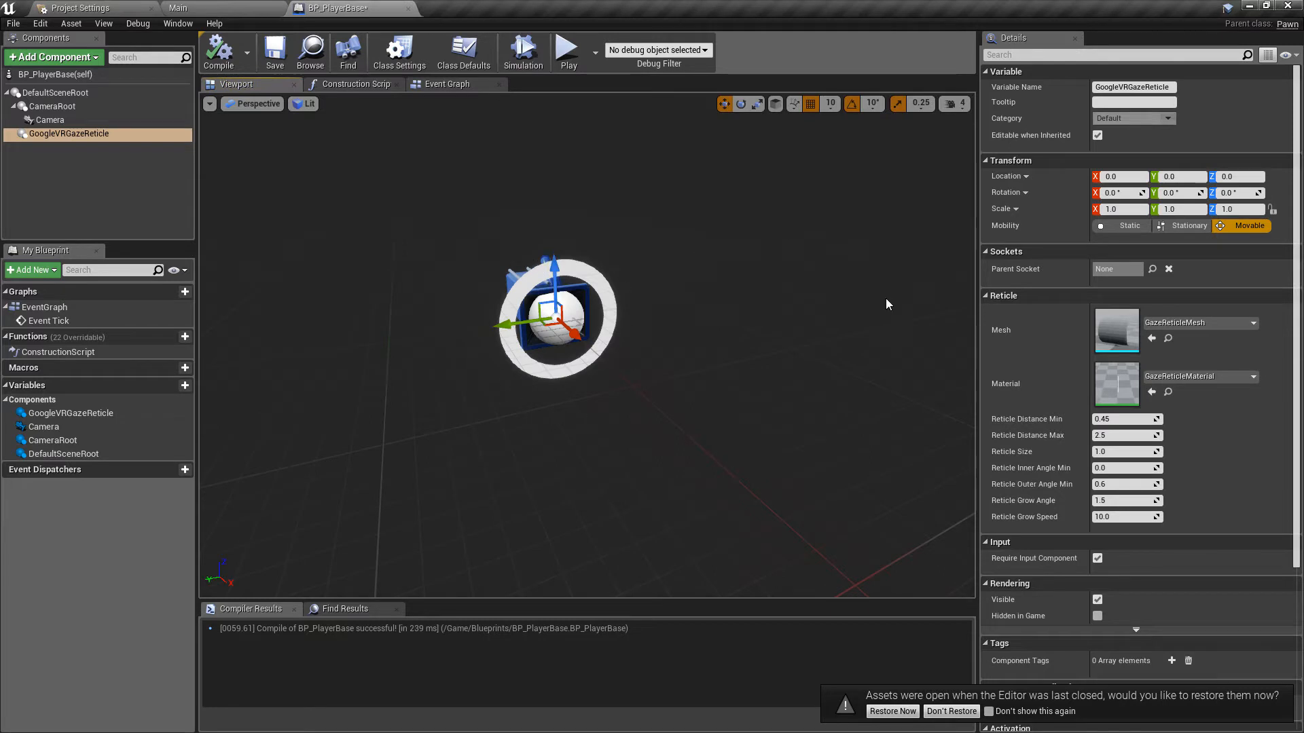
# Step: Add a Mouse X axis event to the Event Graph and drag a wire from its exec pin
pyautogui.click(447, 82)
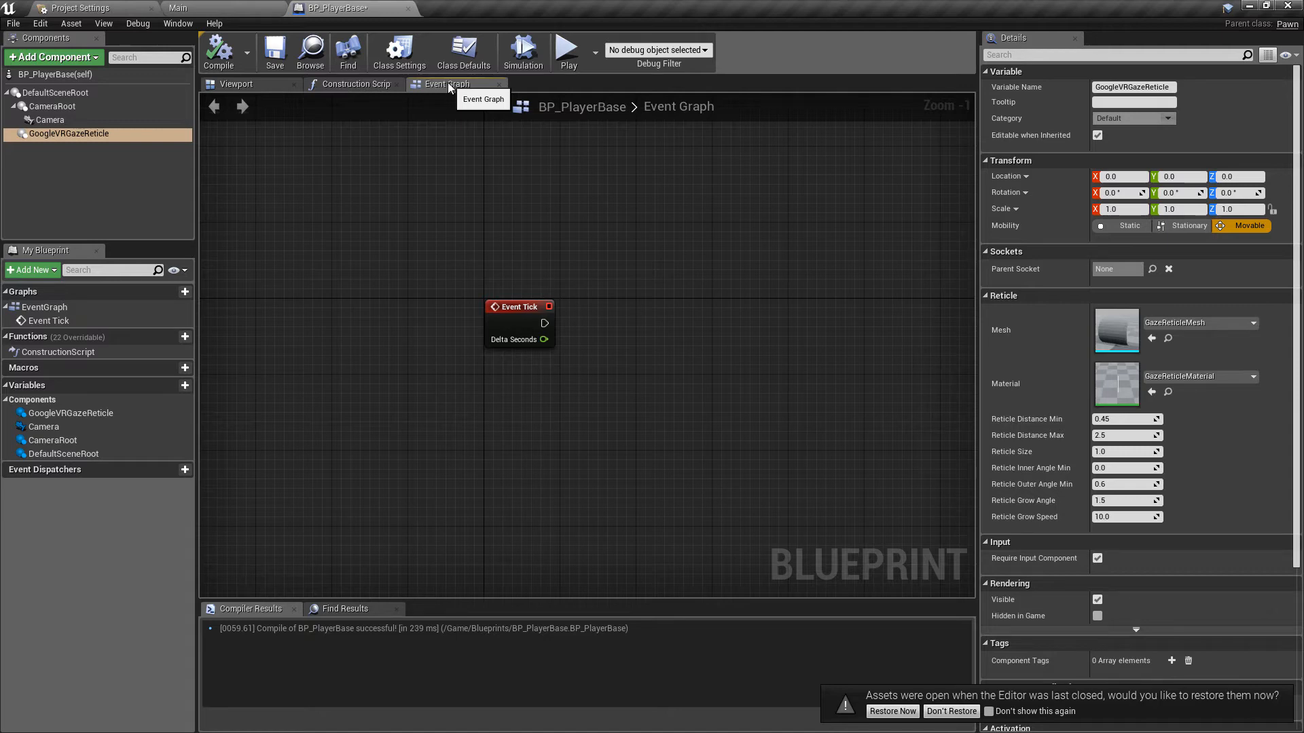
pyautogui.moveTo(648, 415)
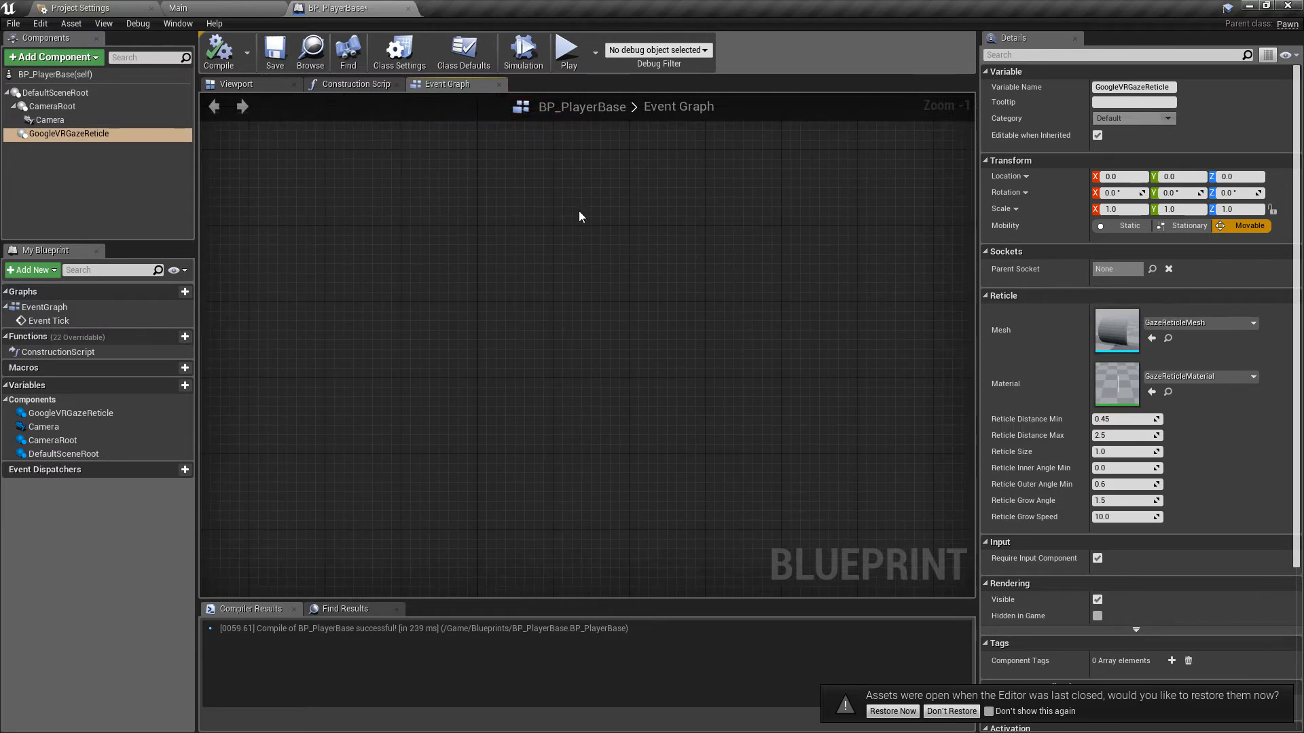
pyautogui.moveTo(499, 298)
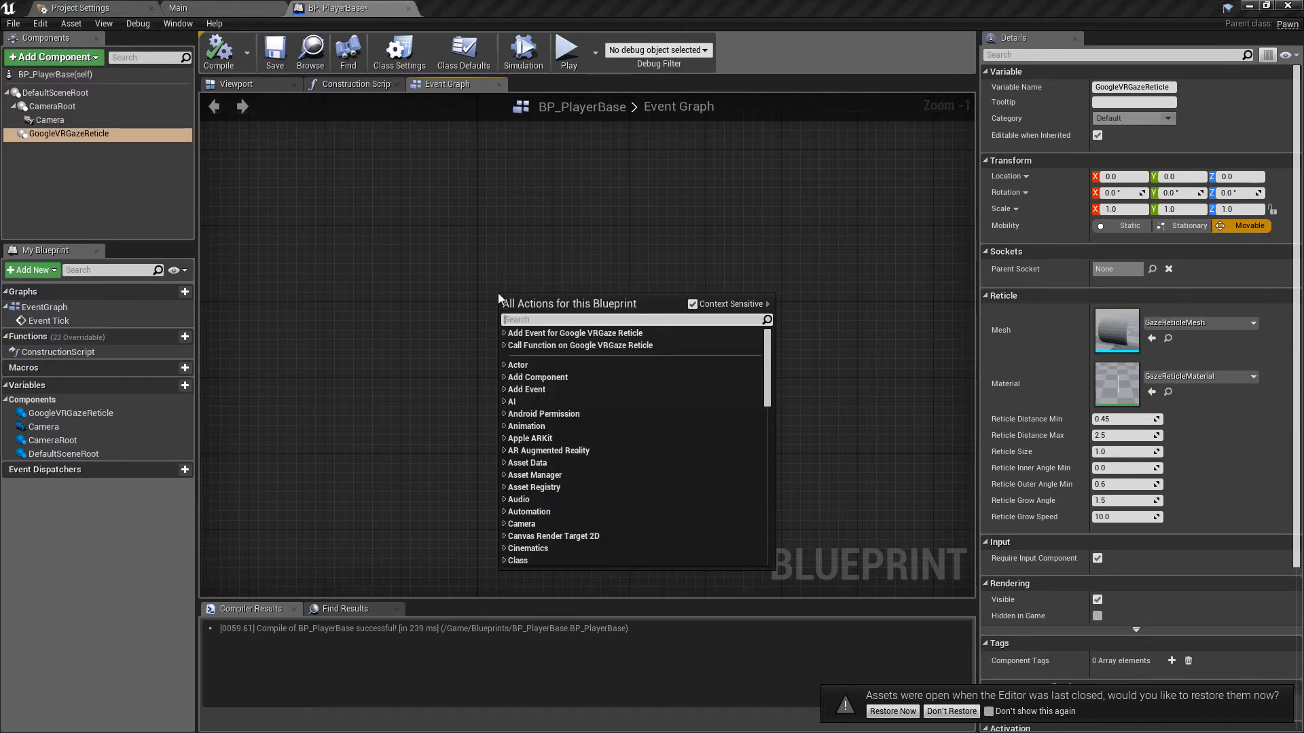
pyautogui.write('mousex')
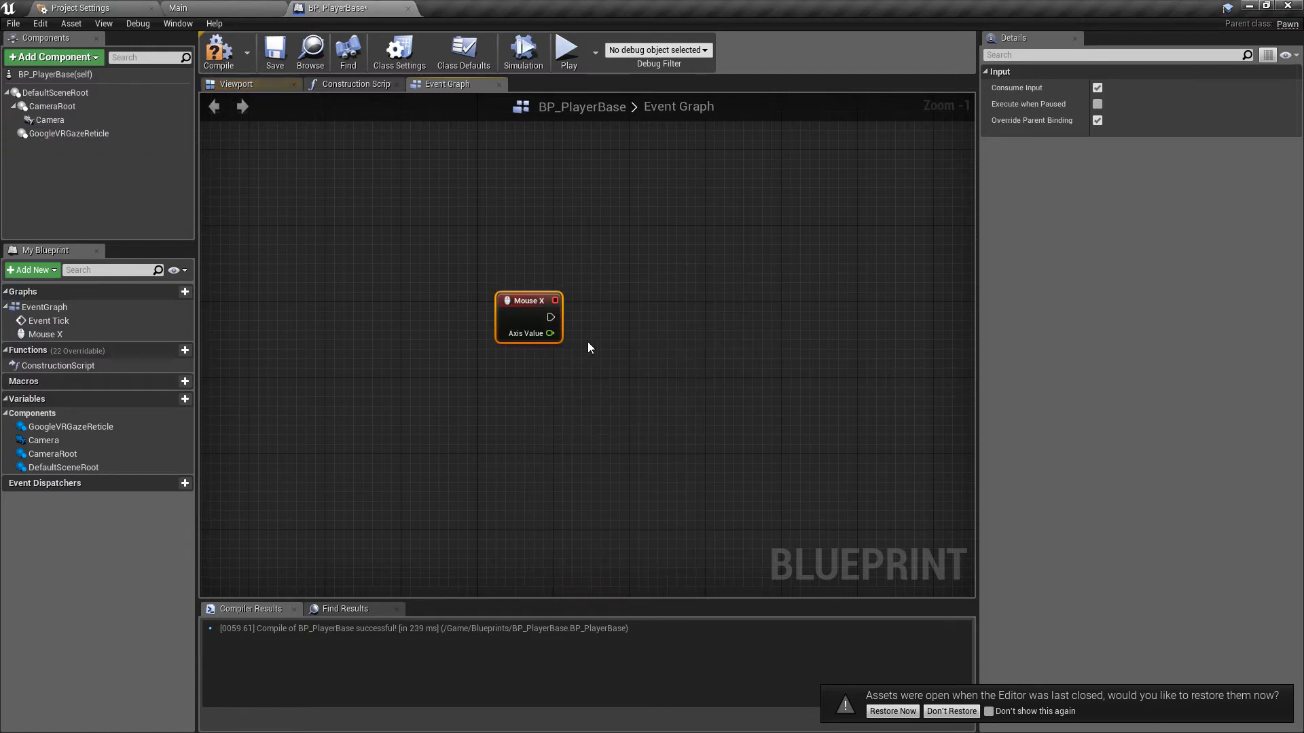
pyautogui.moveTo(551, 317); pyautogui.dragTo(772, 313)
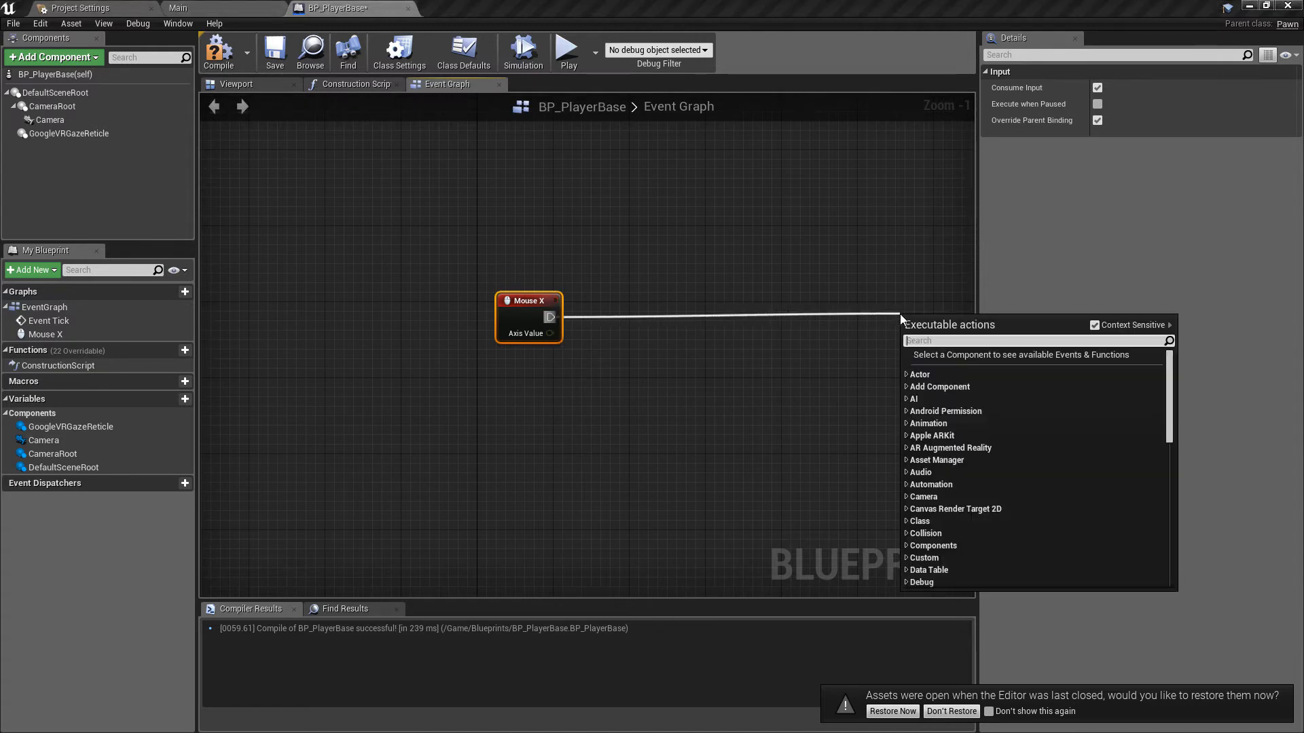
# Step: Multiply Mouse X's Axis Value by Get World Delta Seconds, then chain a second float multiply
pyautogui.click(948, 324)
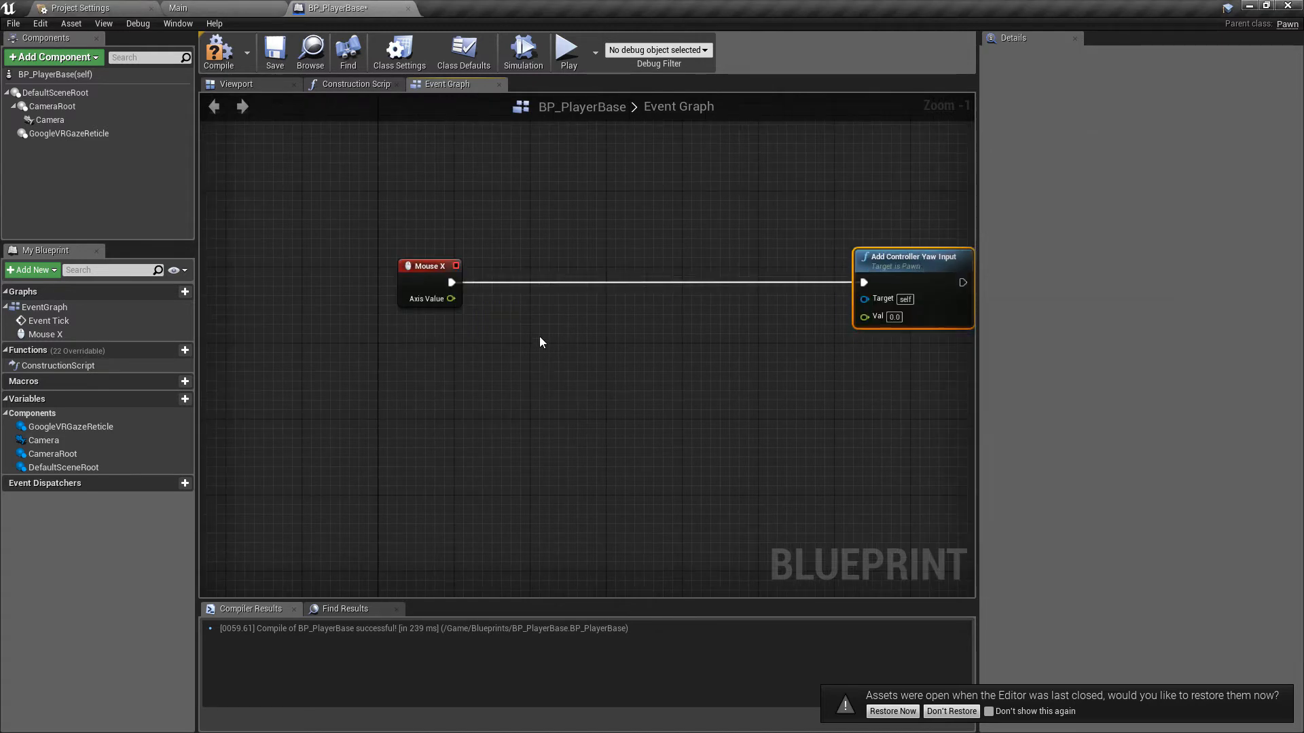
pyautogui.moveTo(450, 299); pyautogui.dragTo(544, 359)
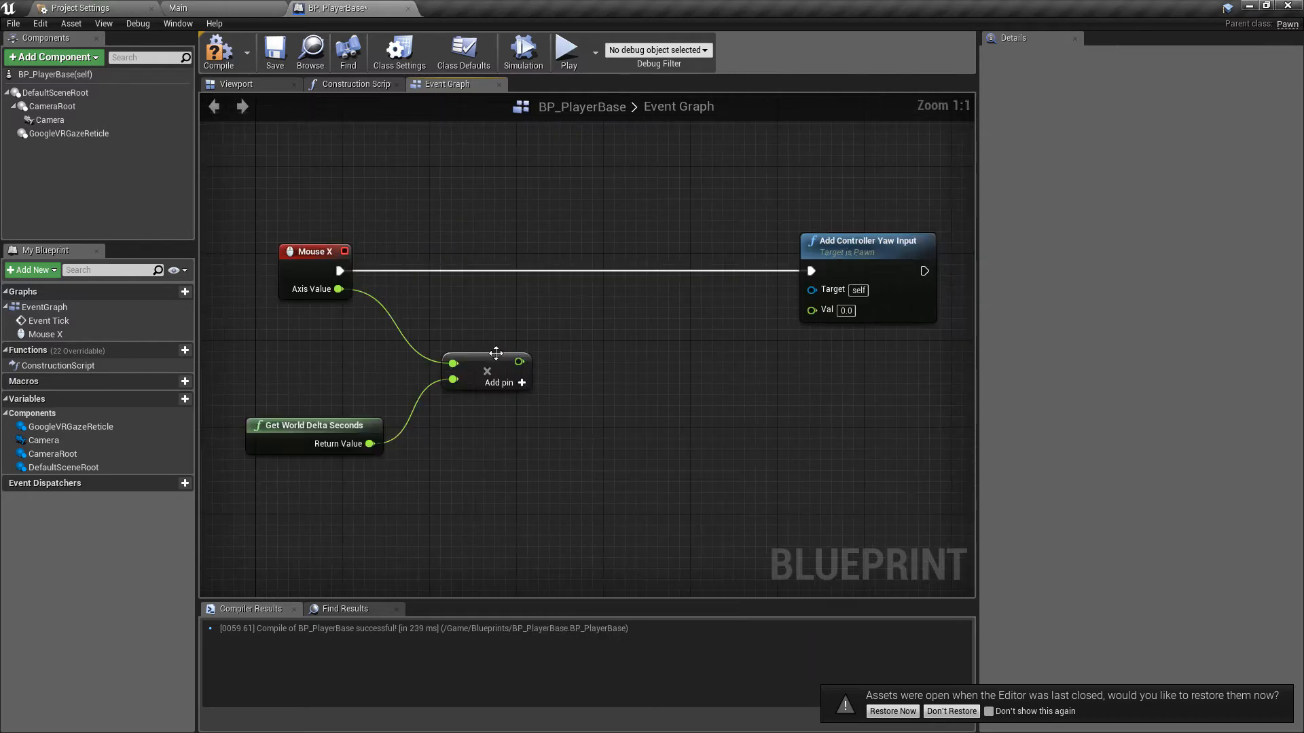
pyautogui.moveTo(520, 361); pyautogui.dragTo(631, 369)
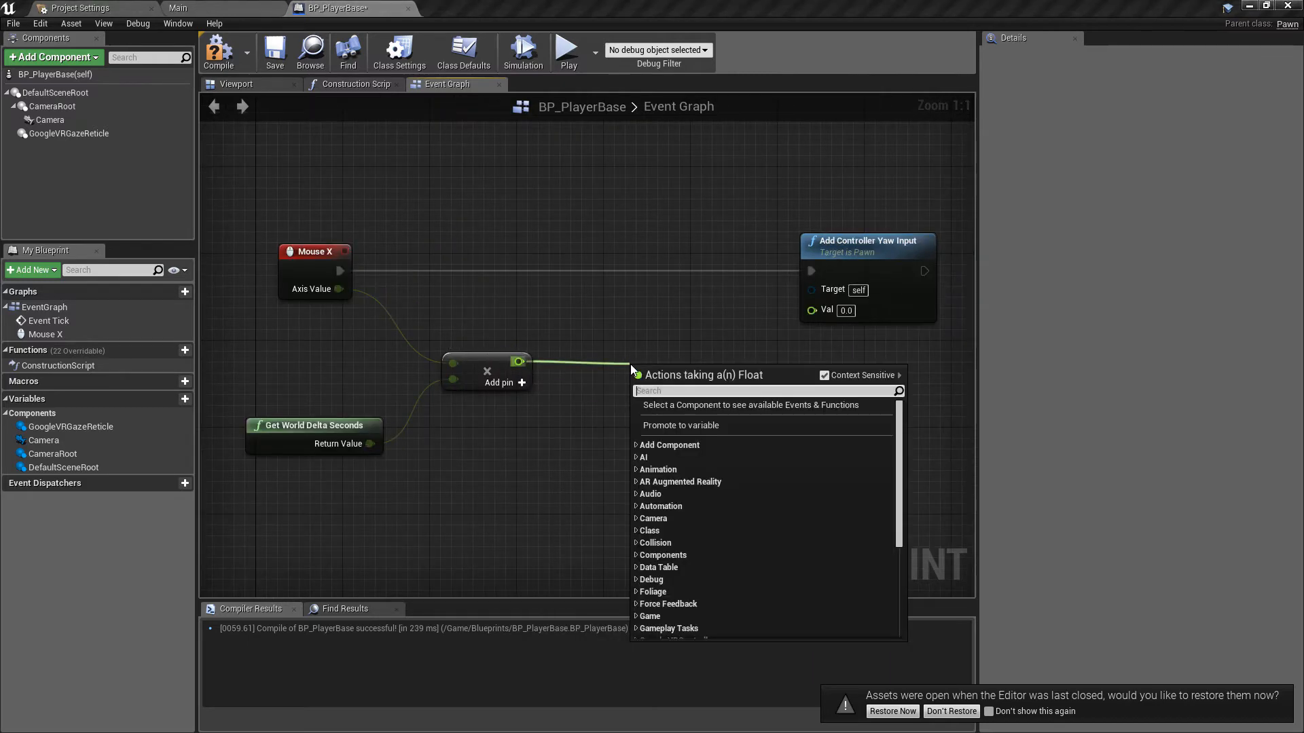
pyautogui.write('*')
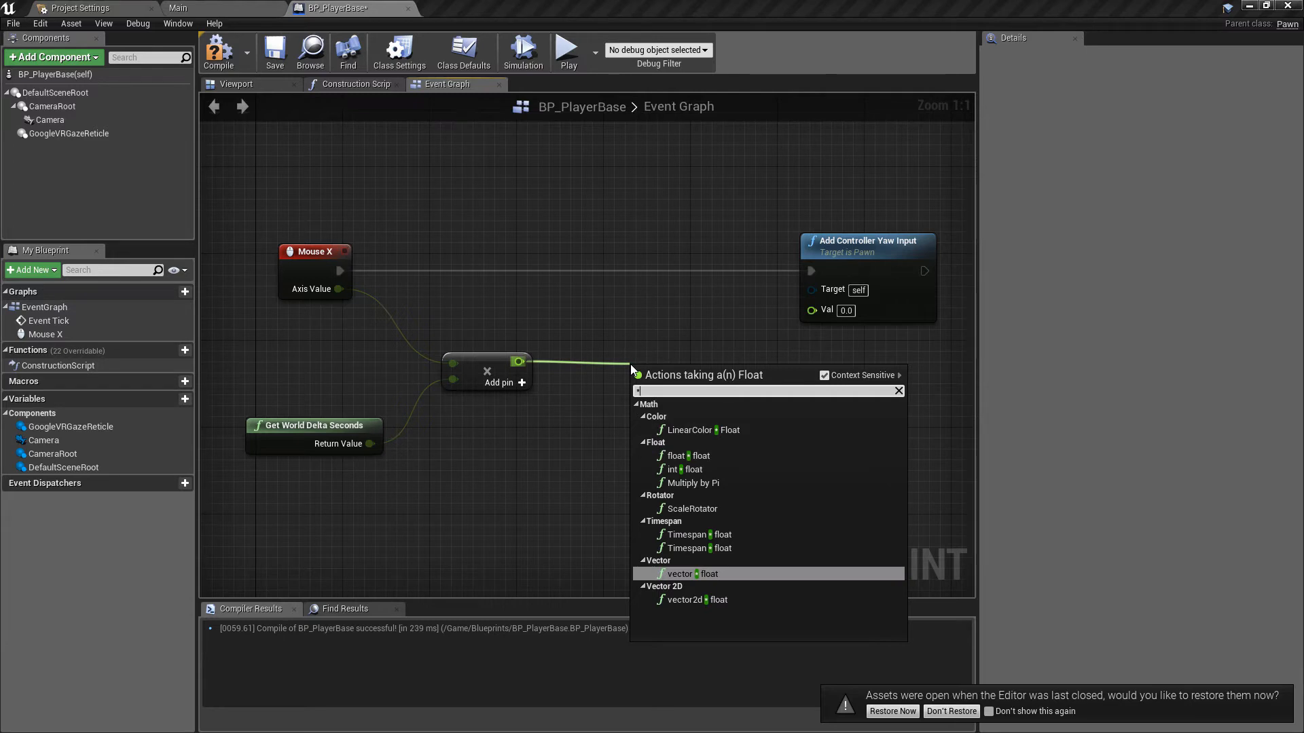
pyautogui.click(679, 573)
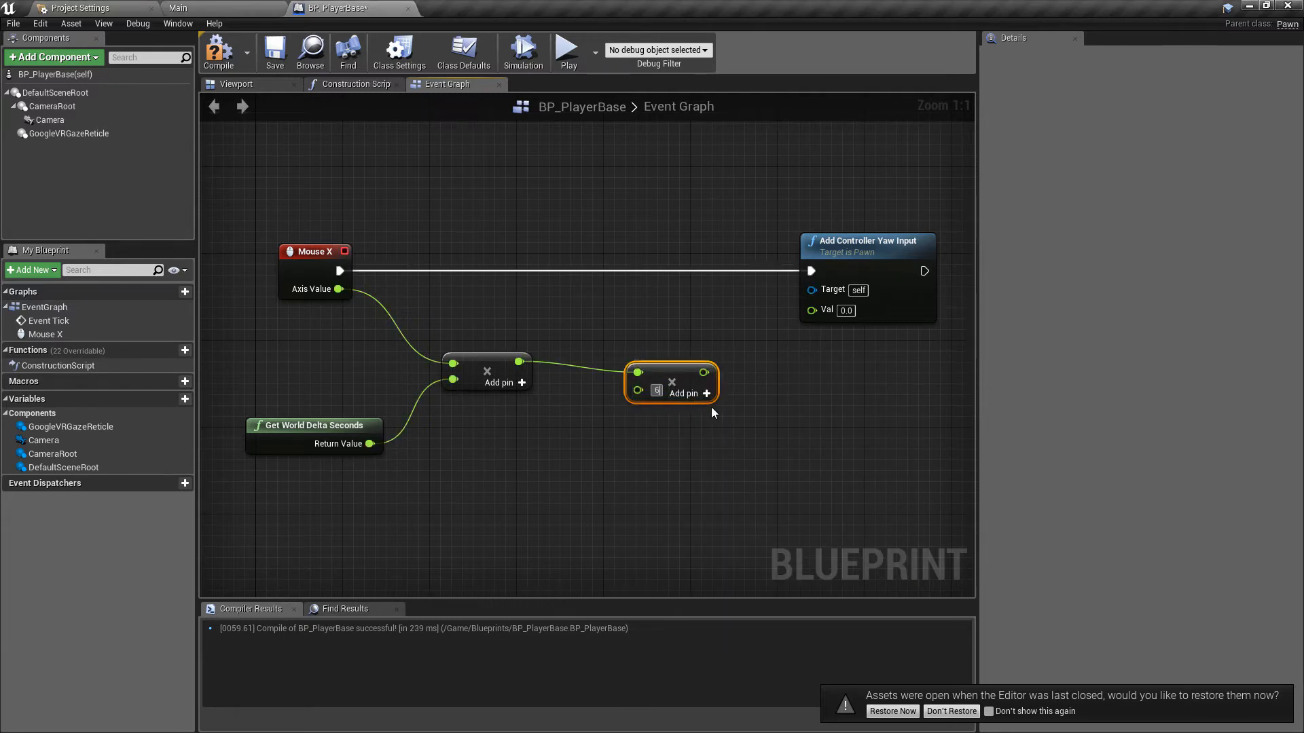
# Step: Promote the second multiply's input to a new Head Move Speed variable
pyautogui.rightClick(658, 391)
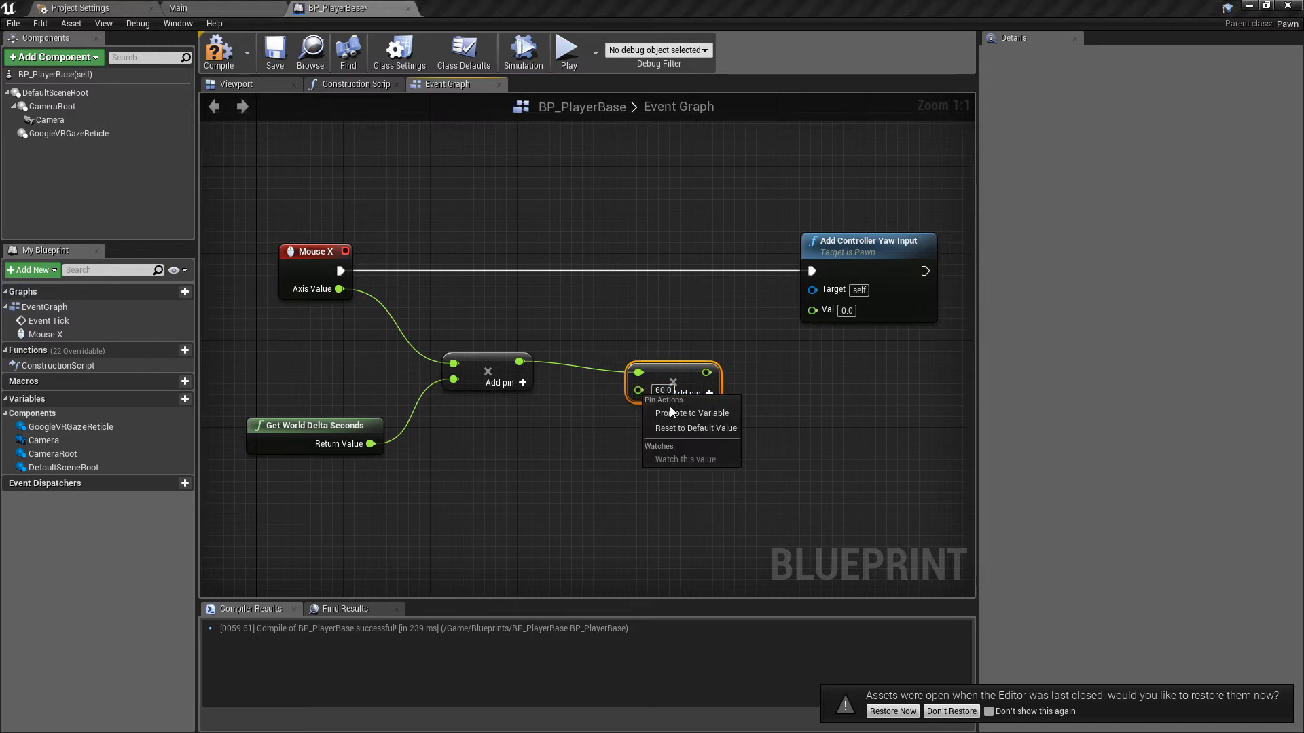
pyautogui.click(691, 413)
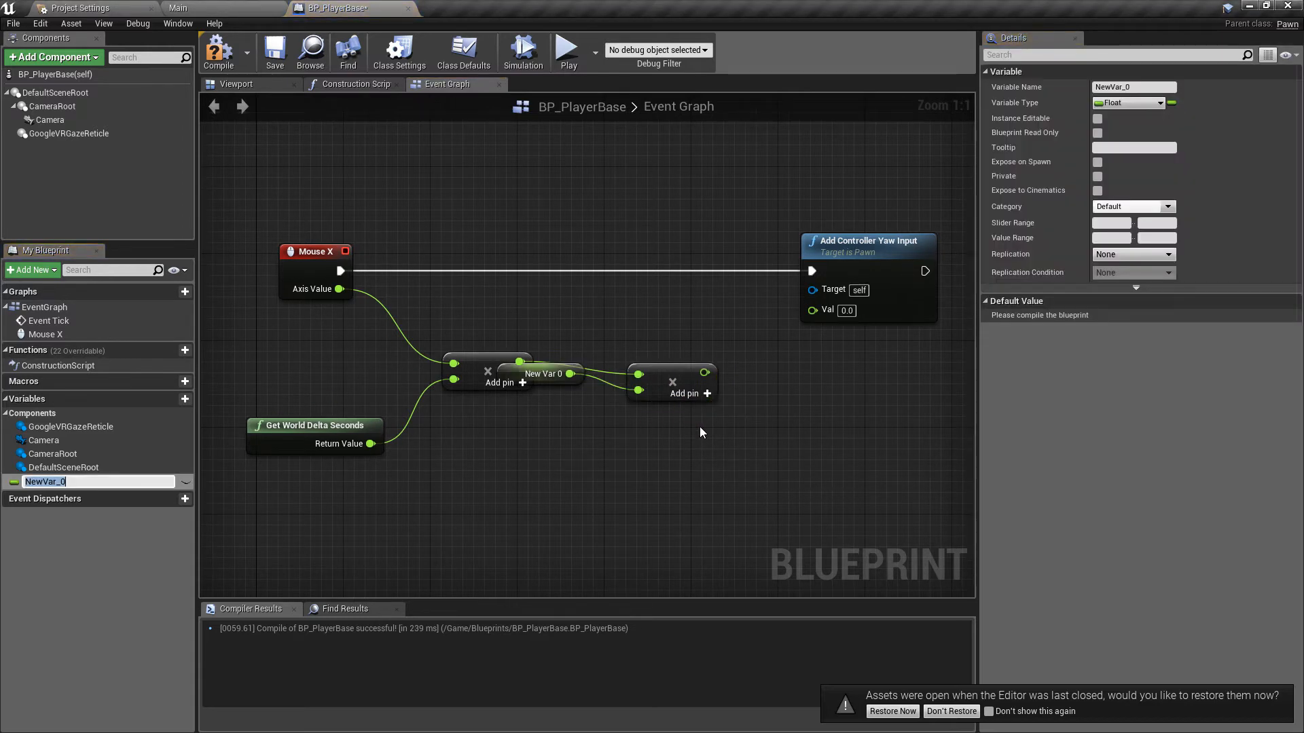
pyautogui.write('HeadMoveSpeed')
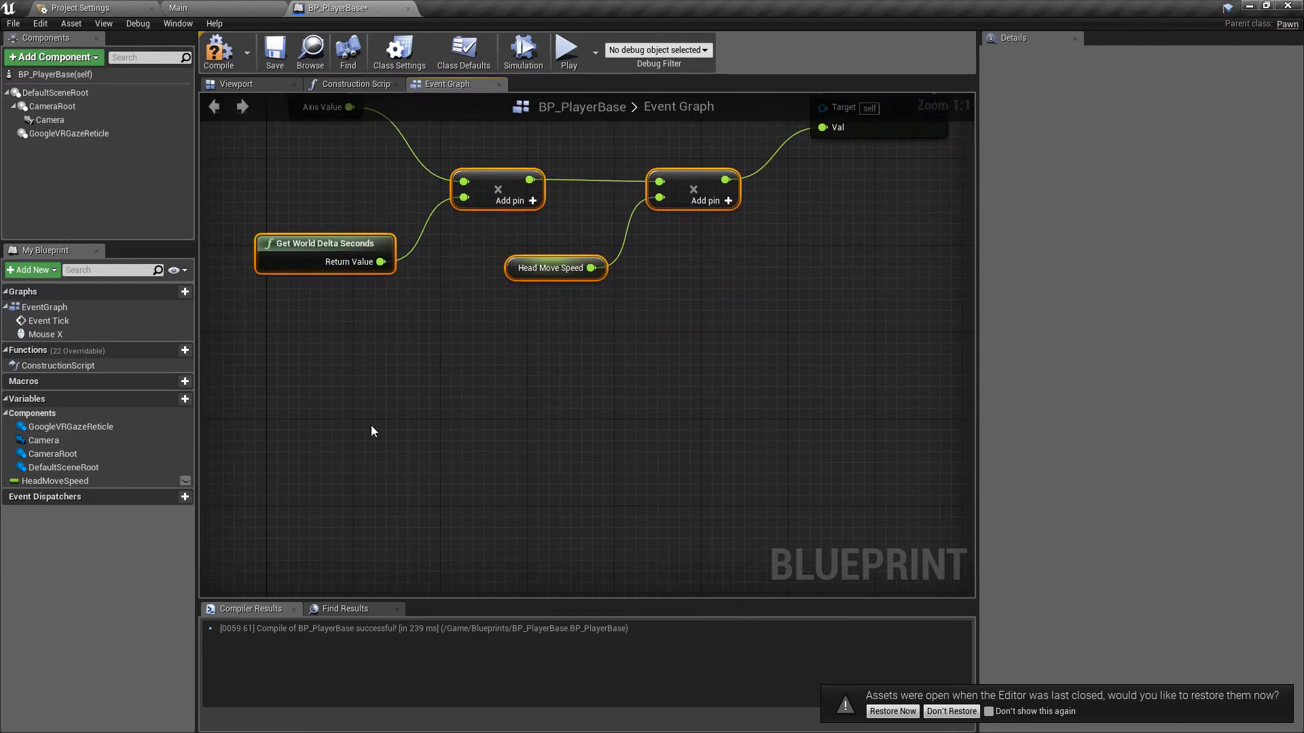
pyautogui.write('m')
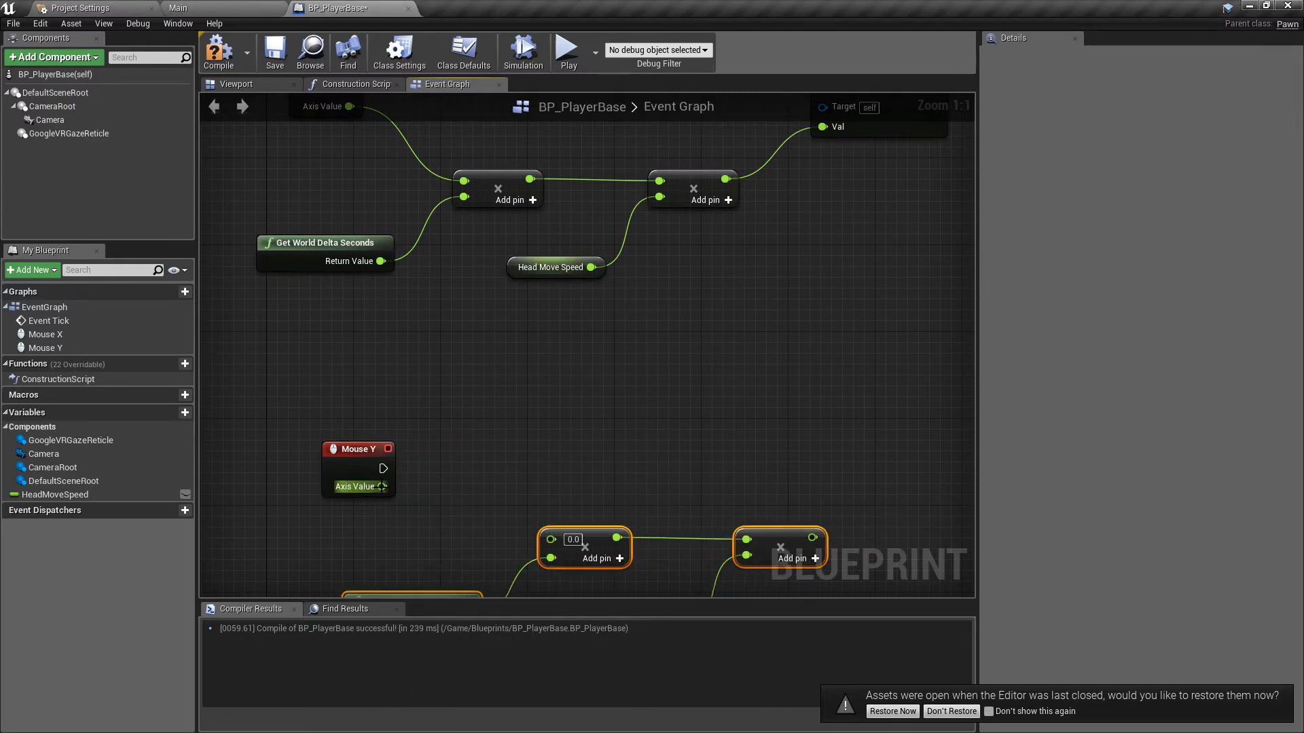
# Step: Drive an Add Controller Pitch Input node from Mouse Y, then return to the Main level
pyautogui.moveTo(383, 467); pyautogui.dragTo(842, 467)
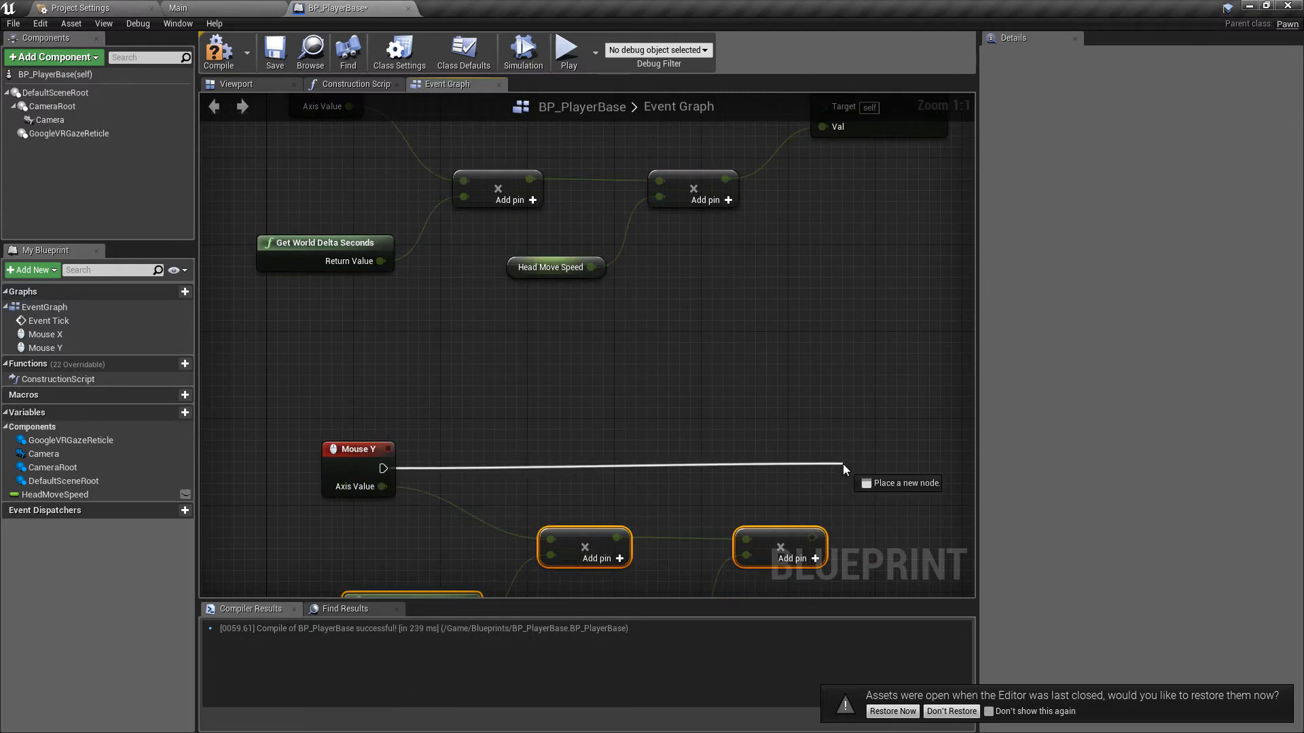
pyautogui.click(842, 469)
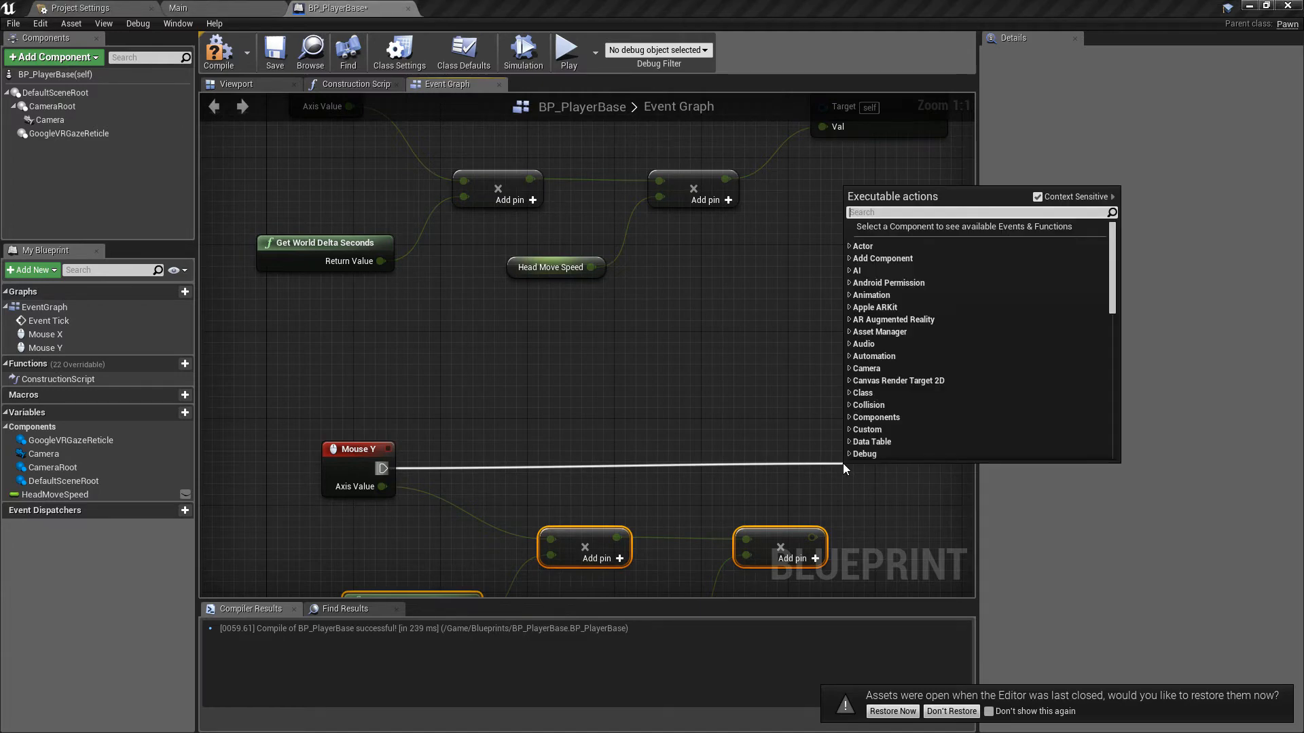
pyautogui.click(909, 470)
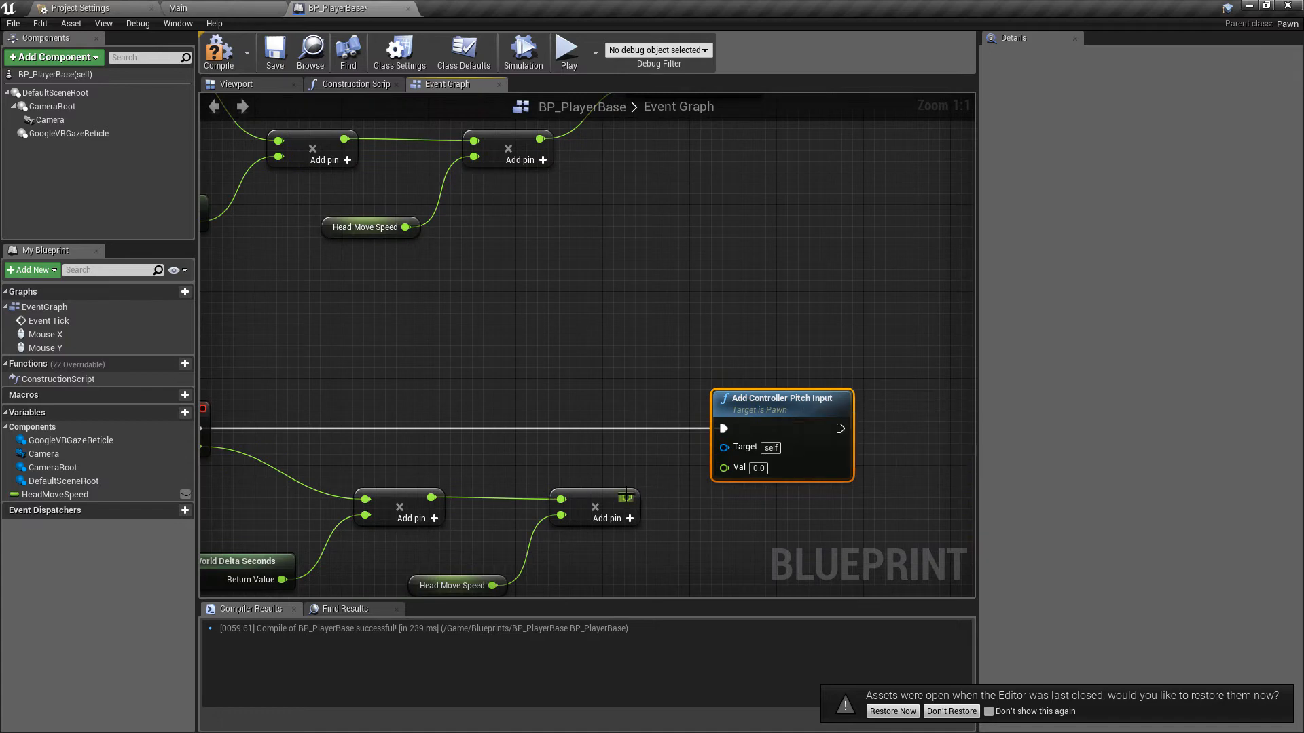
pyautogui.click(202, 8)
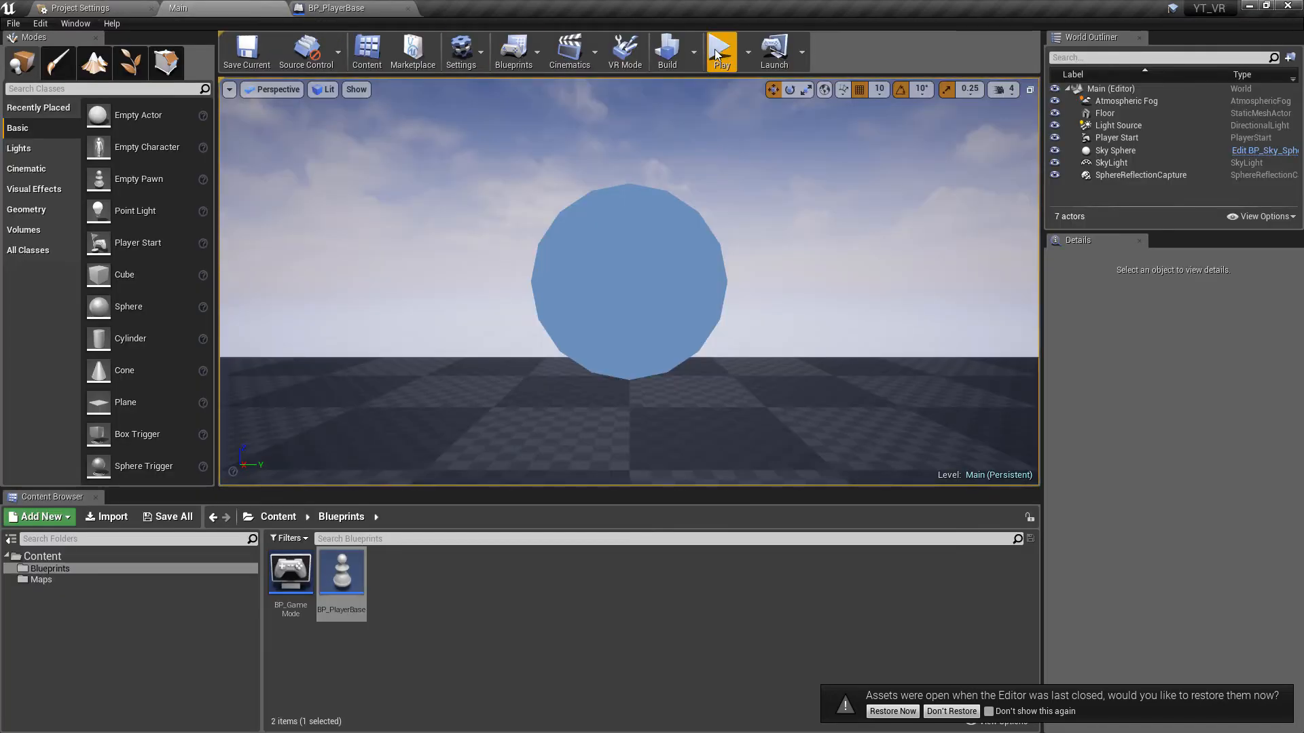
# Step: Run and stop a play test of the level, then bring up Project Settings
pyautogui.click(720, 50)
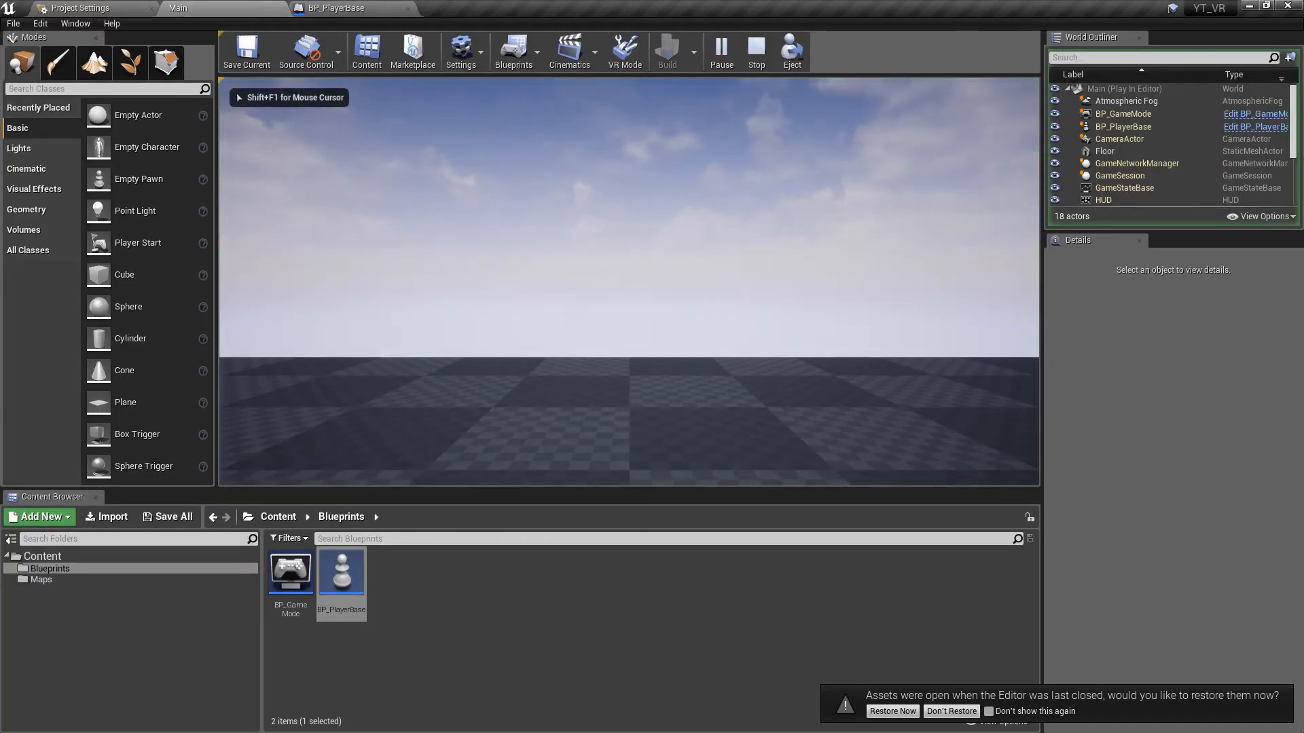
pyautogui.click(755, 50)
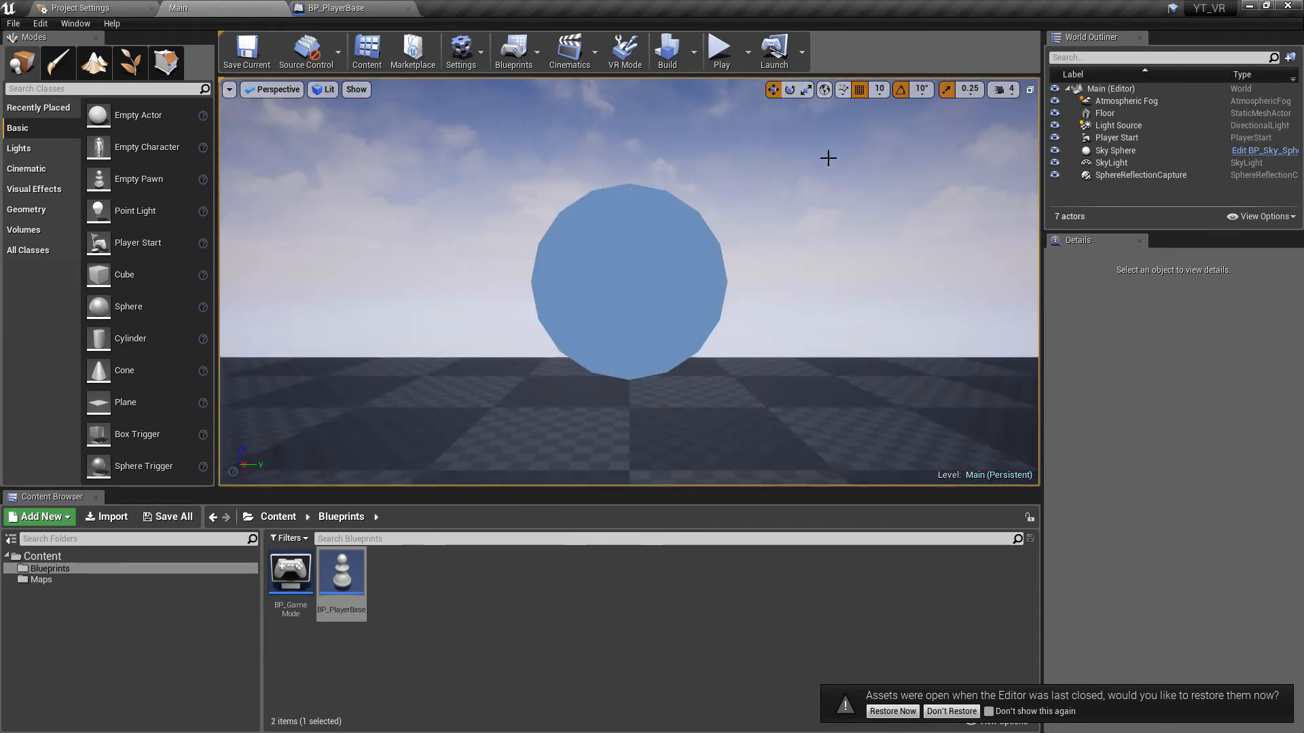
pyautogui.click(79, 8)
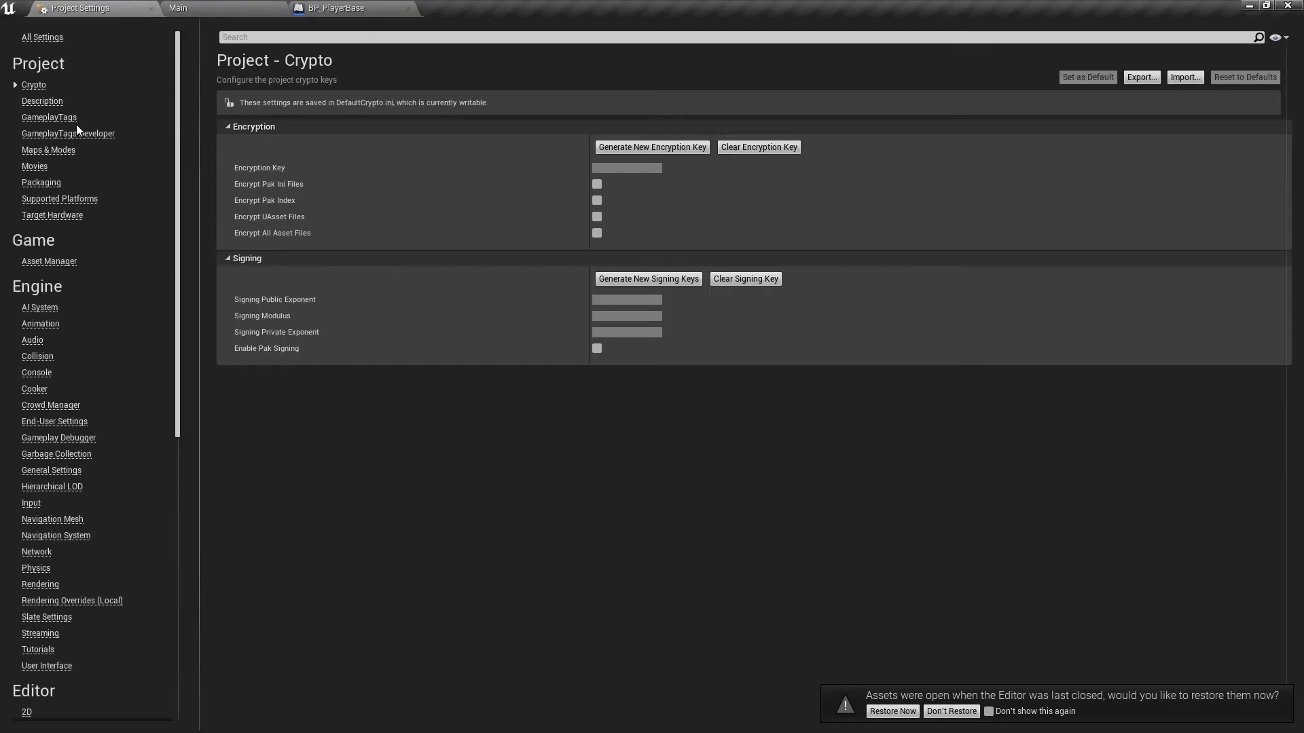
# Step: Enable Use Pawn Control Rotation on BP_PlayerBase's Camera component
pyautogui.click(49, 149)
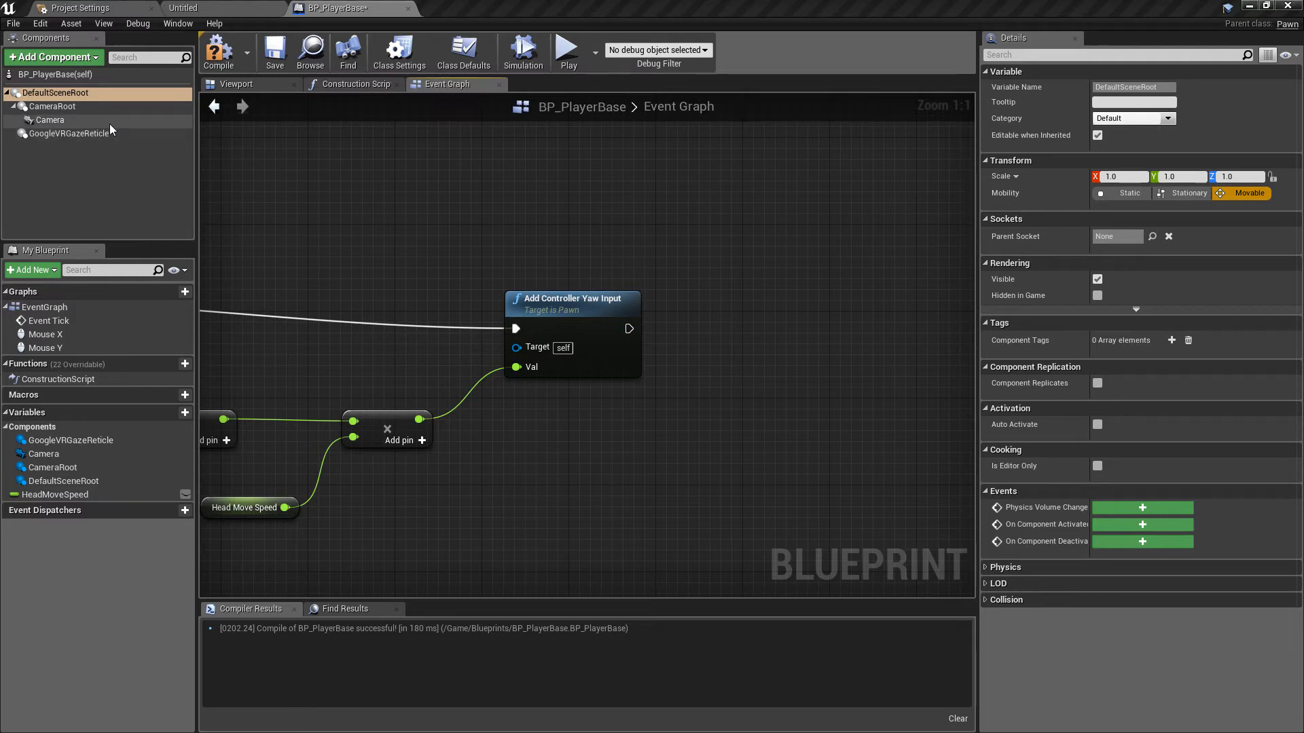
pyautogui.click(49, 120)
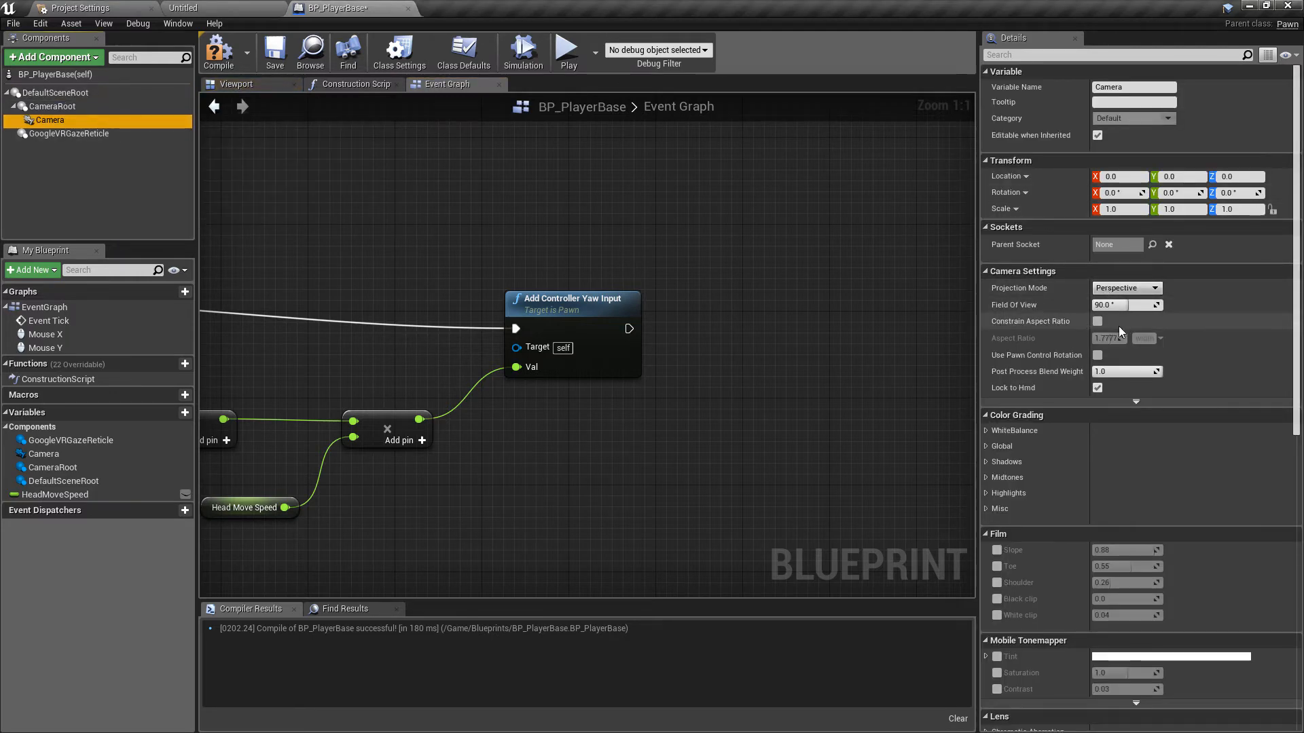
pyautogui.moveTo(920, 319)
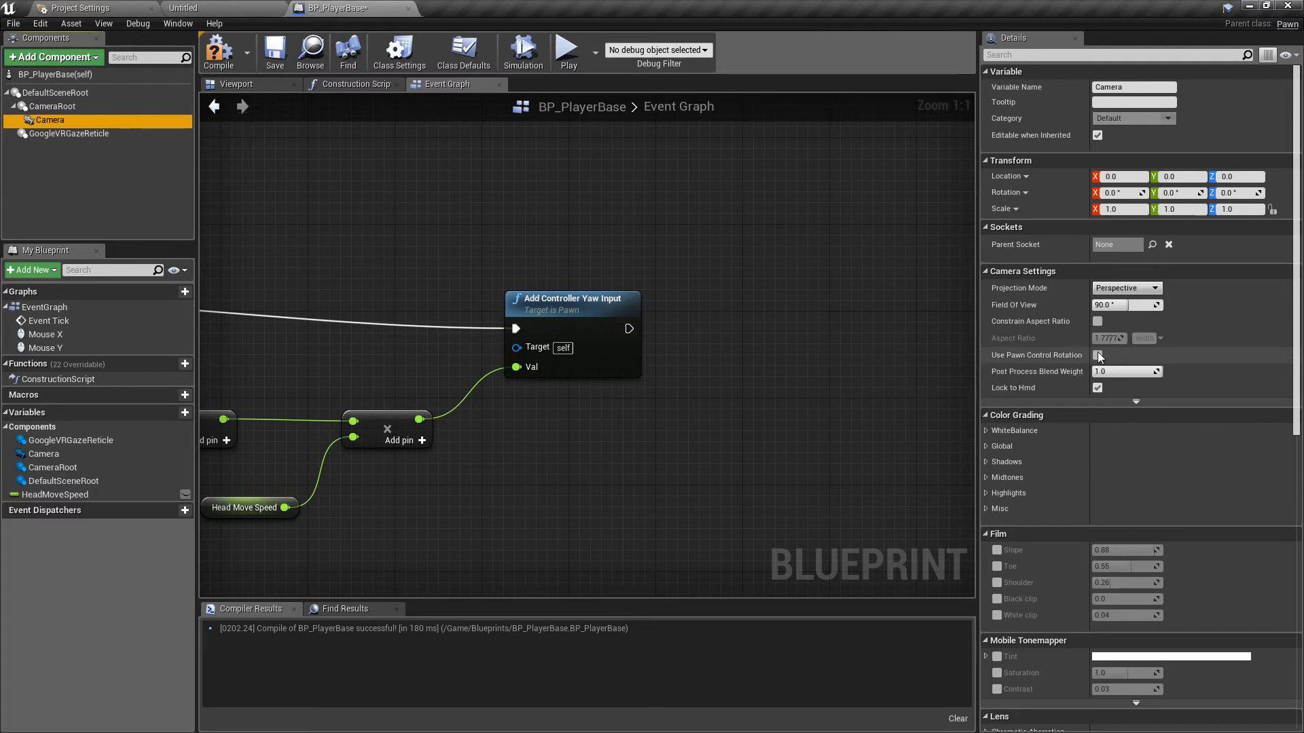
pyautogui.click(572, 297)
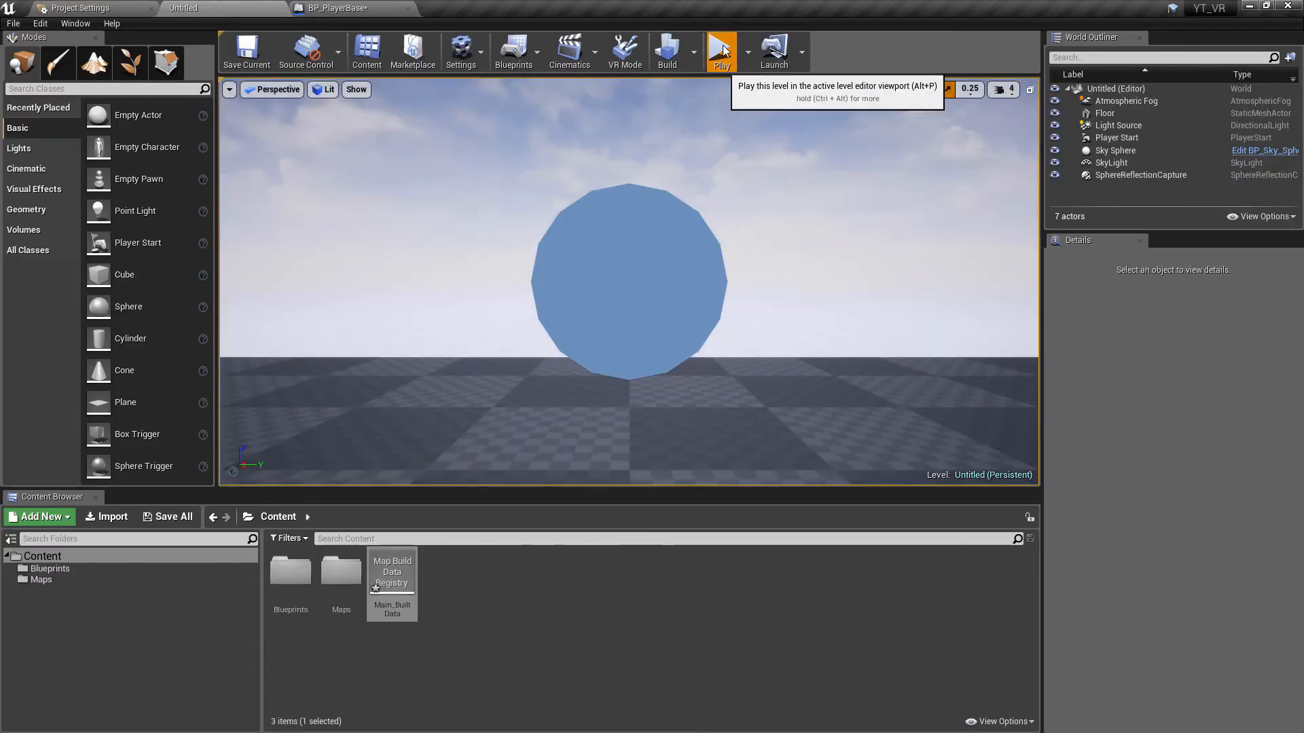
# Step: Play-test the mouse look, stop, and return to the BP_PlayerBase blueprint
pyautogui.click(720, 50)
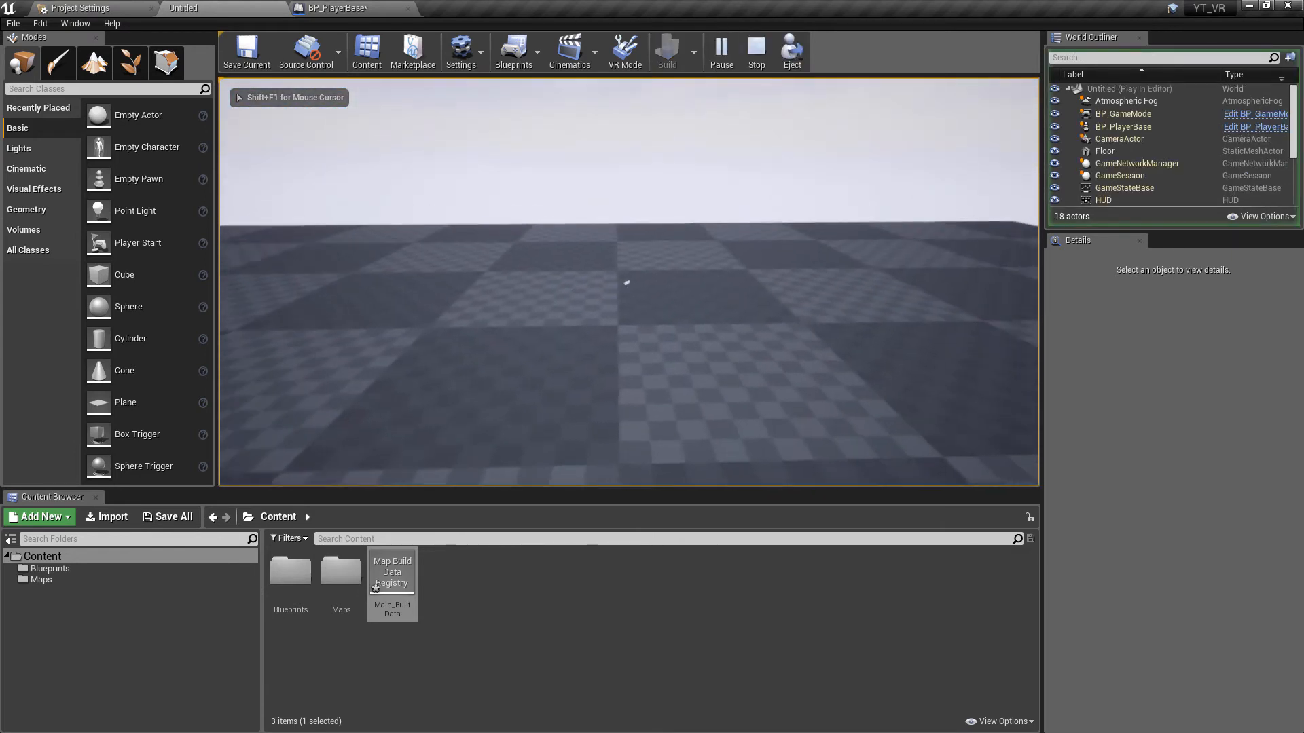
pyautogui.click(754, 51)
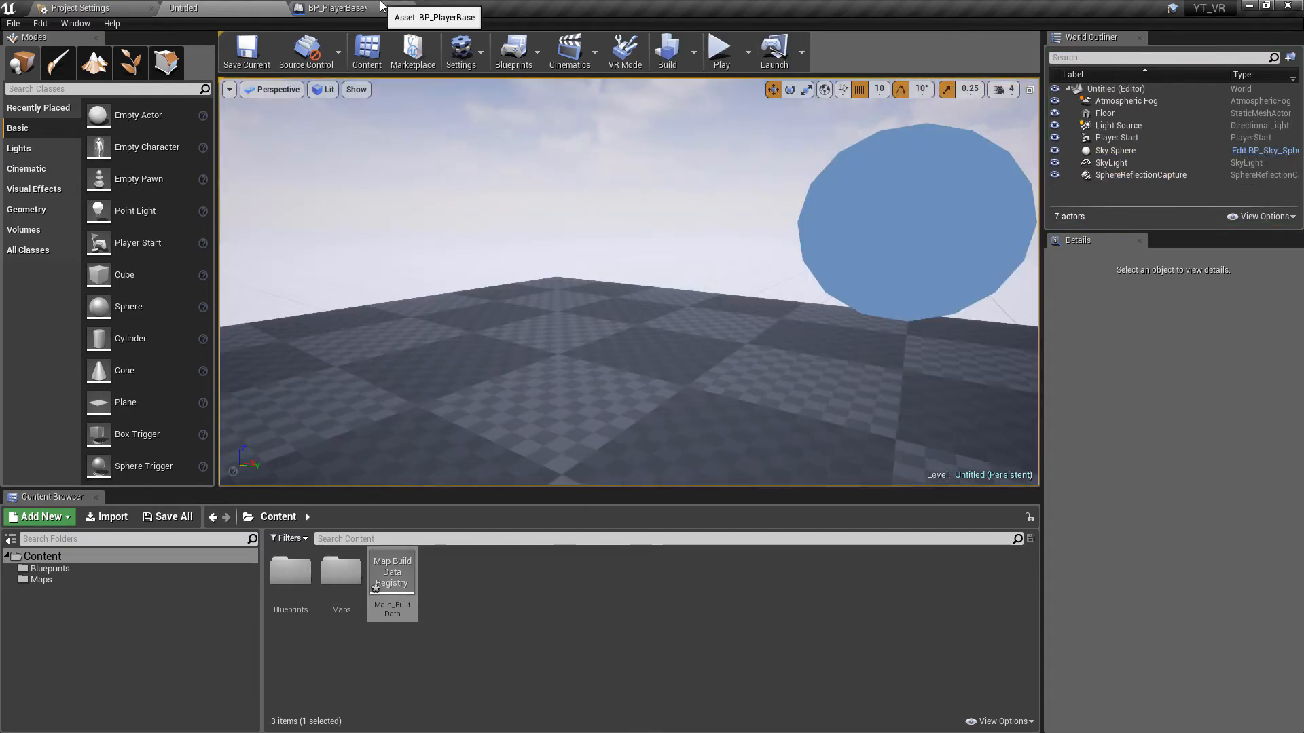
pyautogui.click(333, 8)
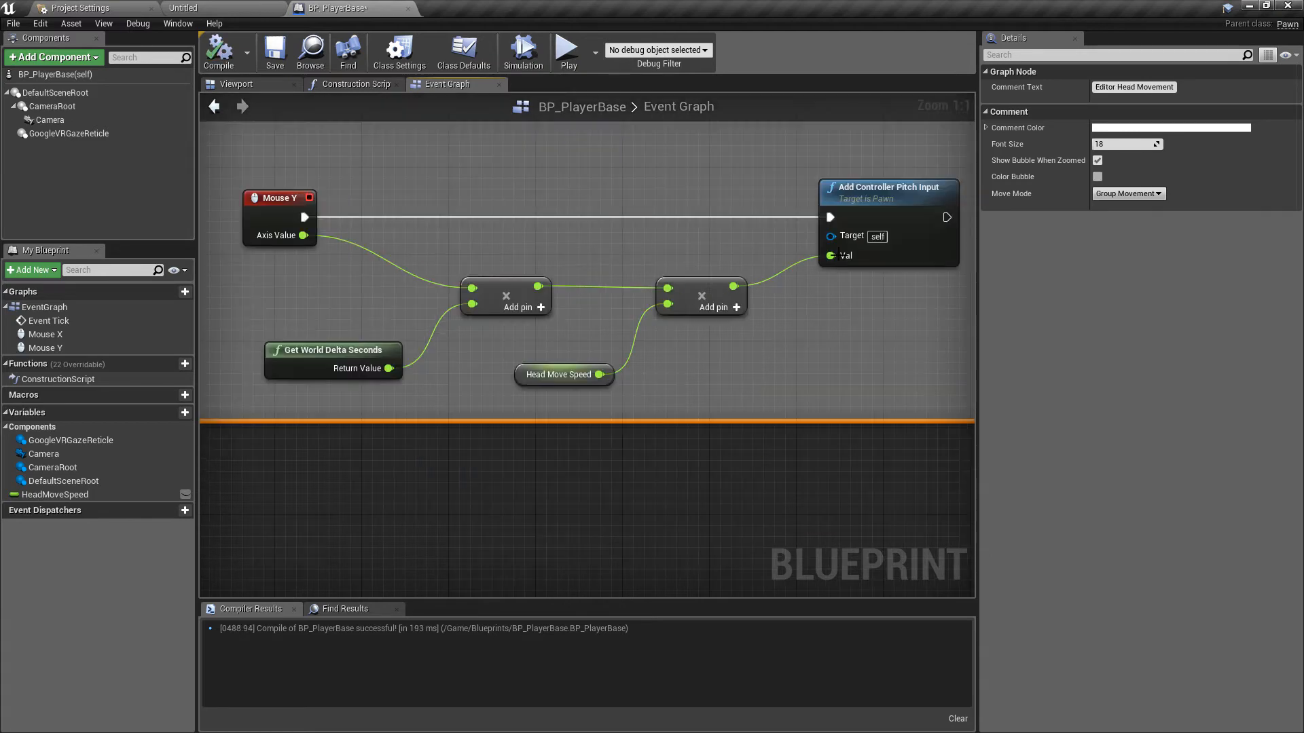
pyautogui.moveTo(558, 375)
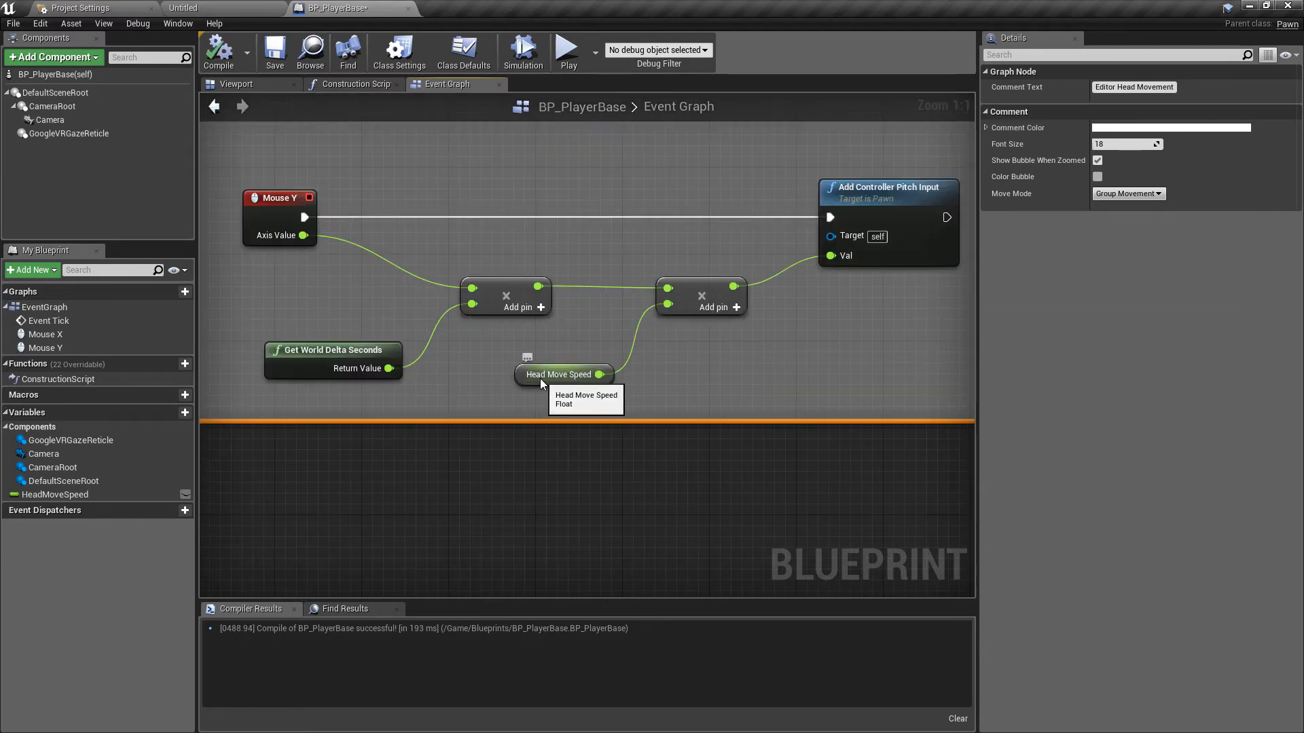
# Step: Add a float multiply by -1.0 after Head Move Speed to invert pitch, and compile
pyautogui.moveTo(598, 375); pyautogui.dragTo(582, 383)
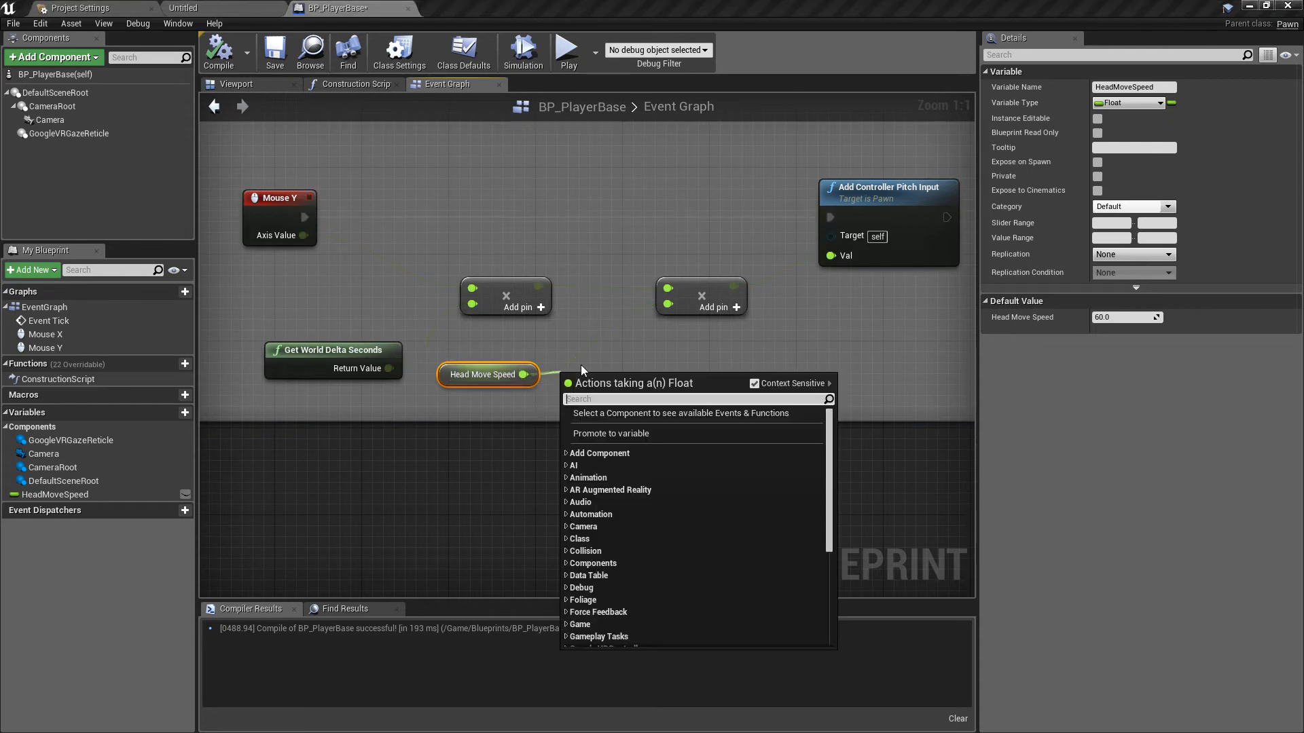
pyautogui.write('*')
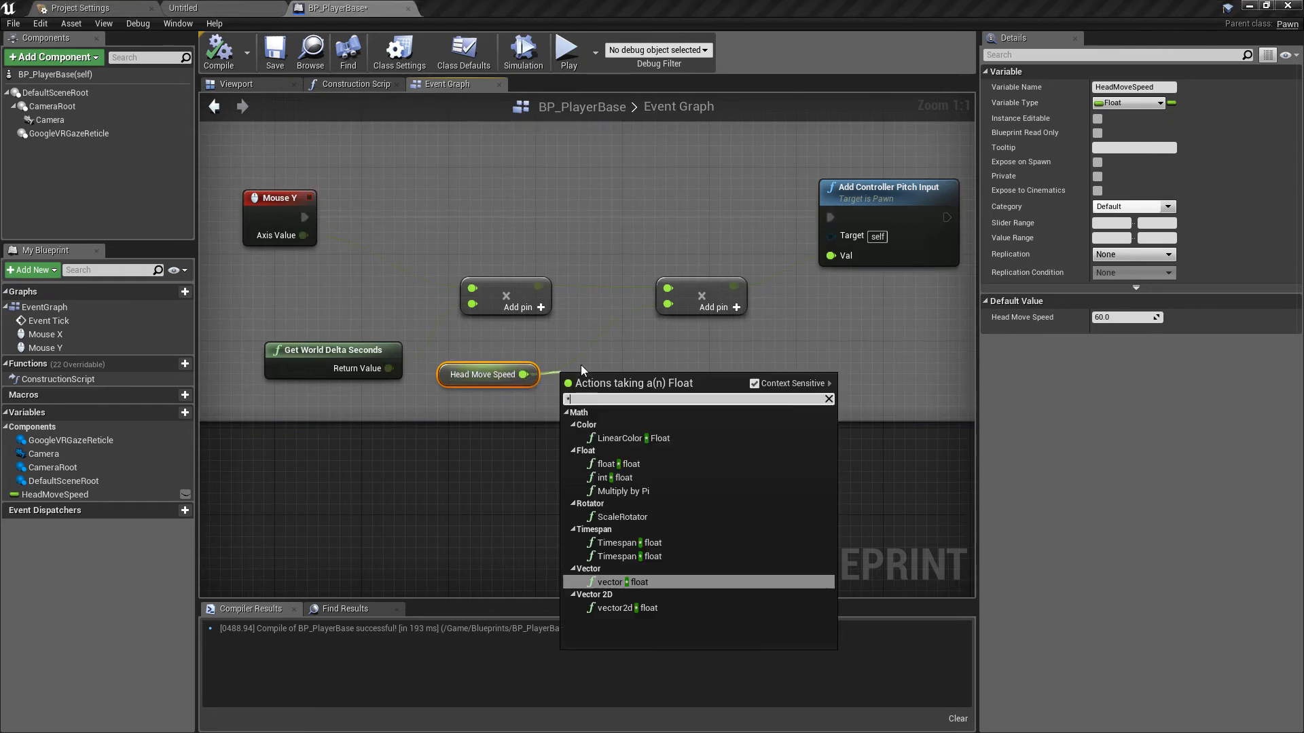
pyautogui.click(617, 583)
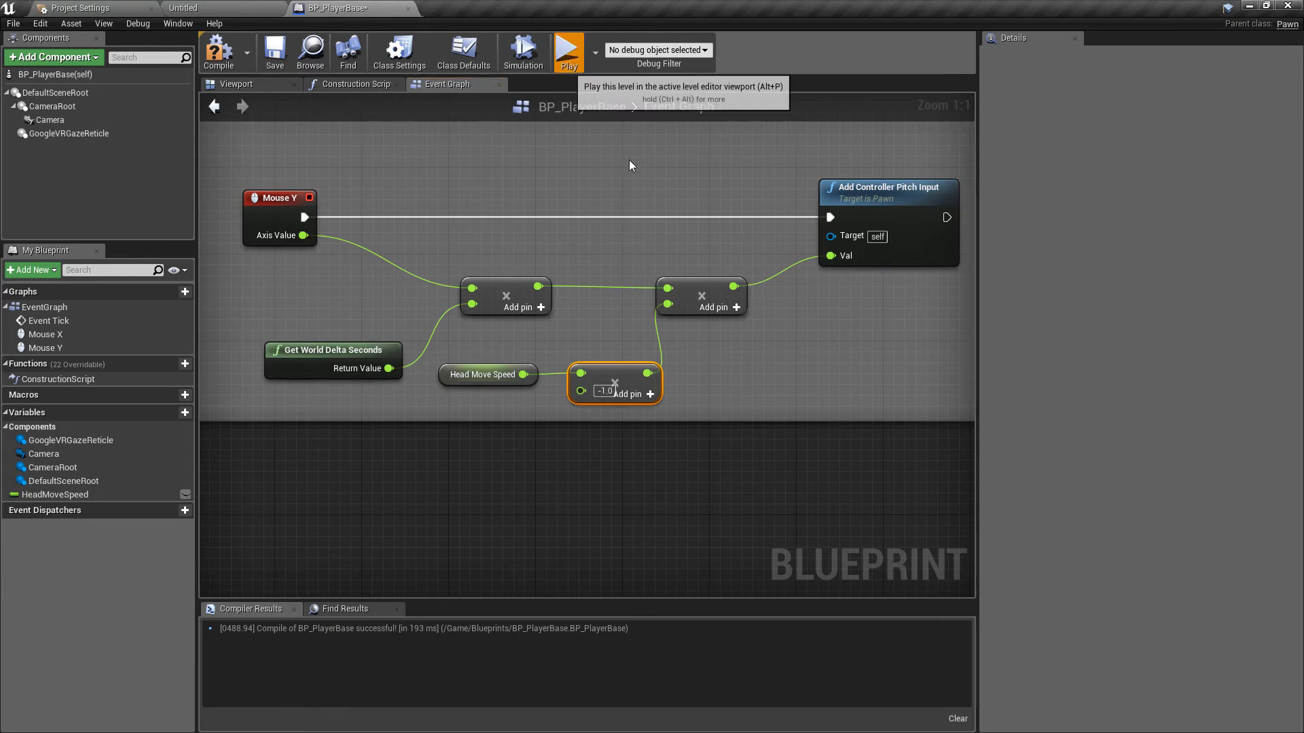
pyautogui.click(568, 51)
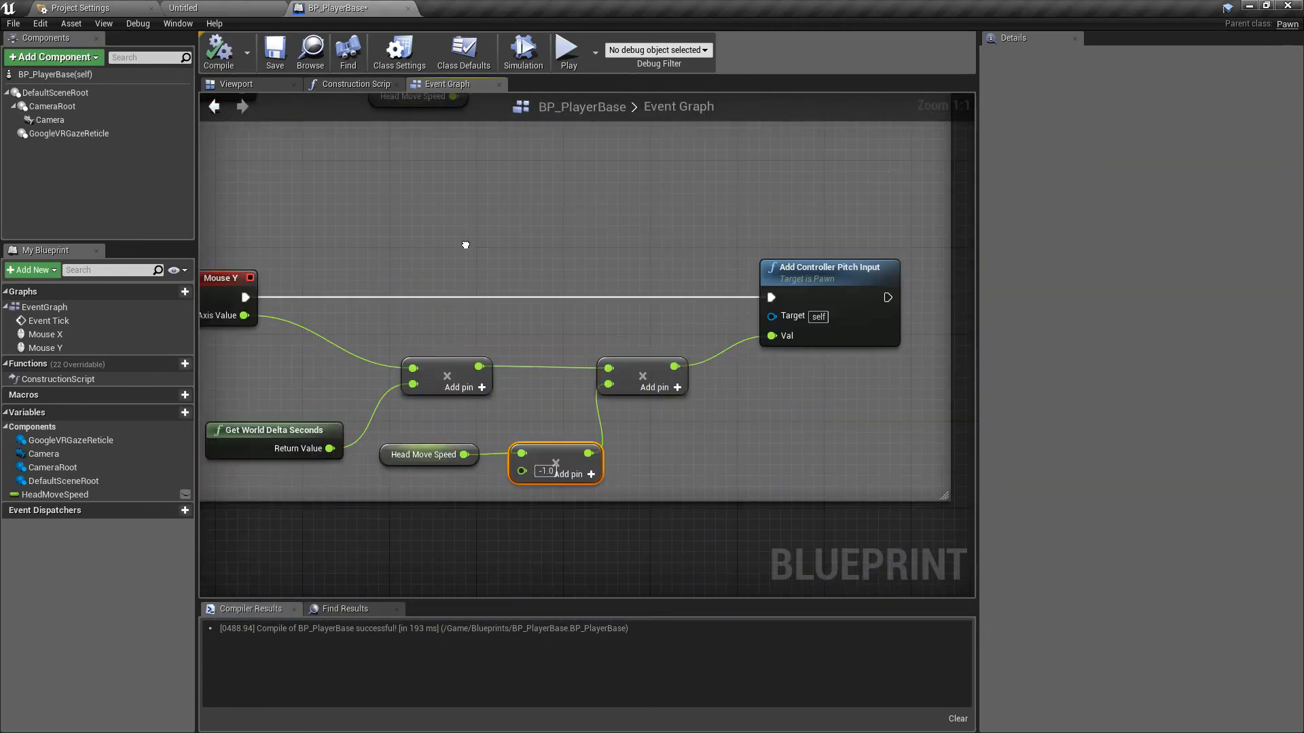
# Step: Add a Get Forward Vector from the camera rotation feeding a Vector * Float node
pyautogui.scroll(-3)
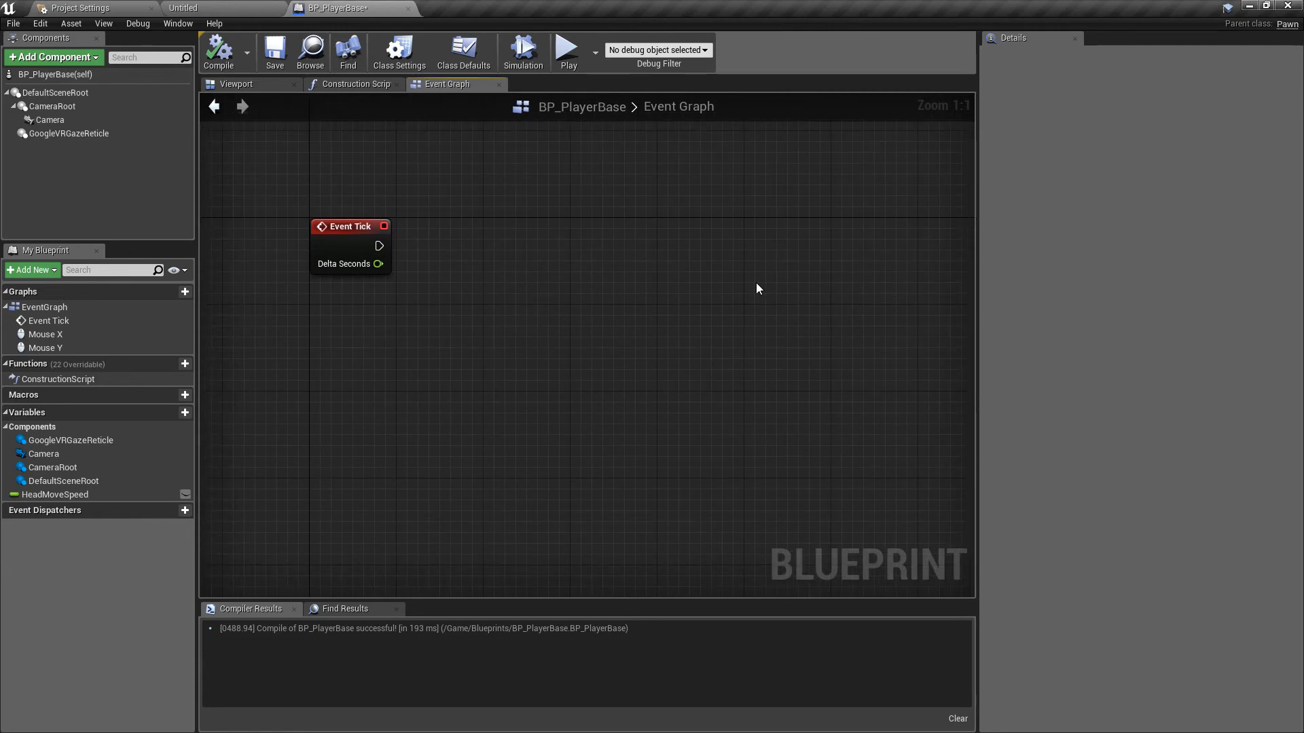
pyautogui.rightClick(757, 288)
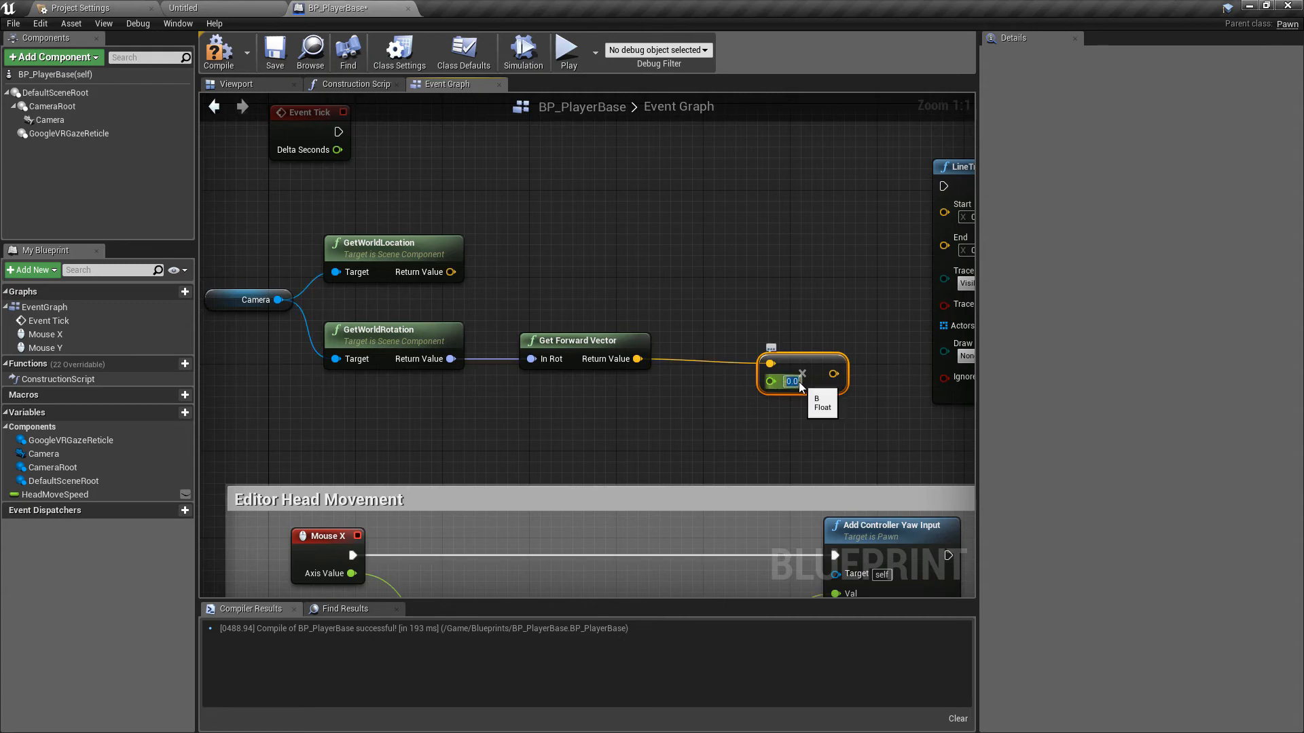
# Step: Scale the forward vector by 15000, add the world location, and wire the sum into the trace End
pyautogui.write('15000.0')
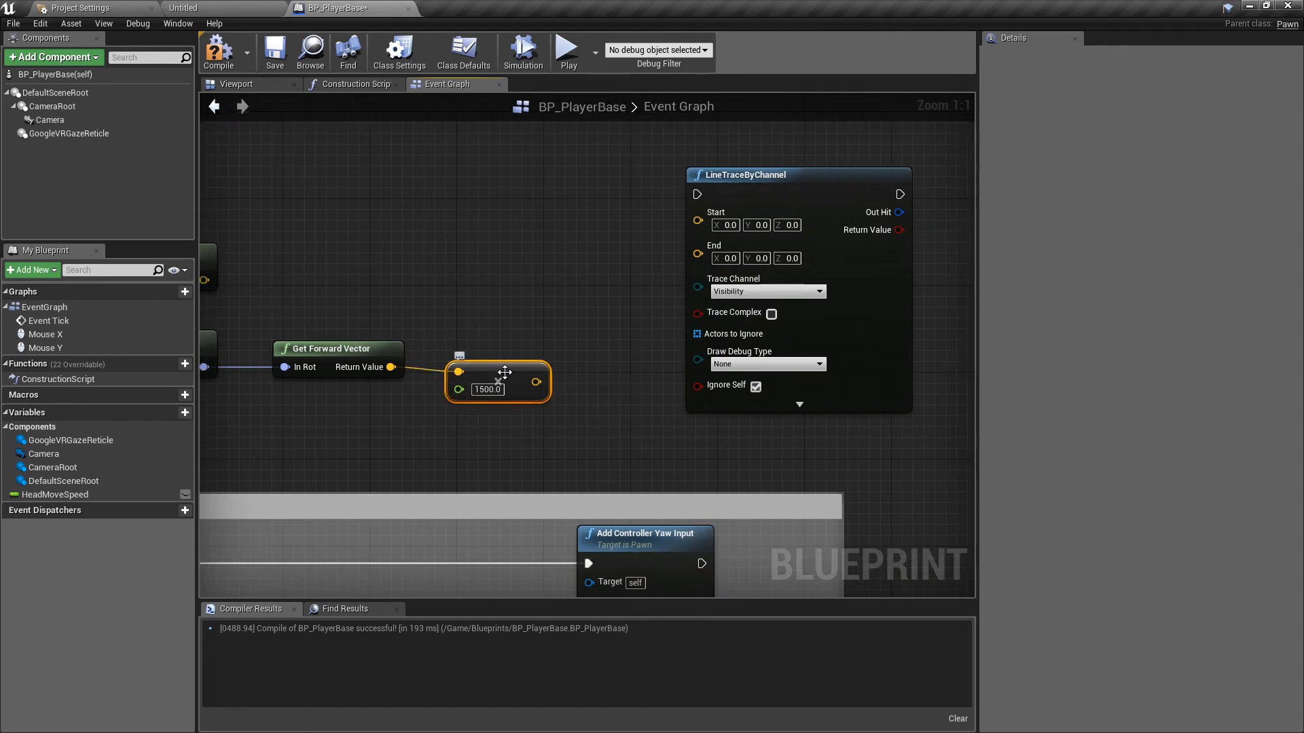
pyautogui.moveTo(542, 383); pyautogui.dragTo(576, 341)
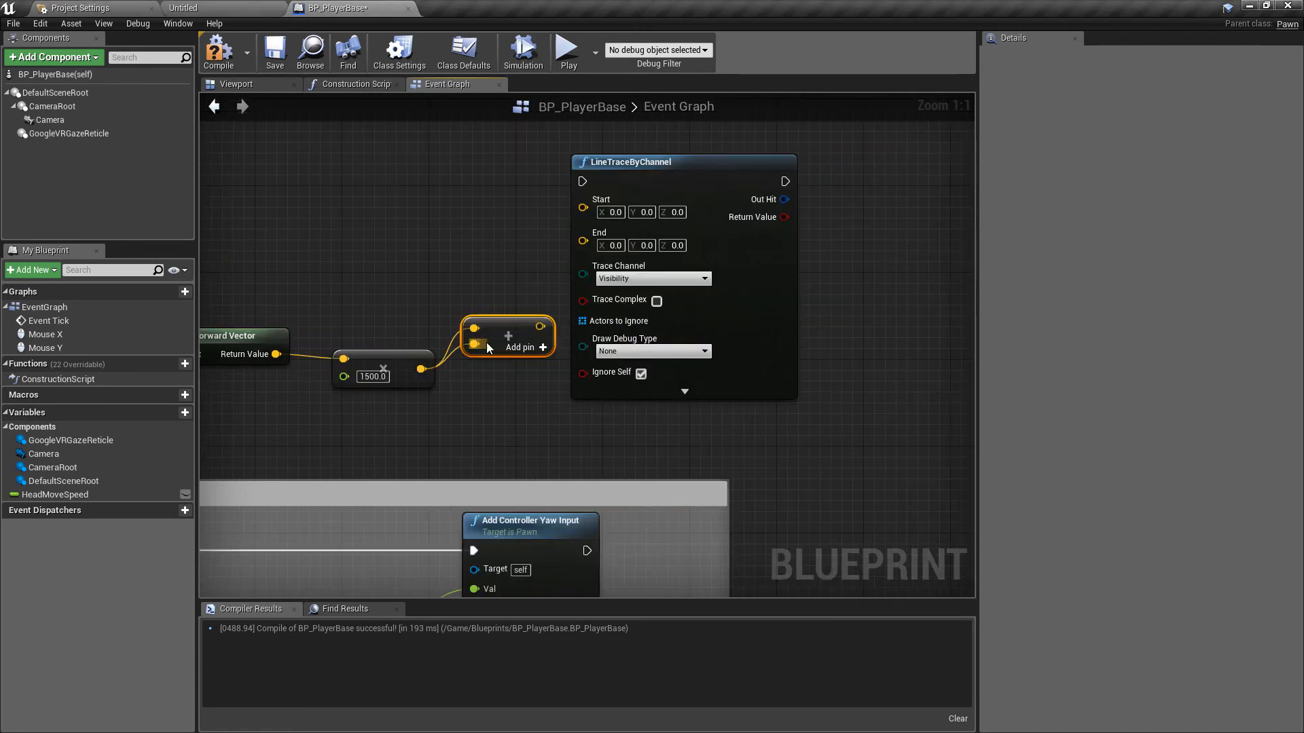
pyautogui.moveTo(683, 162); pyautogui.dragTo(865, 129)
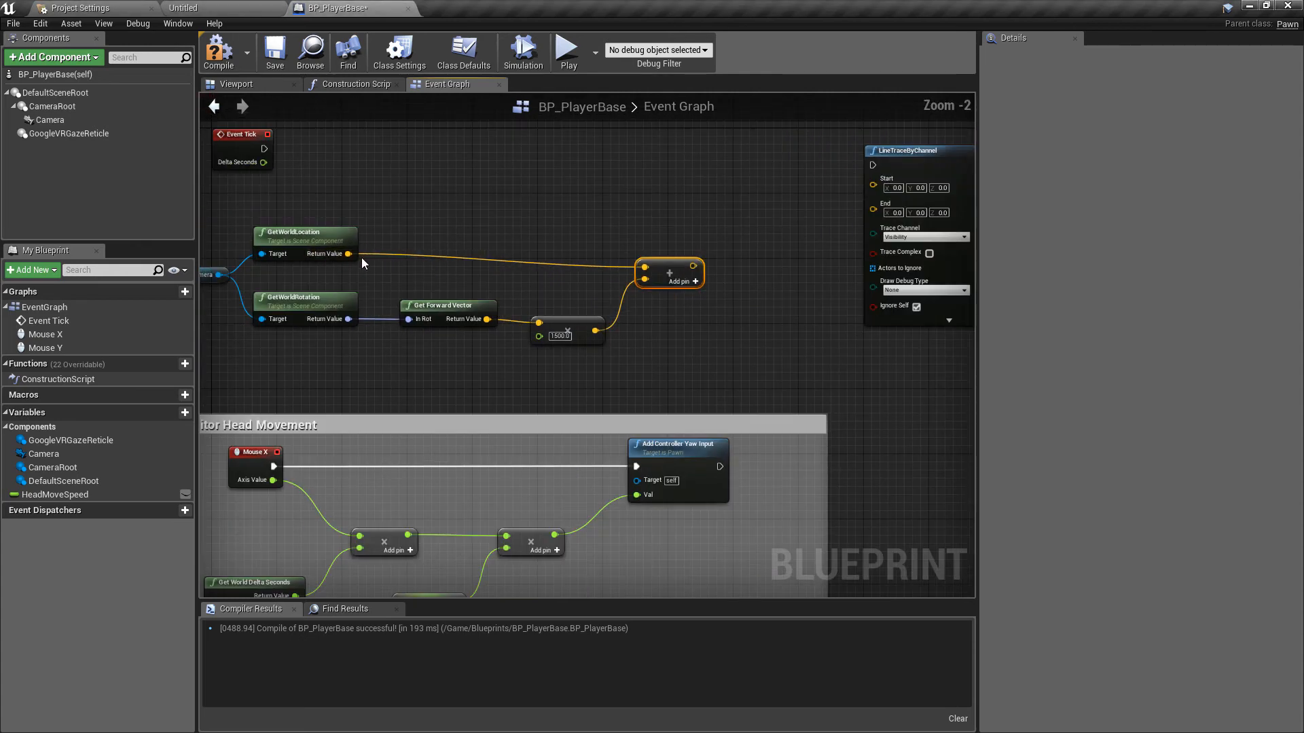
pyautogui.moveTo(348, 254); pyautogui.dragTo(873, 178)
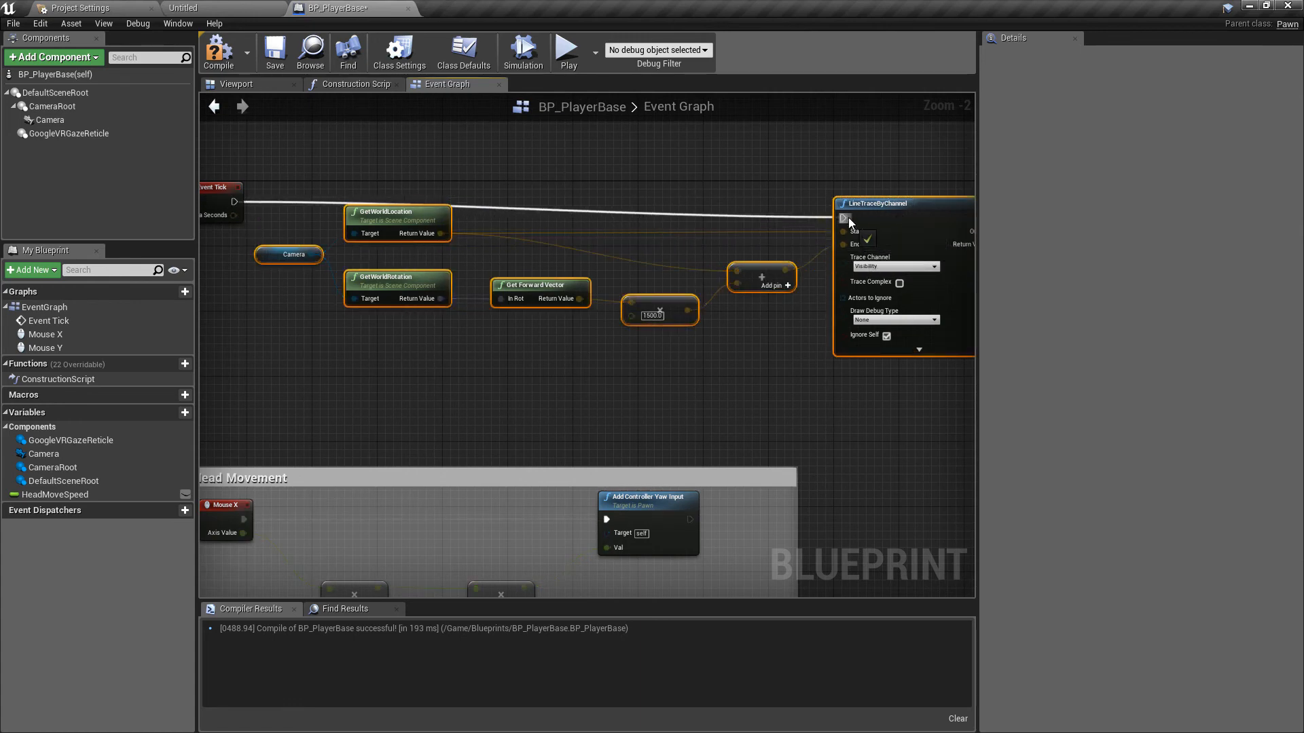
# Step: Set LineTraceByChannel's Draw Debug Type to For Duration and compile the blueprint
pyautogui.click(894, 319)
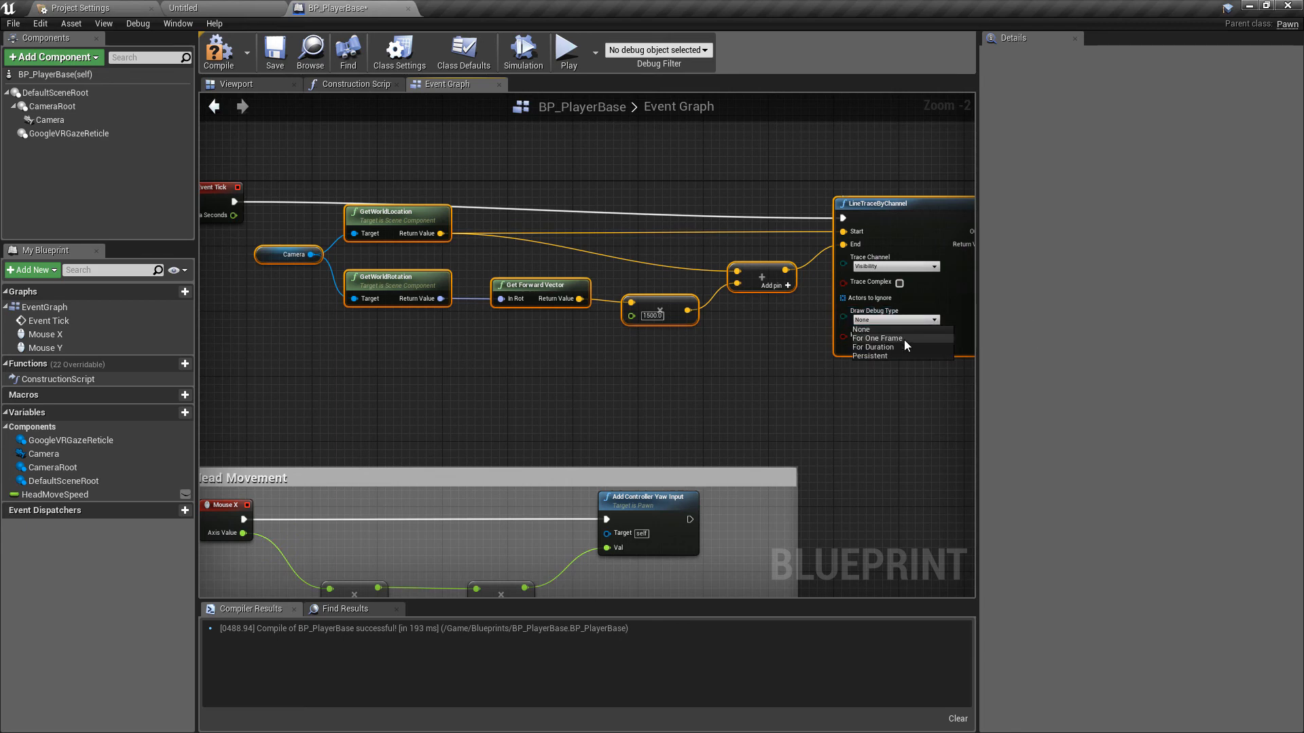
pyautogui.click(872, 347)
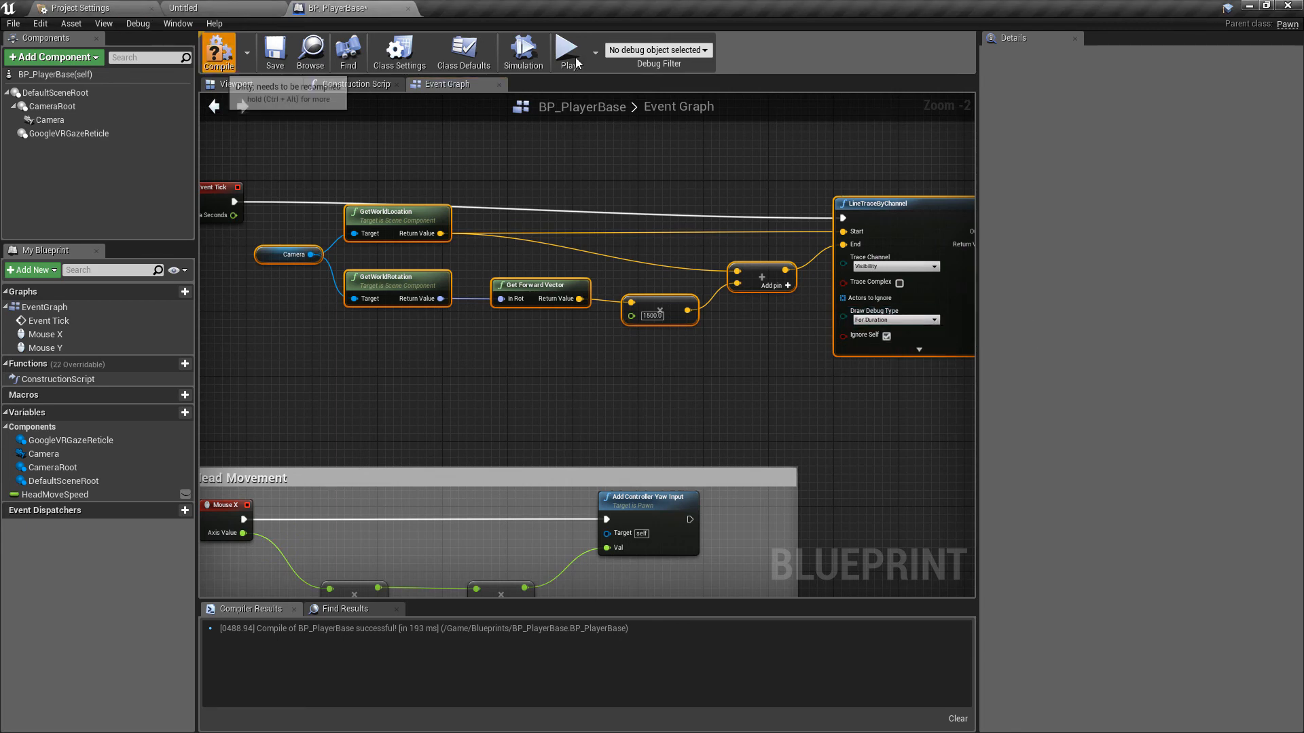
pyautogui.click(569, 52)
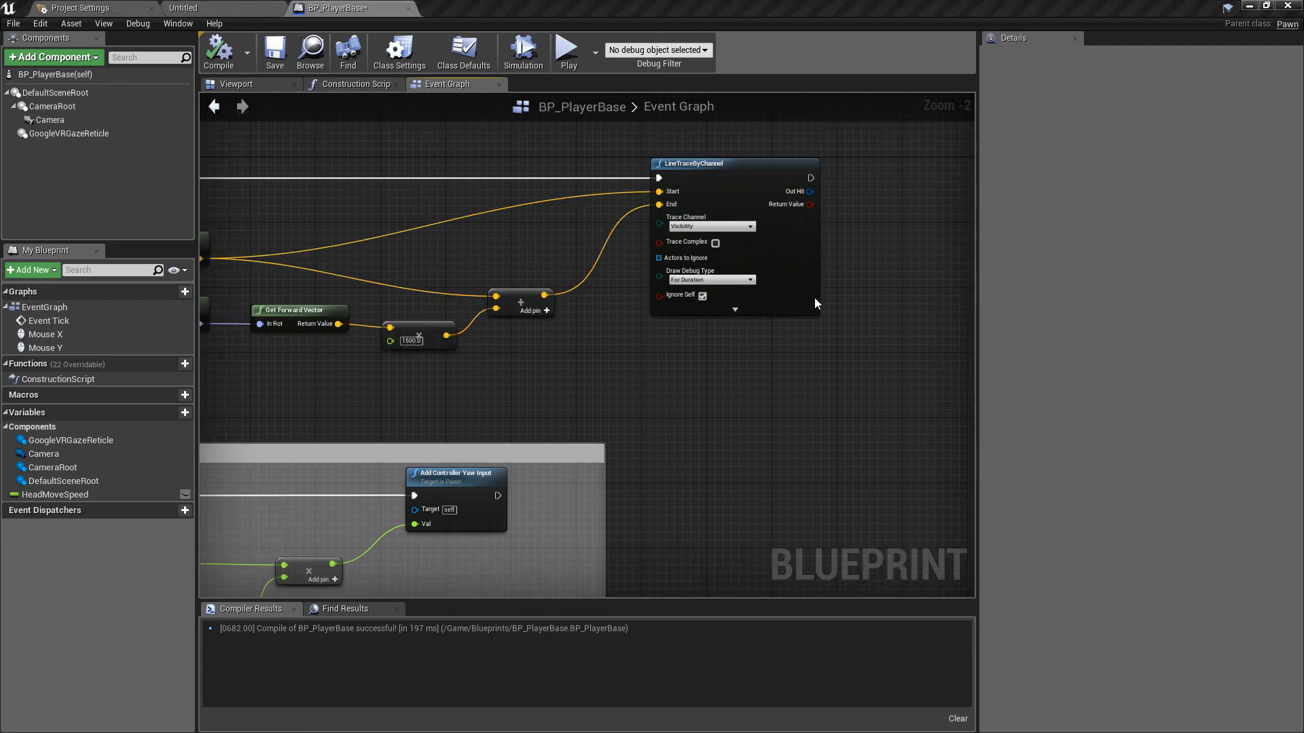
# Step: Collapse the selected line-trace nodes into a Line Trace Forward function called by Event Tick
pyautogui.click(708, 279)
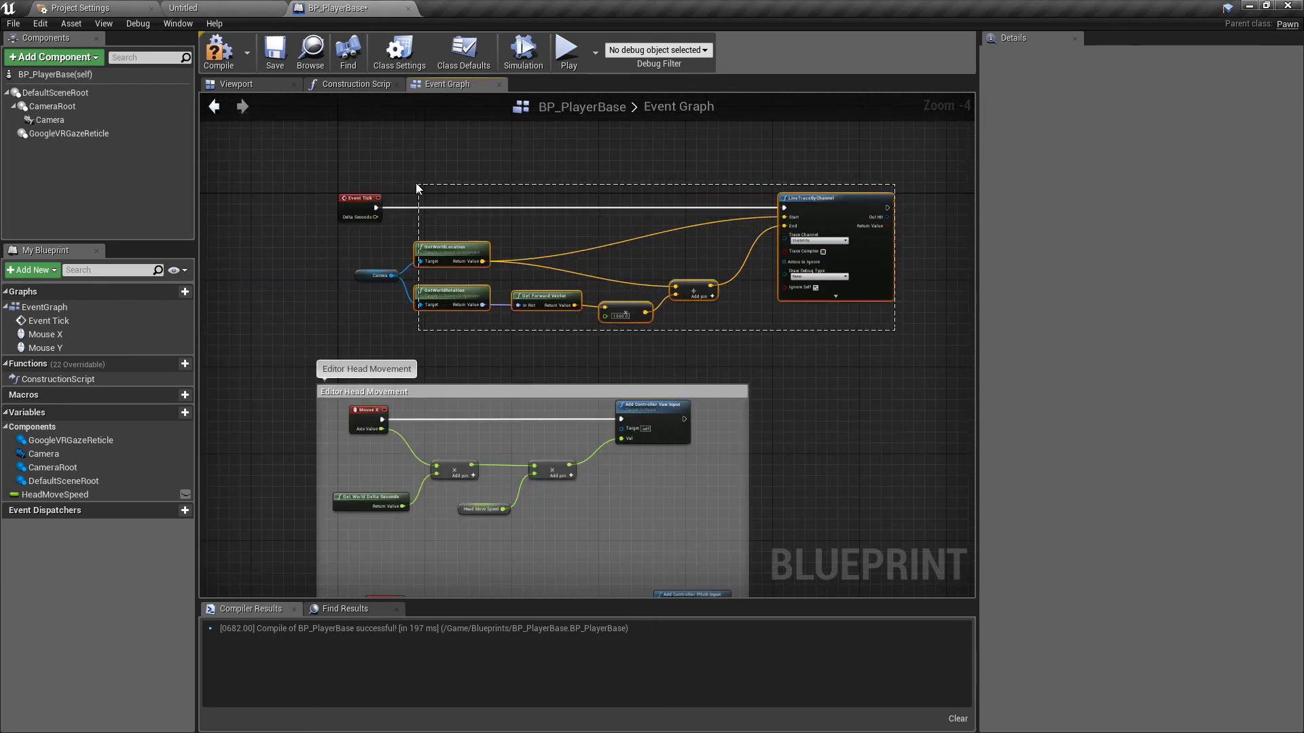
pyautogui.click(597, 228)
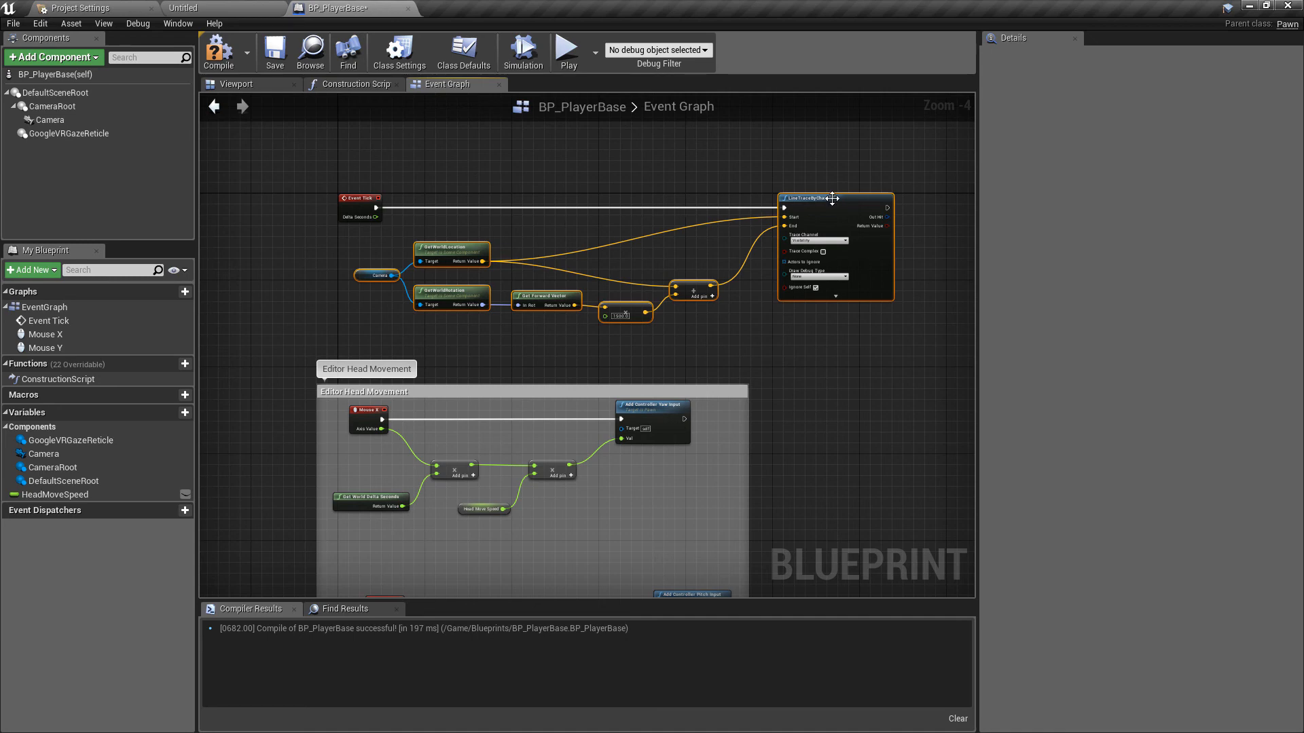
pyautogui.rightClick(834, 198)
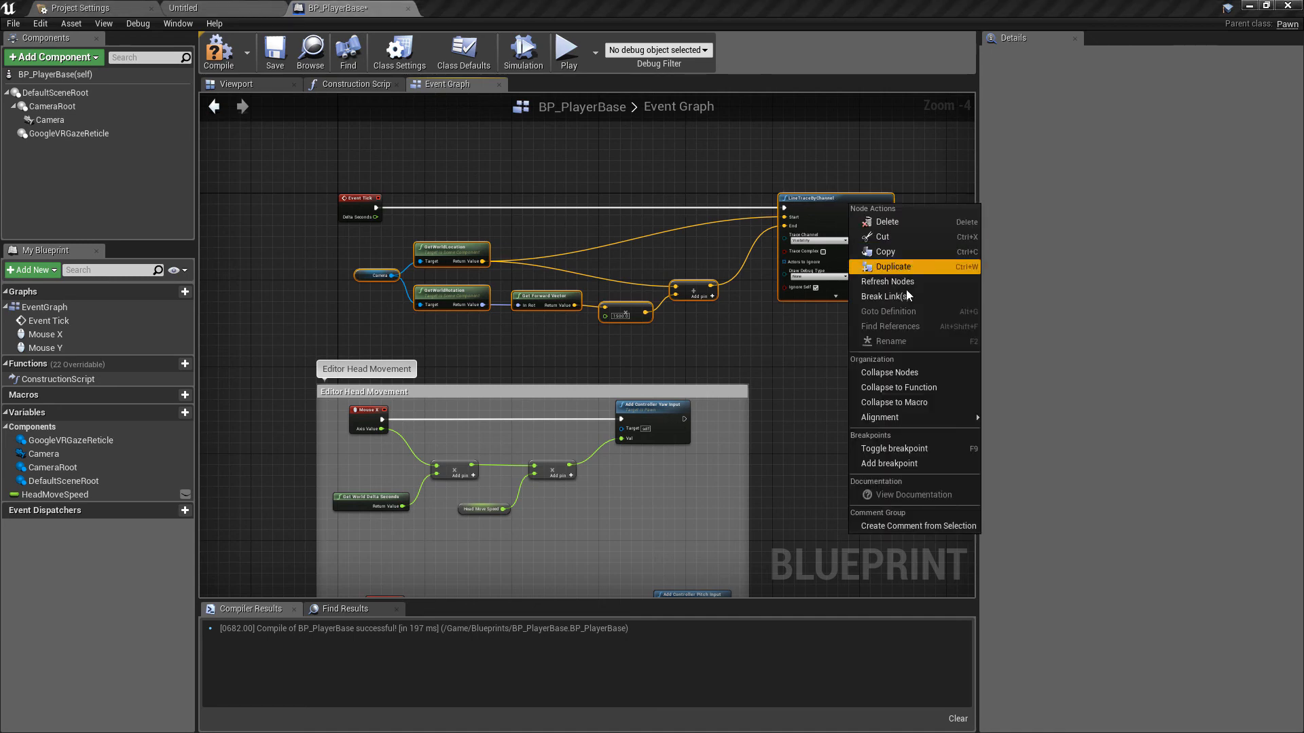
pyautogui.moveTo(898, 387)
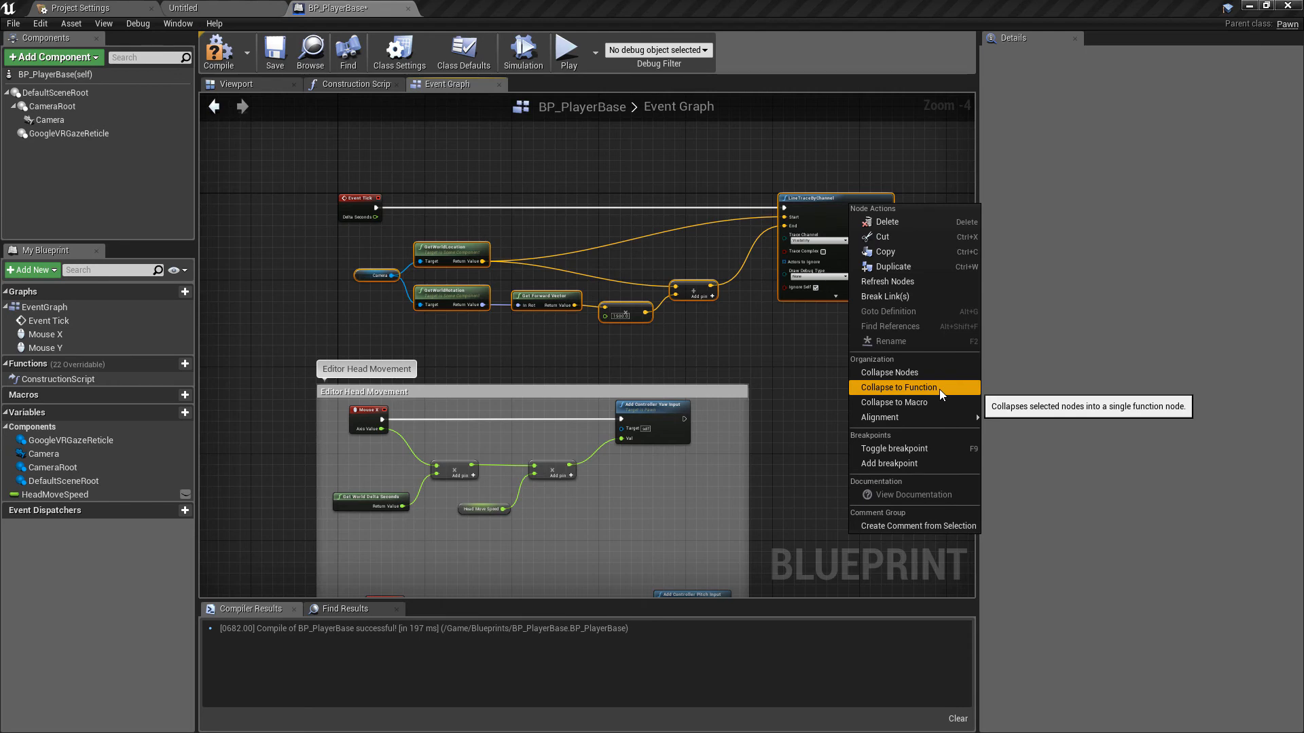
pyautogui.click(897, 387)
pyautogui.write('LineTraceForward')
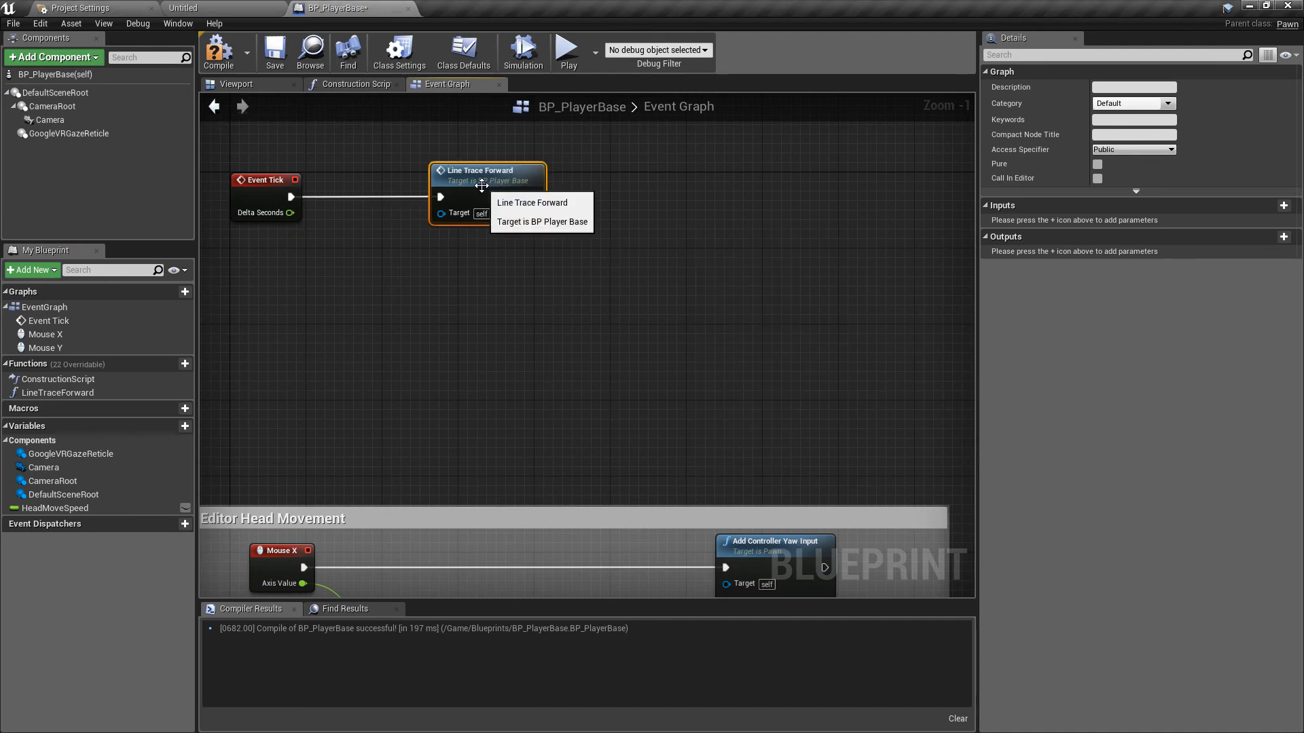
# Step: Enter the Line Trace Forward function graph from its call node
pyautogui.doubleClick(478, 175)
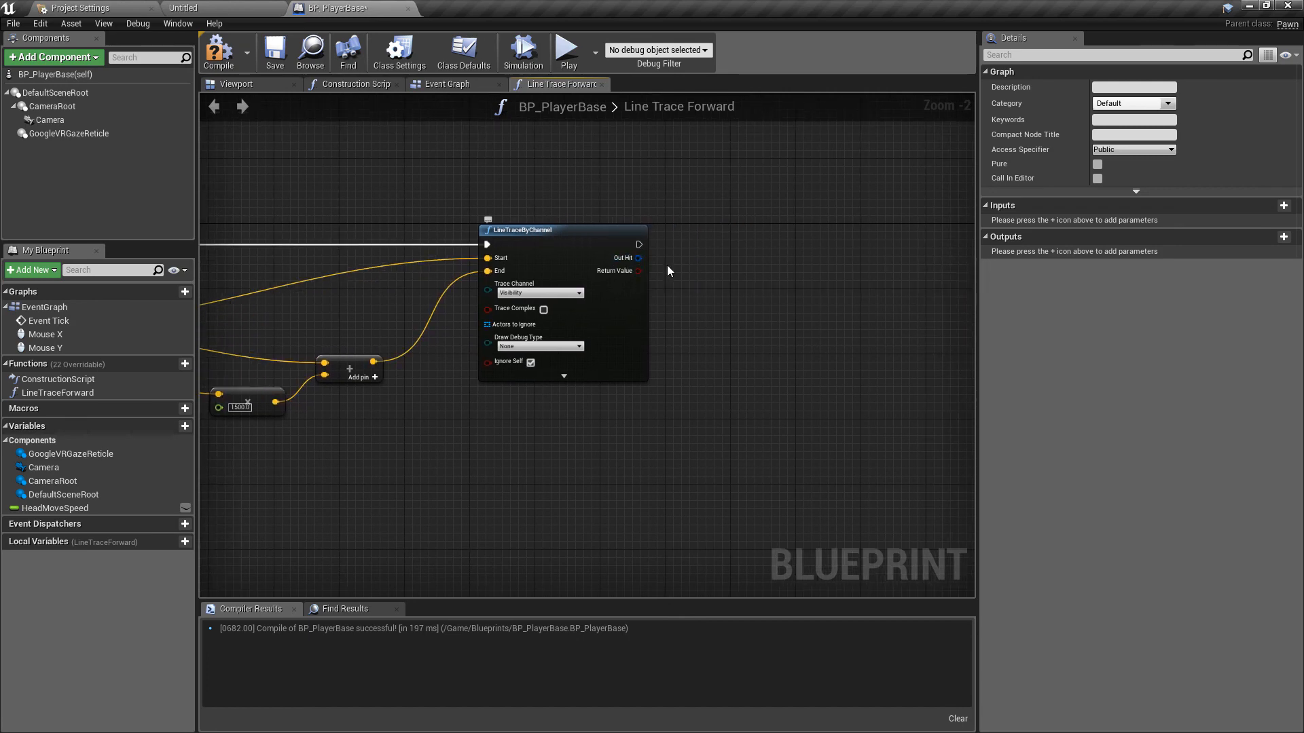
pyautogui.moveTo(606, 196)
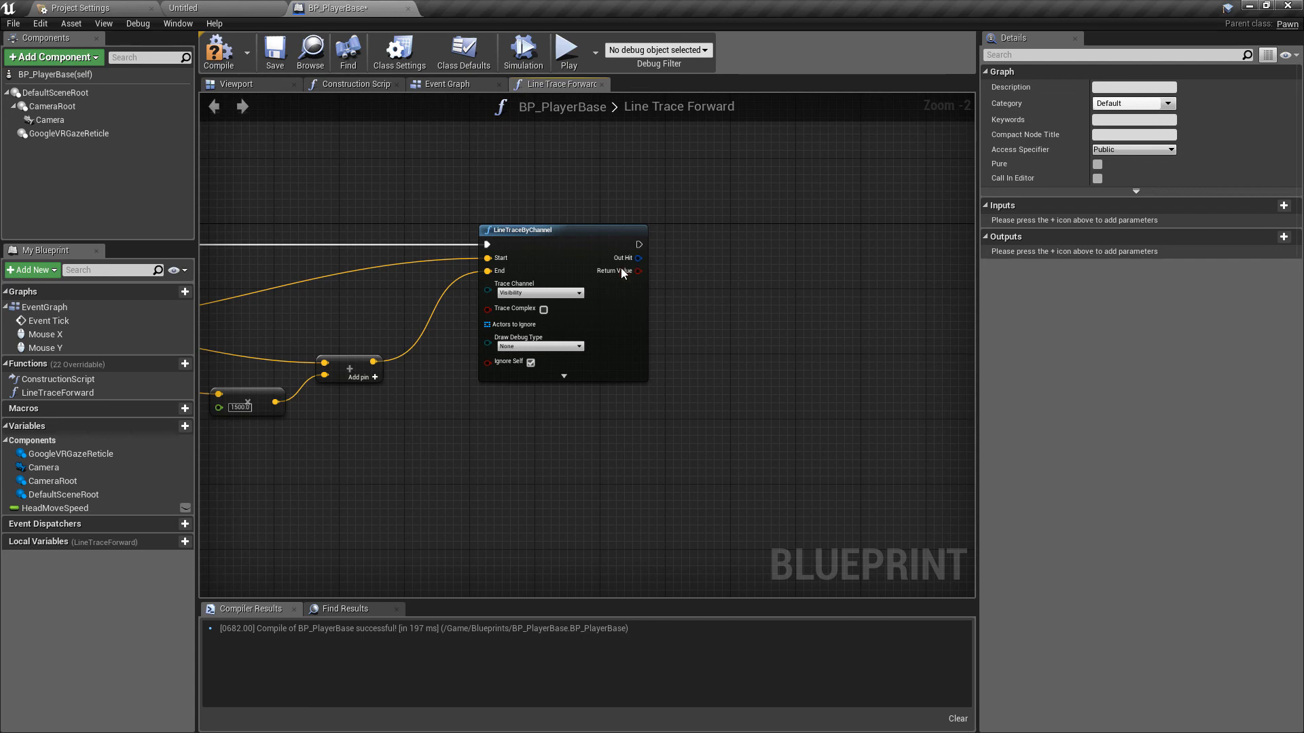
pyautogui.moveTo(979, 290)
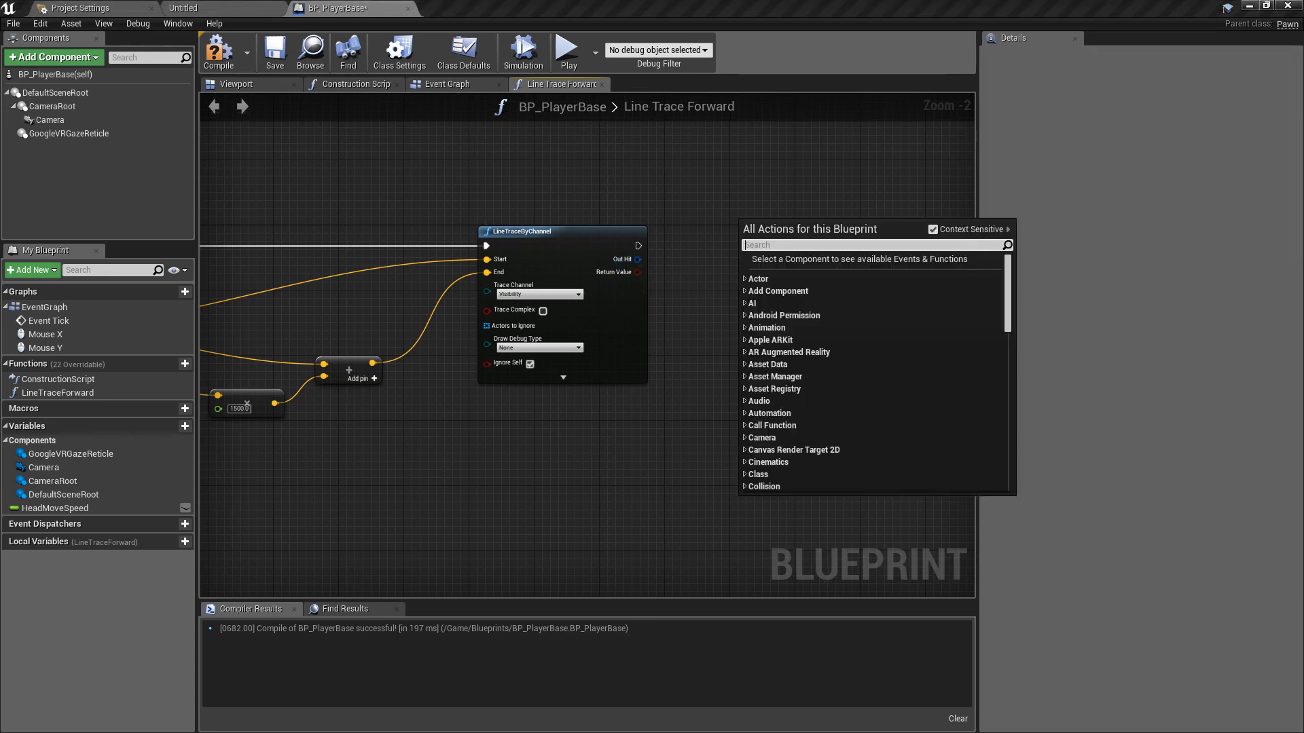
# Step: Add a Return Node and expose the trace's Out Hit through it via Add Pin to Node
pyautogui.write('ret')
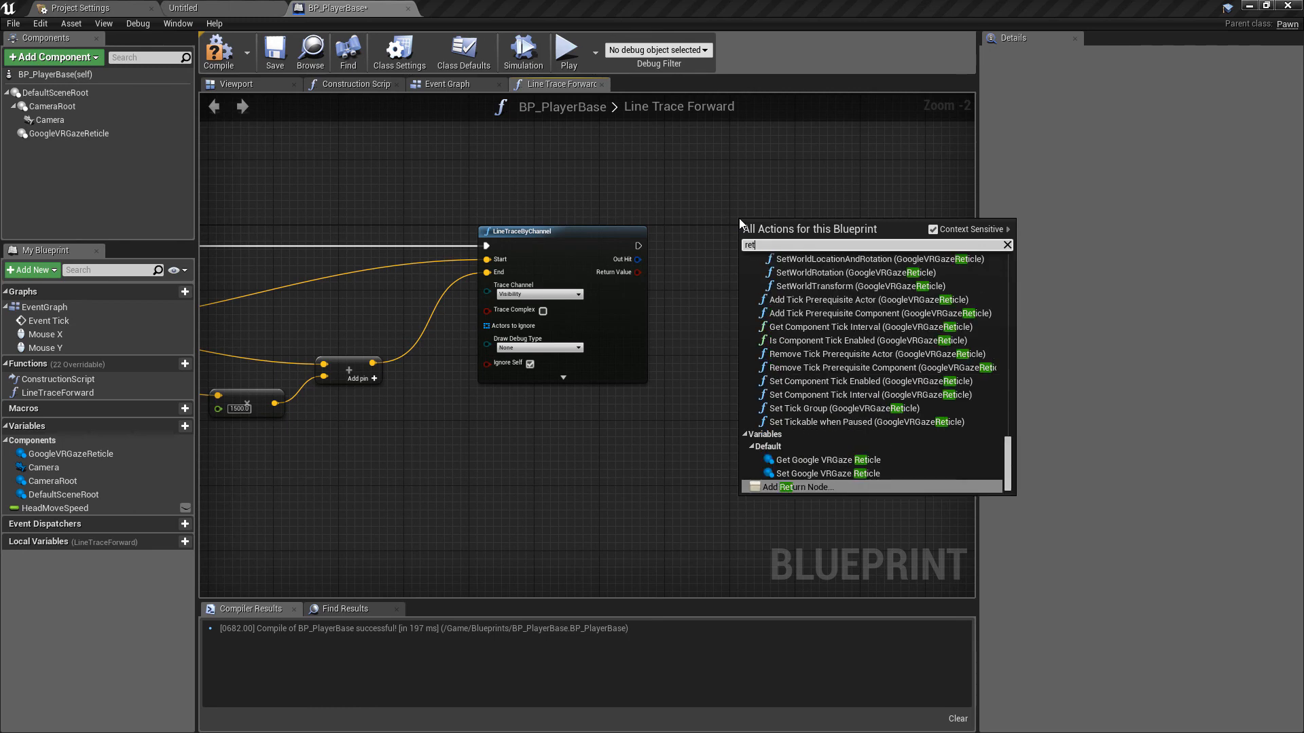
pyautogui.click(797, 486)
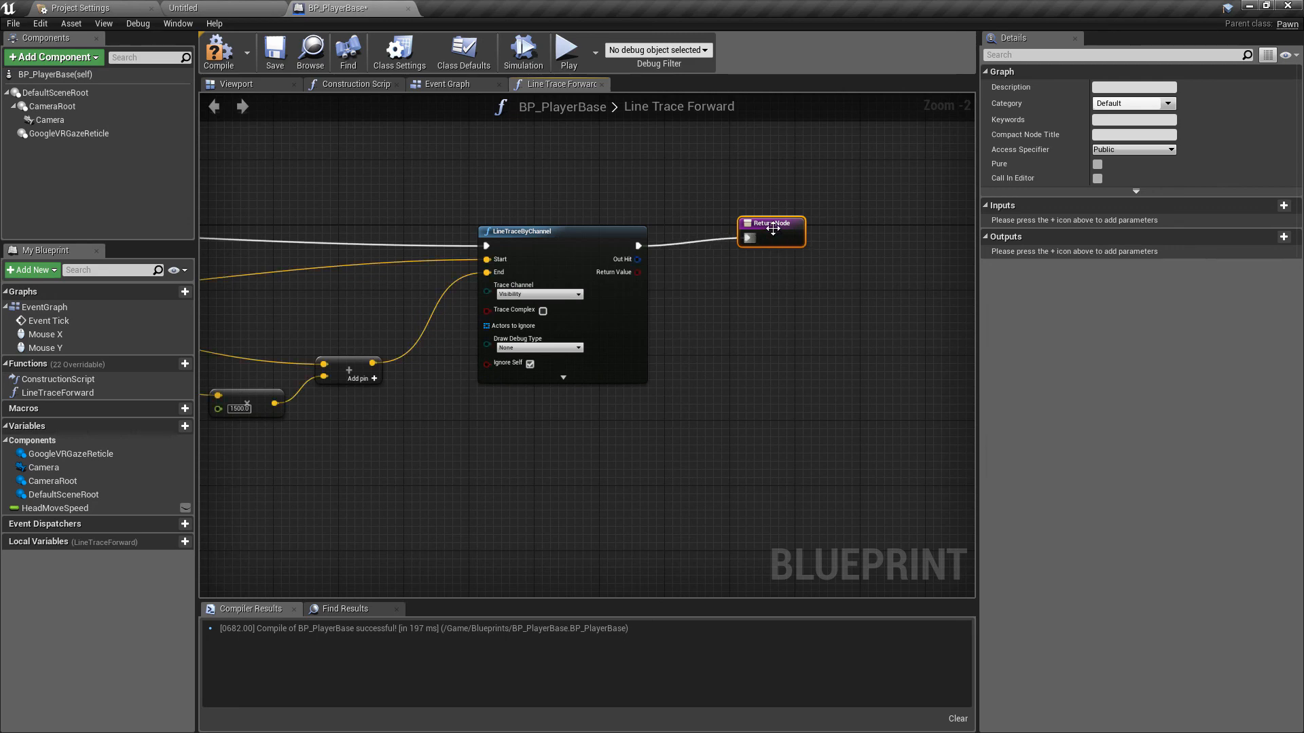
pyautogui.moveTo(779, 254)
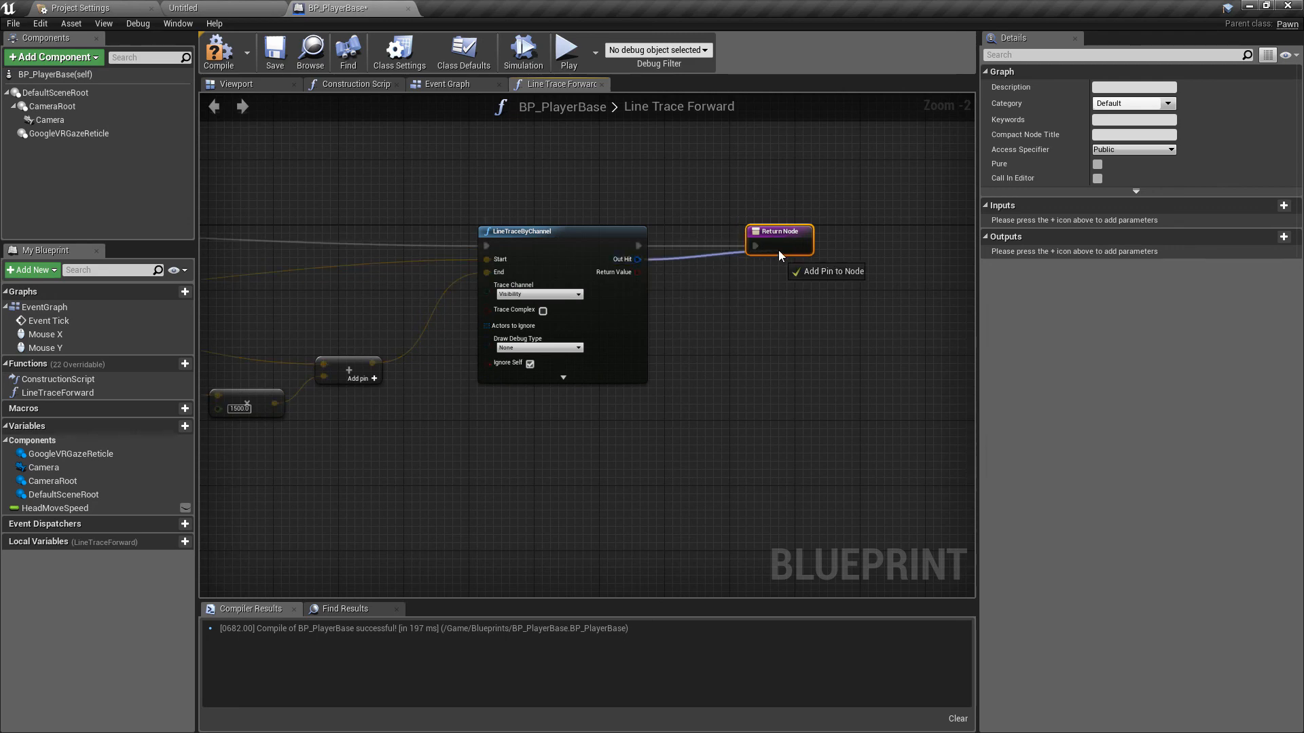
pyautogui.click(831, 271)
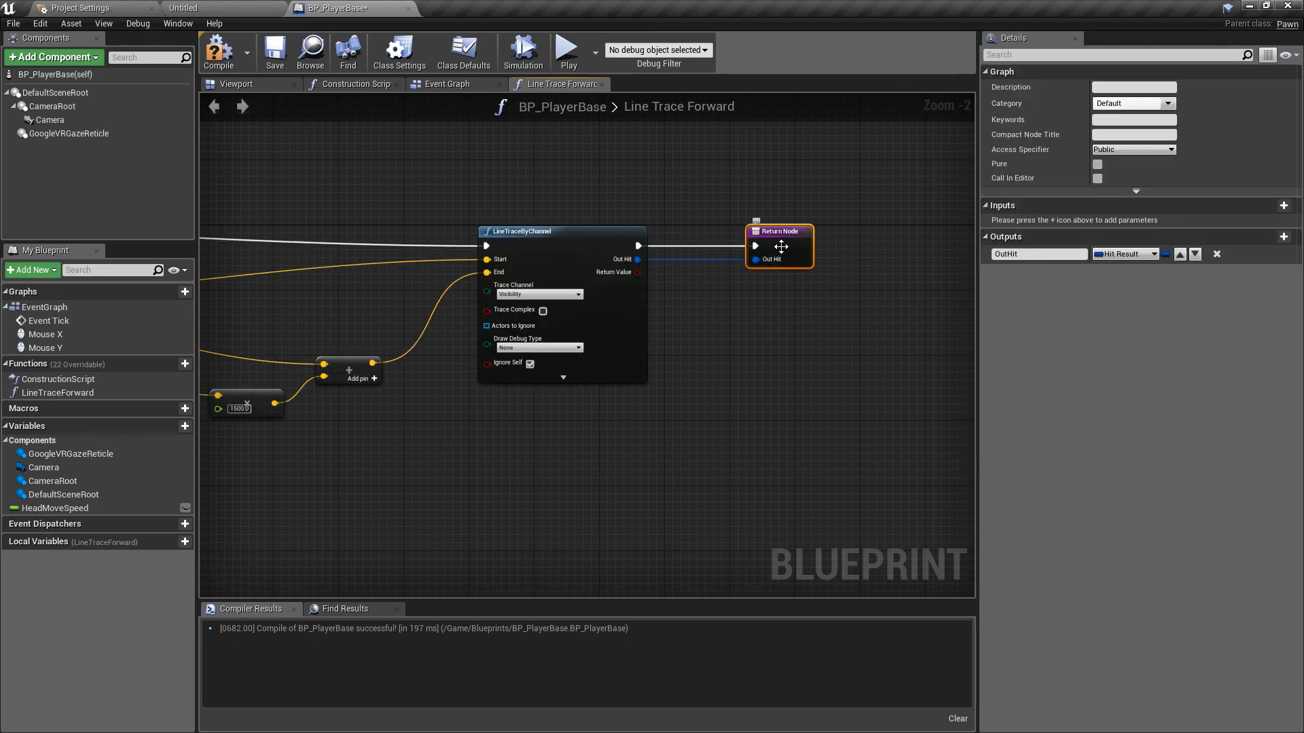
pyautogui.scroll(-3)
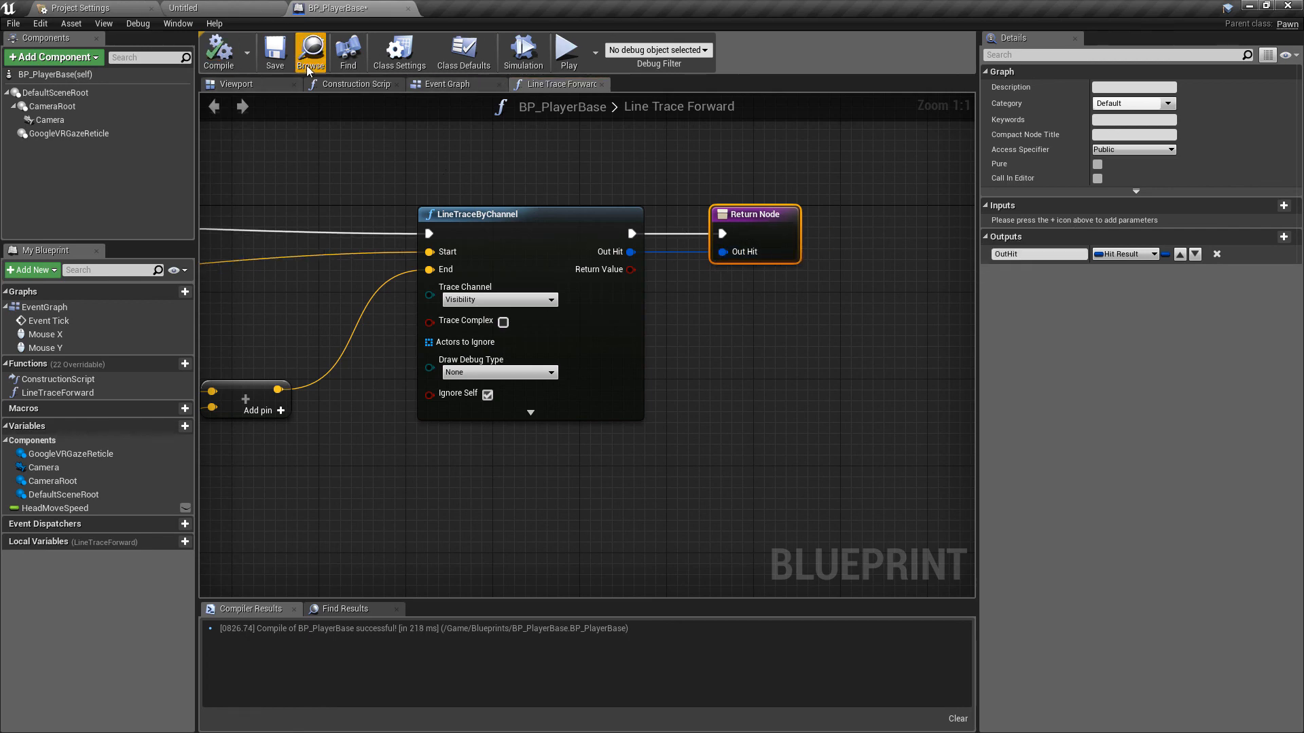
# Step: Go back to BP_PlayerBase's Event Graph showing Event Tick calling Line Trace Forward
pyautogui.click(447, 84)
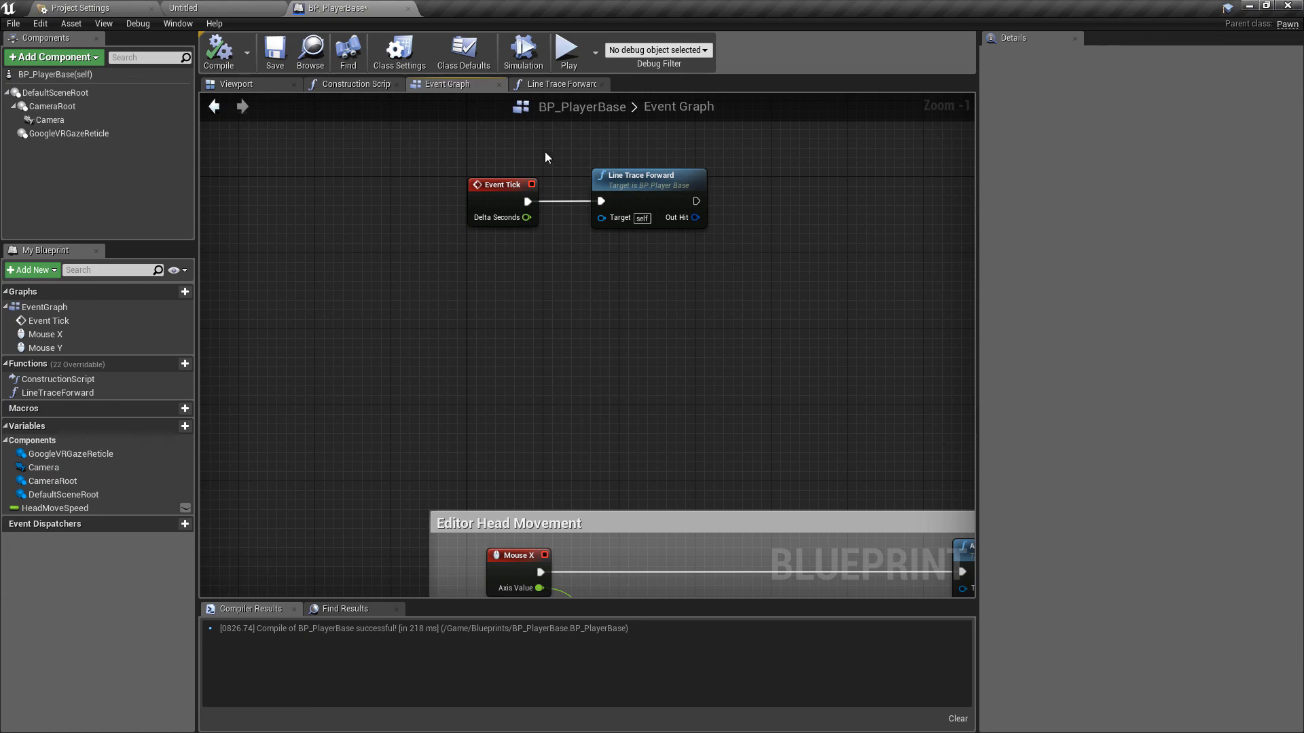
pyautogui.moveTo(566, 160)
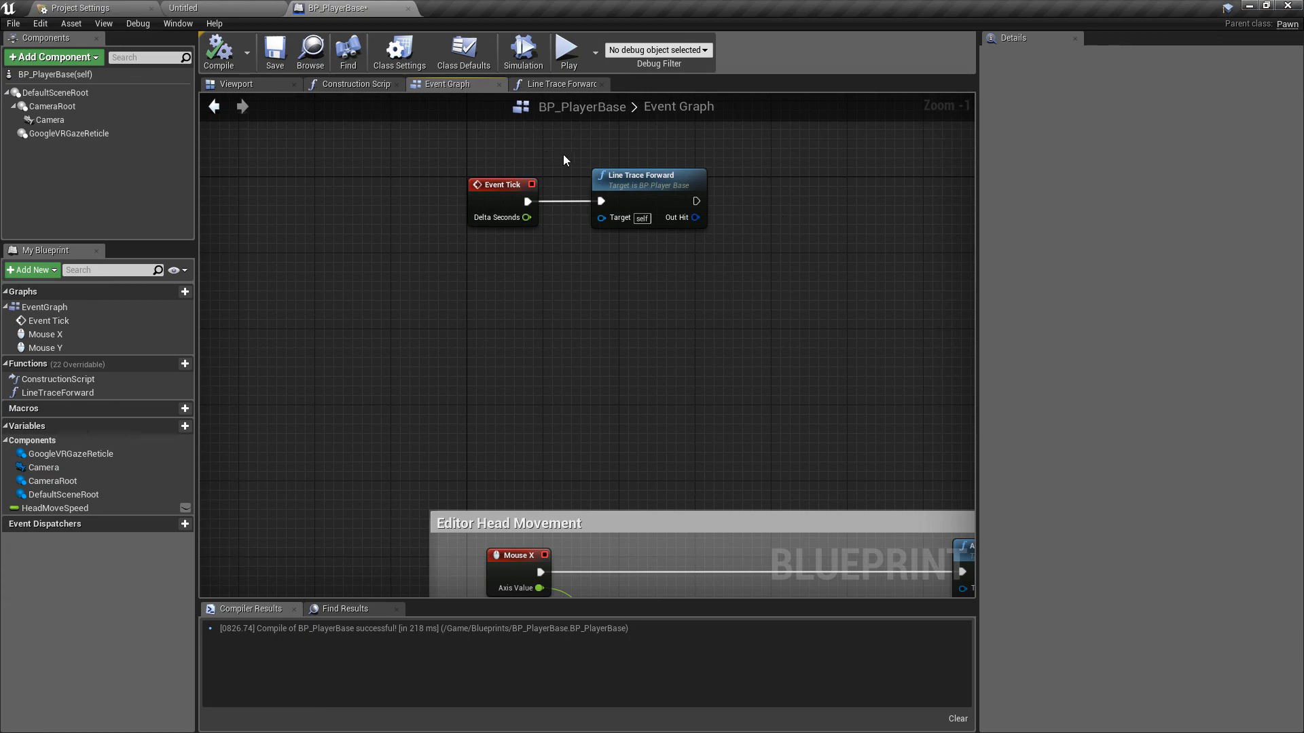
pyautogui.moveTo(361, 7)
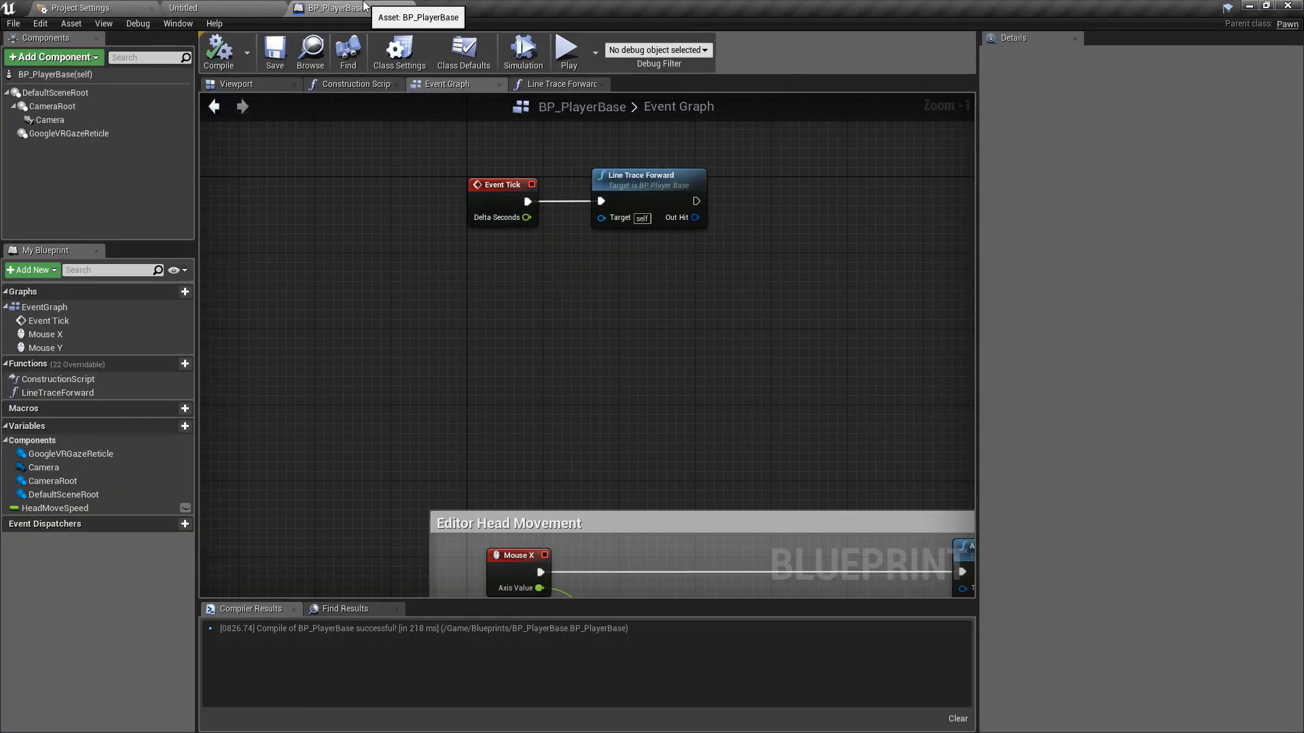